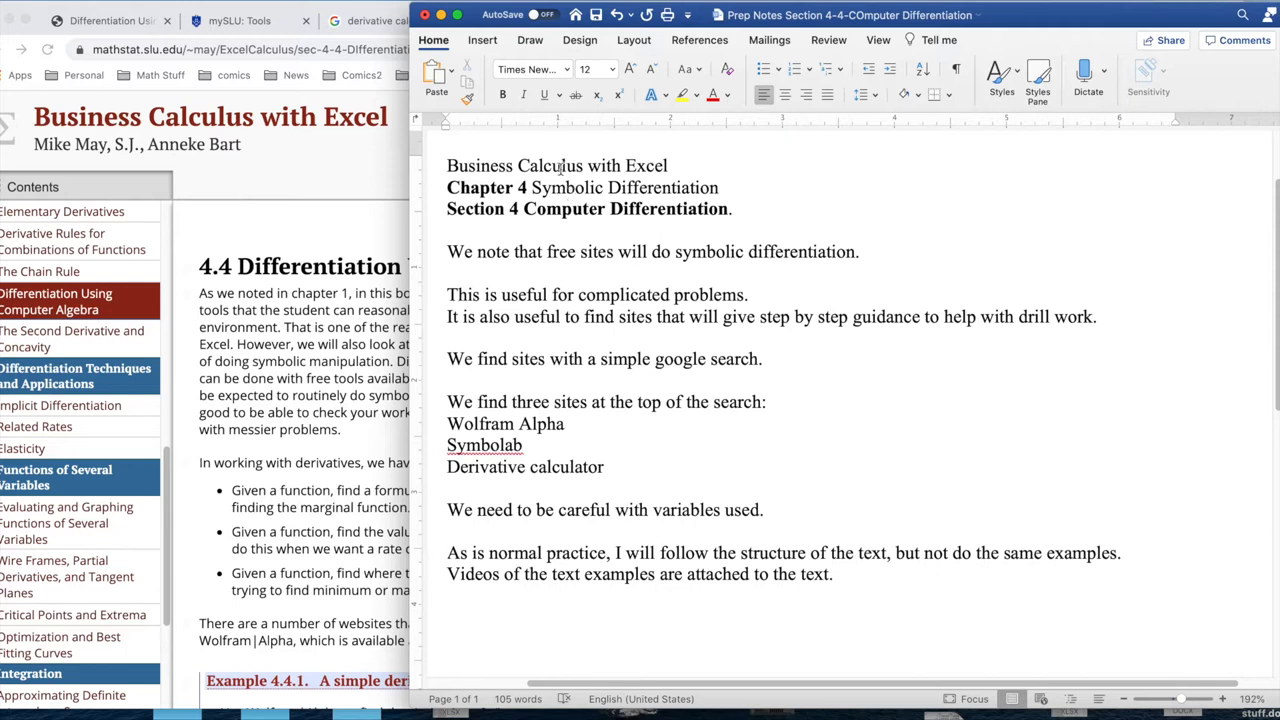
pyautogui.moveTo(628, 257)
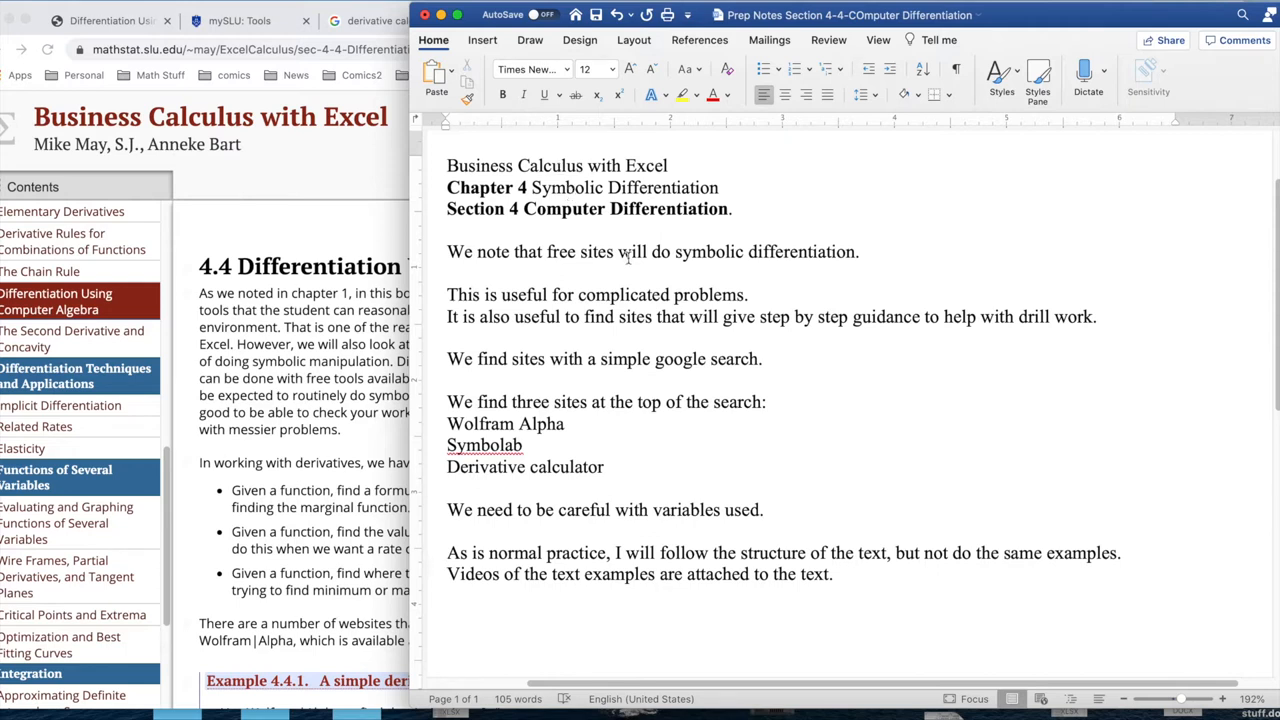
# Switch to the Google 'derivative calculator' results listing Derivative Calculator, Symbolab and Wolfram|Alpha
pyautogui.click(448, 552)
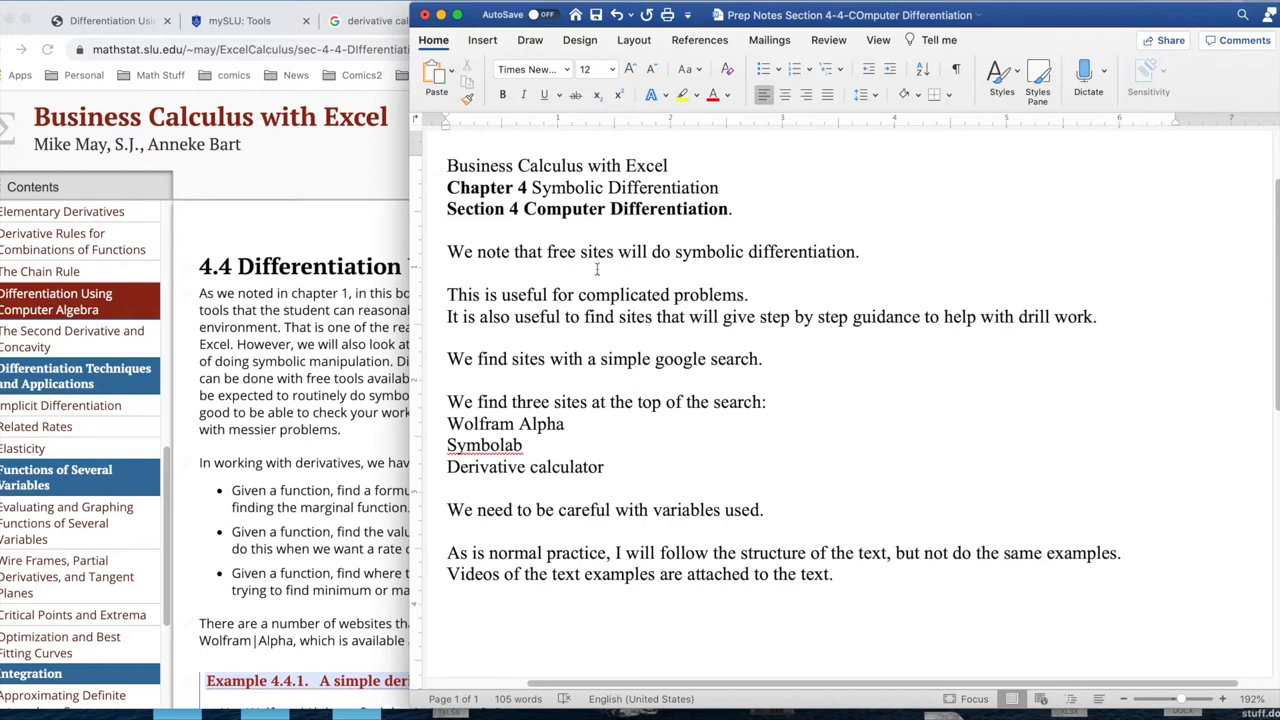
pyautogui.click(448, 552)
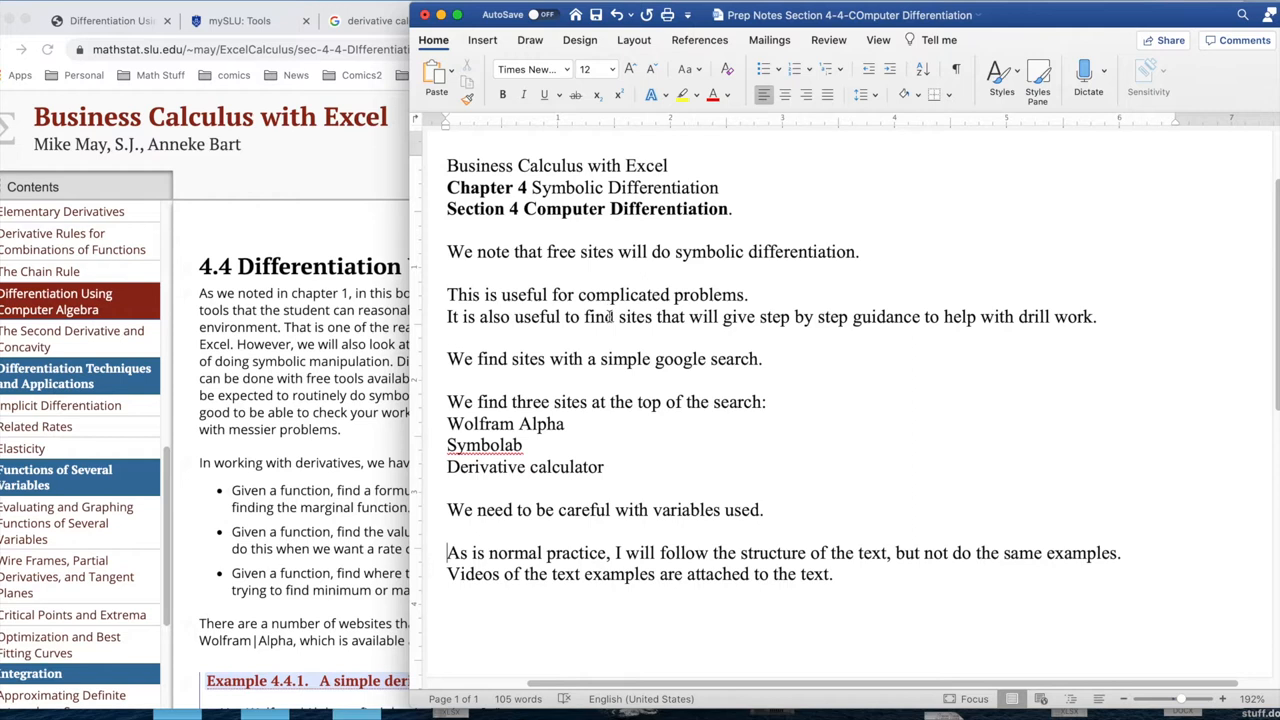
pyautogui.moveTo(527, 323)
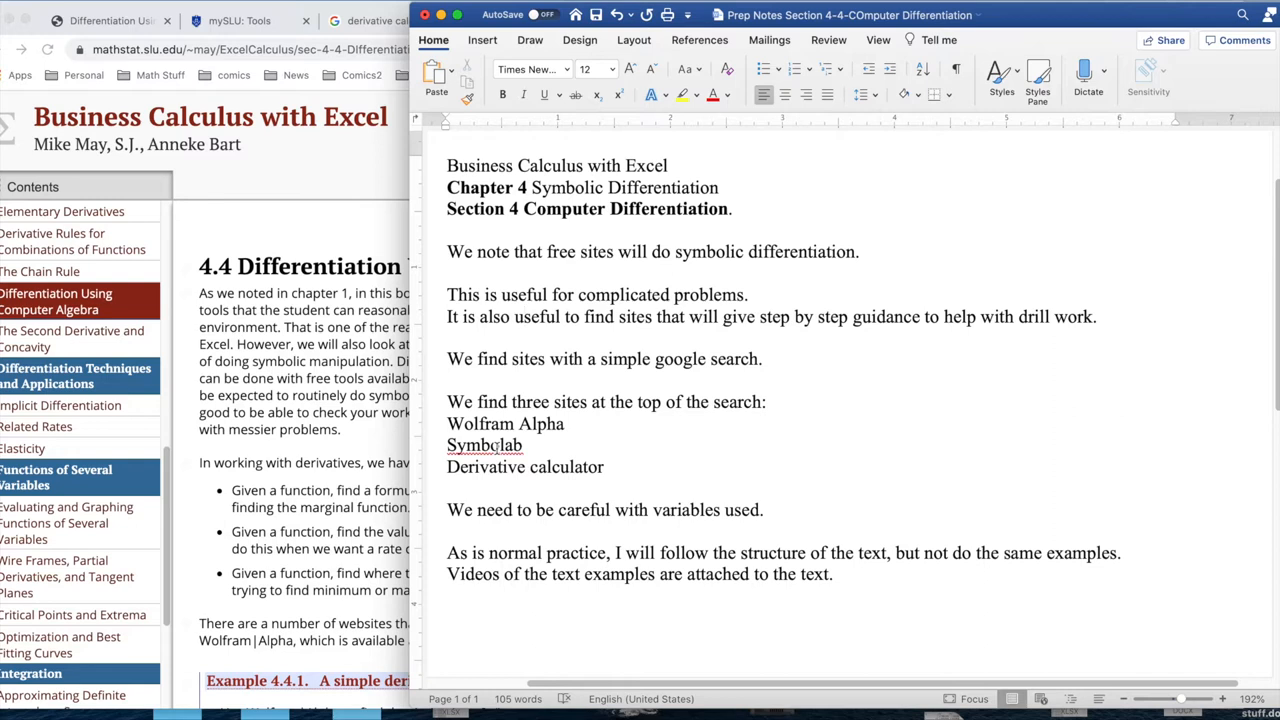
pyautogui.moveTo(535, 475)
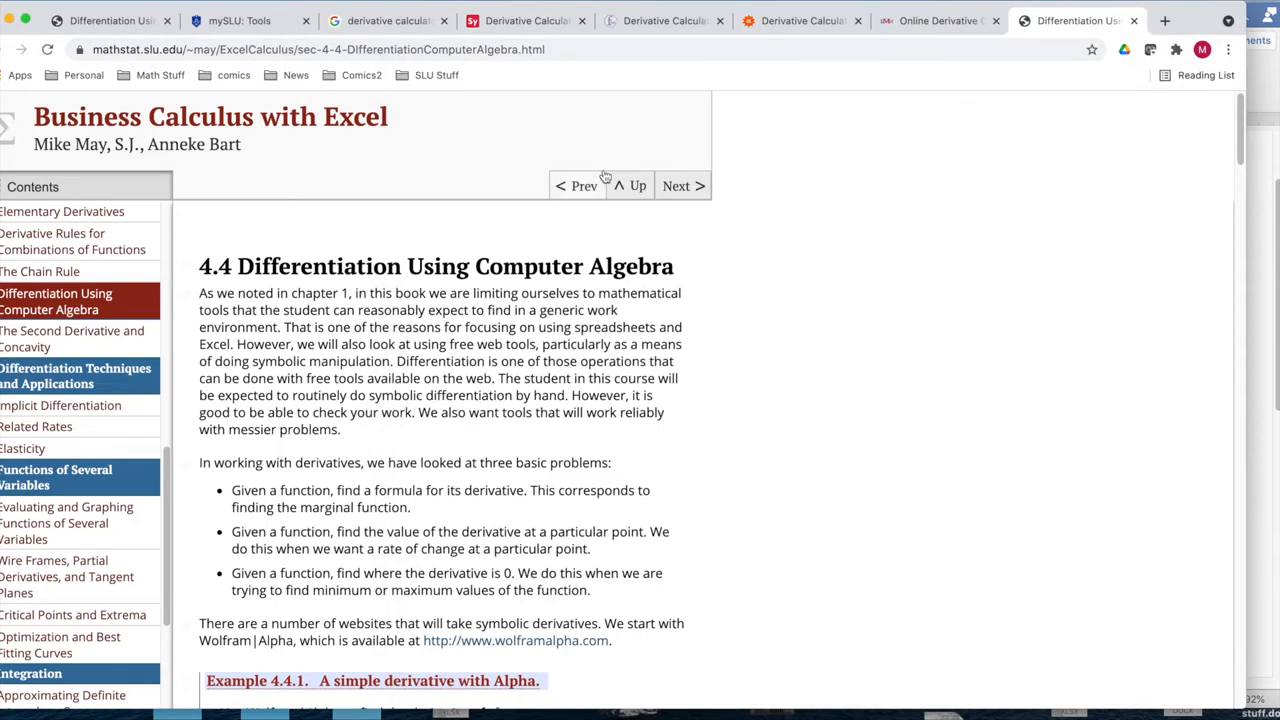
pyautogui.moveTo(630, 155)
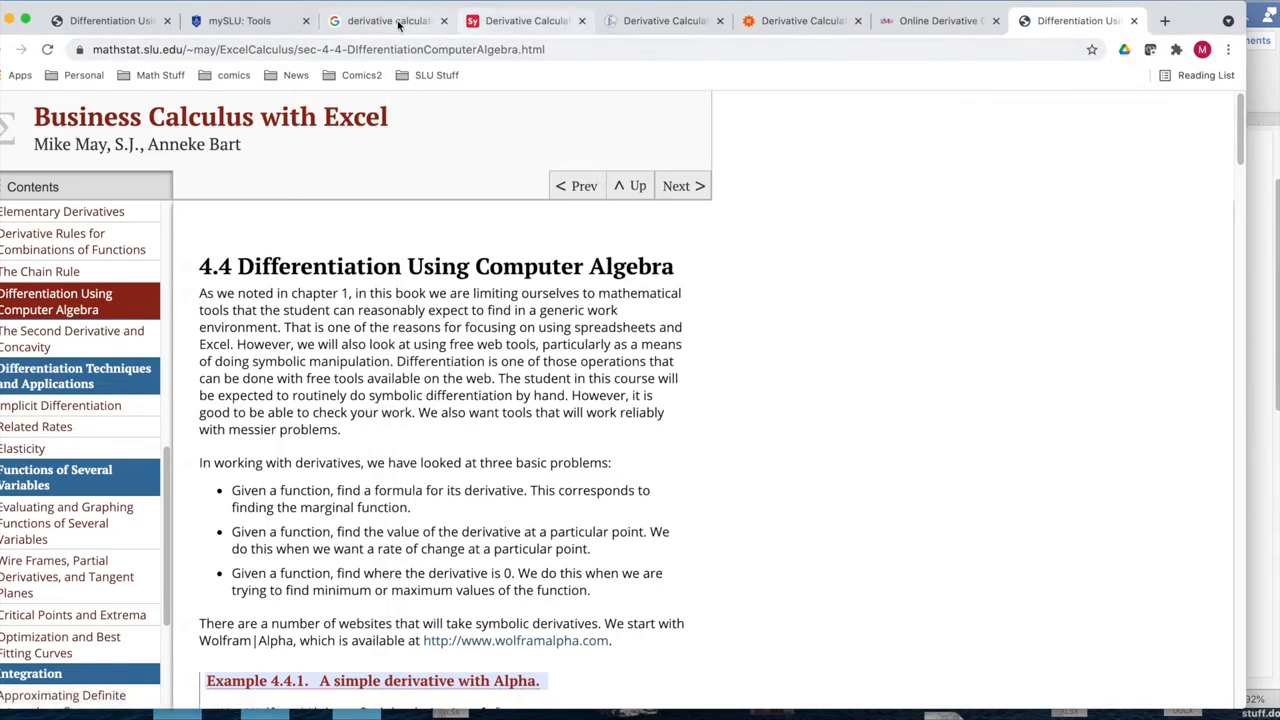
pyautogui.click(385, 20)
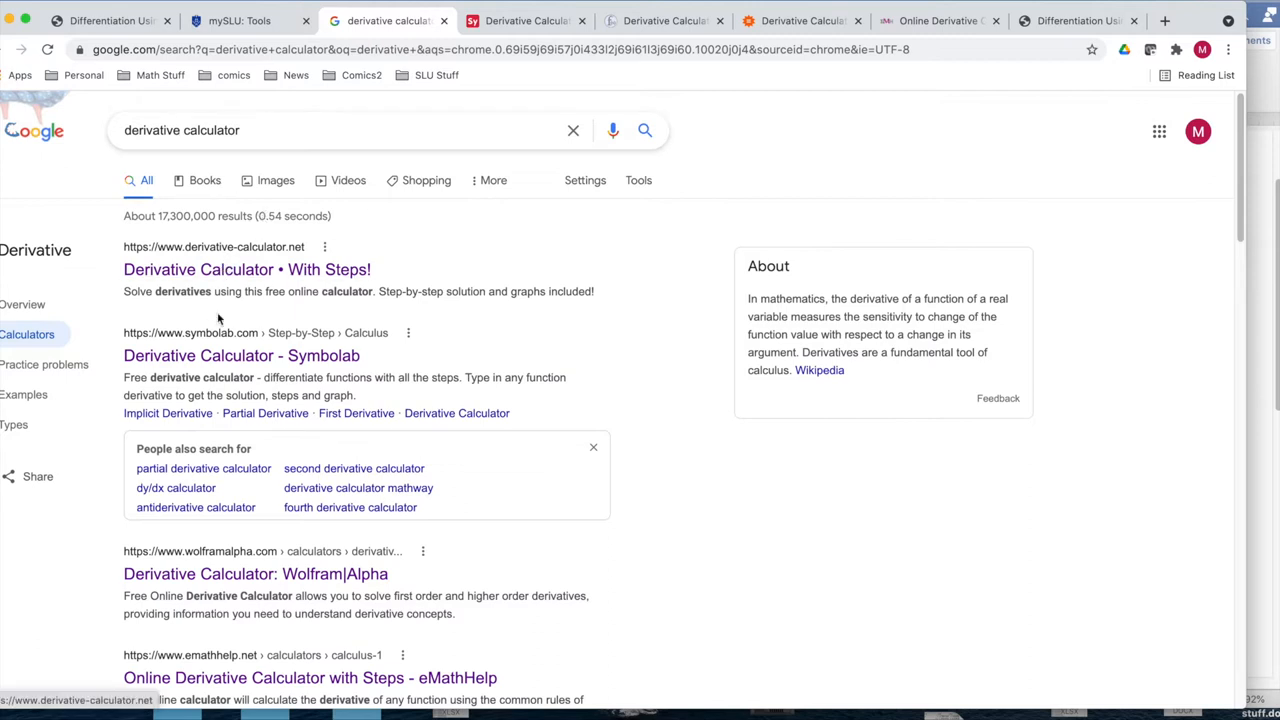
pyautogui.moveTo(241, 355)
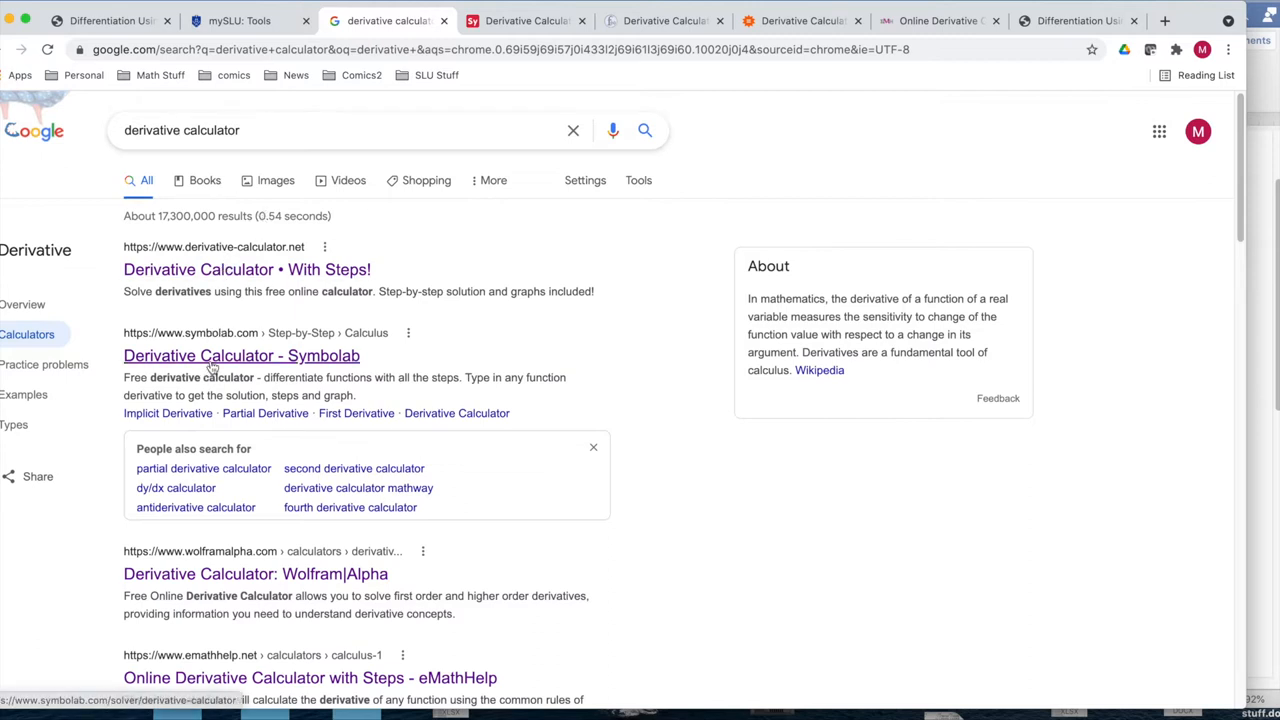
pyautogui.moveTo(233, 488)
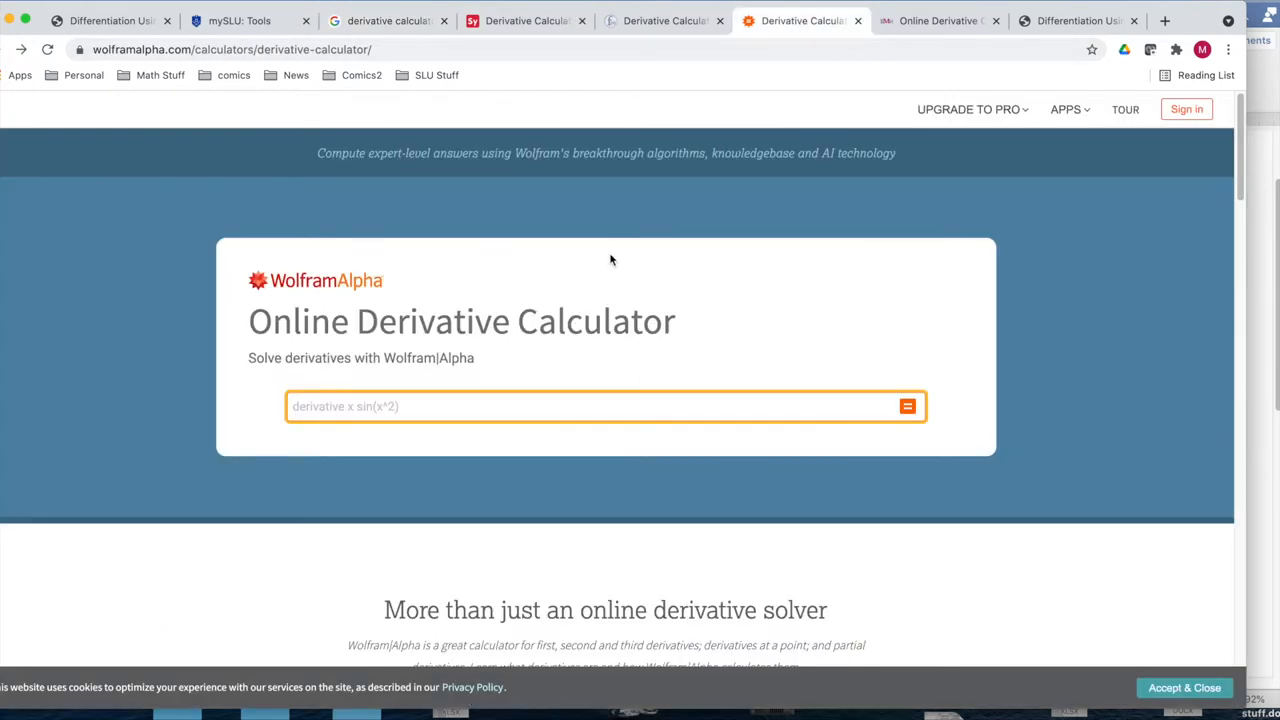
pyautogui.moveTo(356, 392)
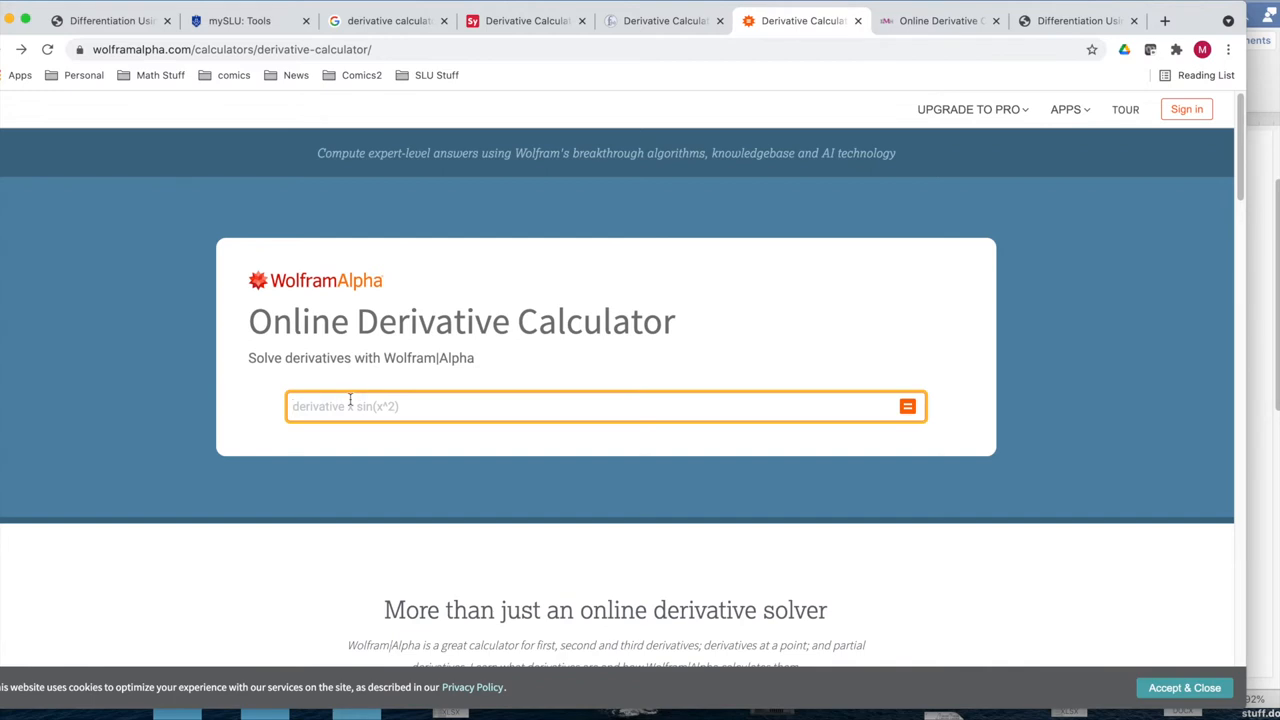
# Enter the first factor (x^3+4x^2+7)^3 into the Wolfram|Alpha input box
pyautogui.write('(x')
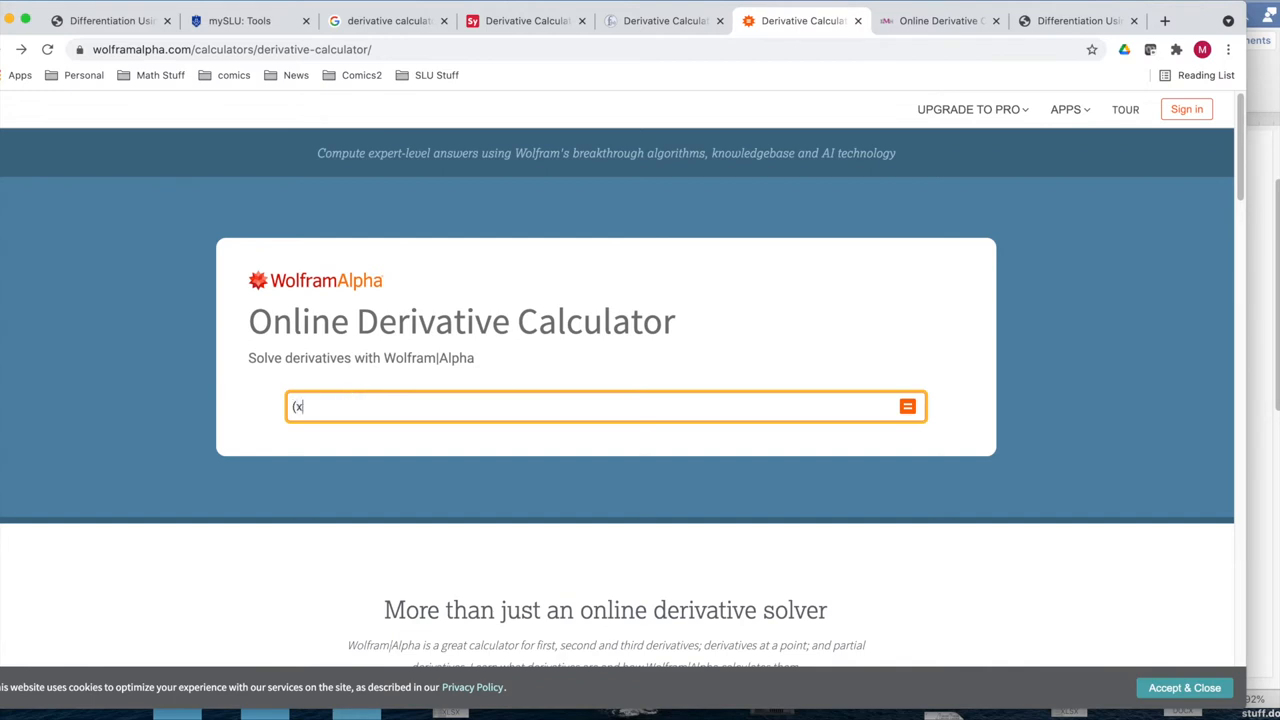
pyautogui.write('^2')
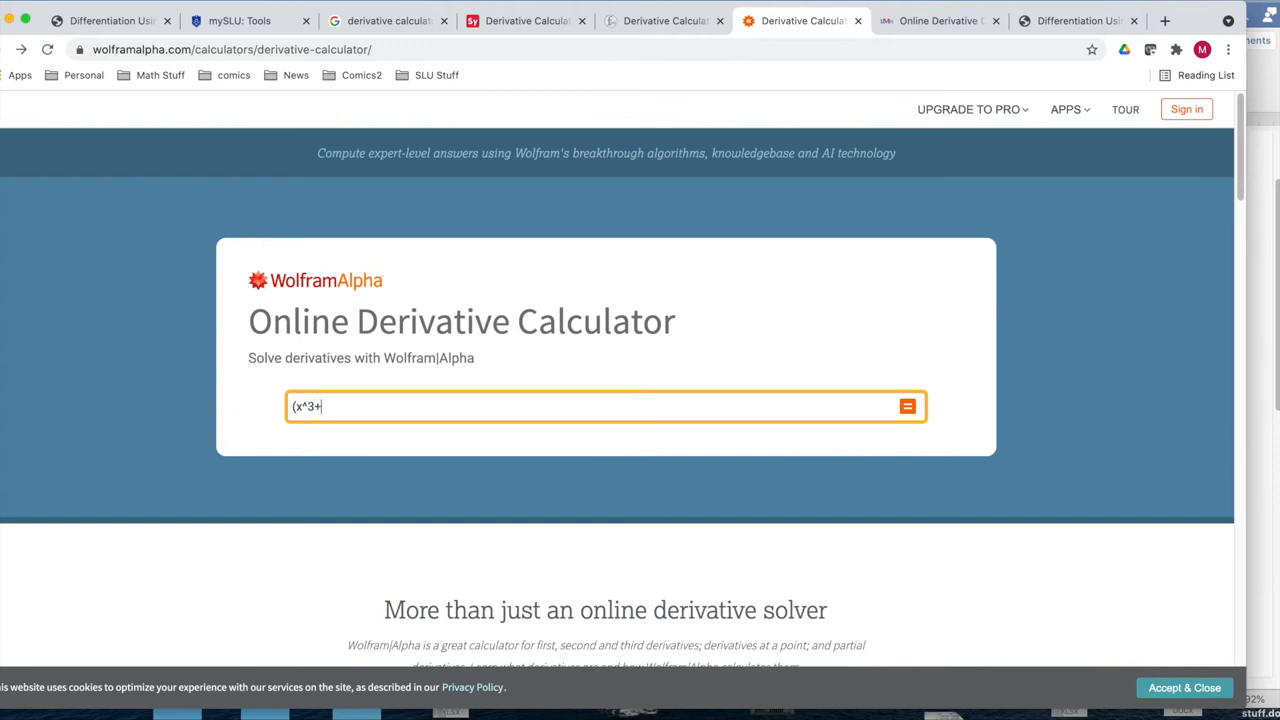
pyautogui.write('4x^')
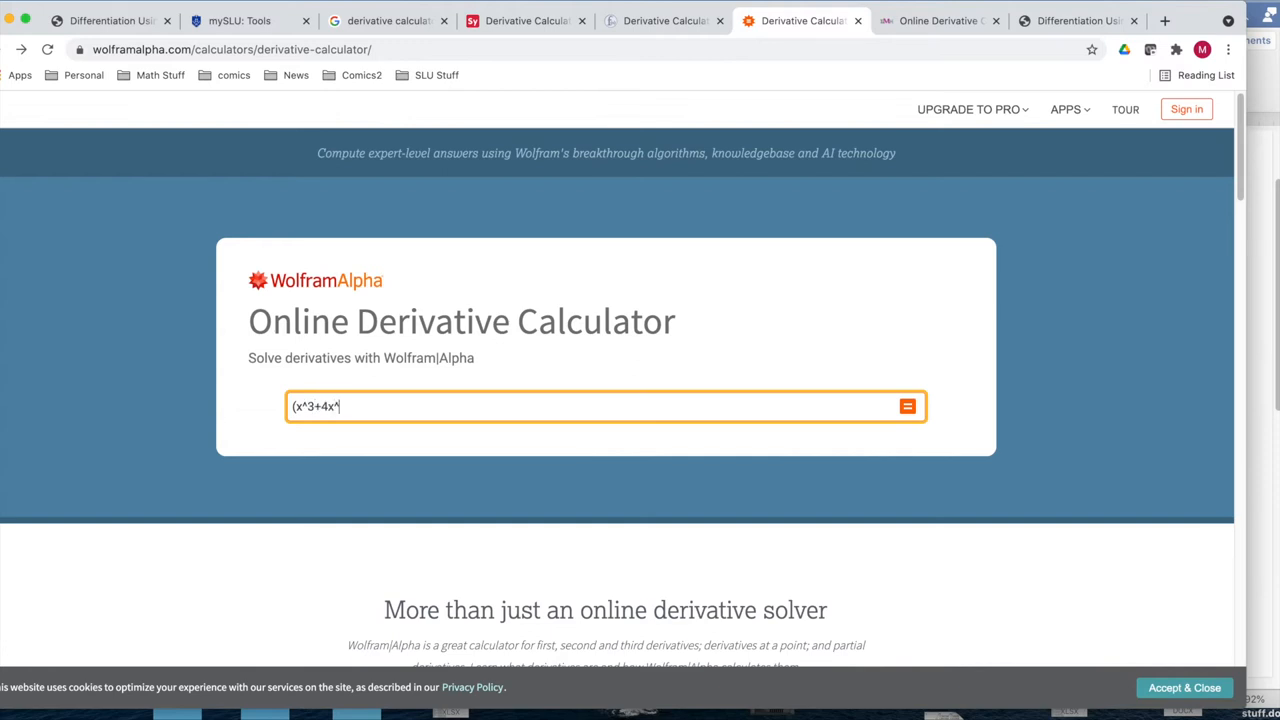
pyautogui.write('2')
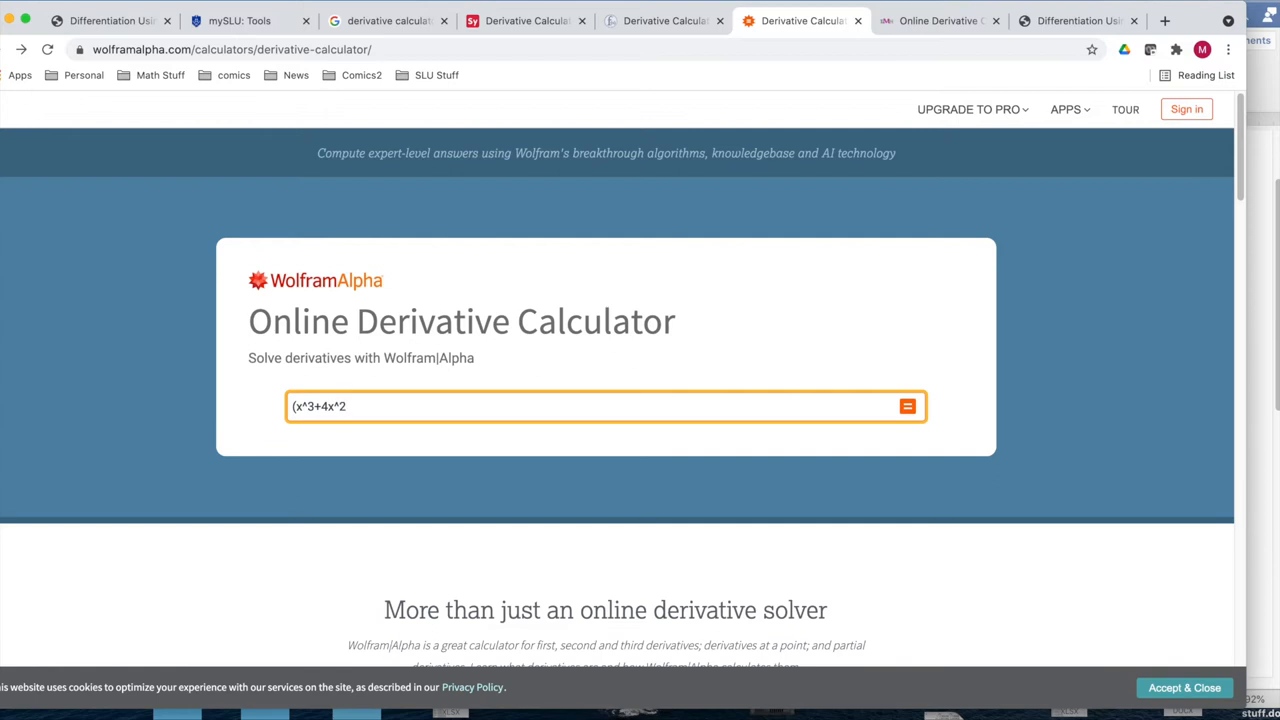
pyautogui.write('+7')
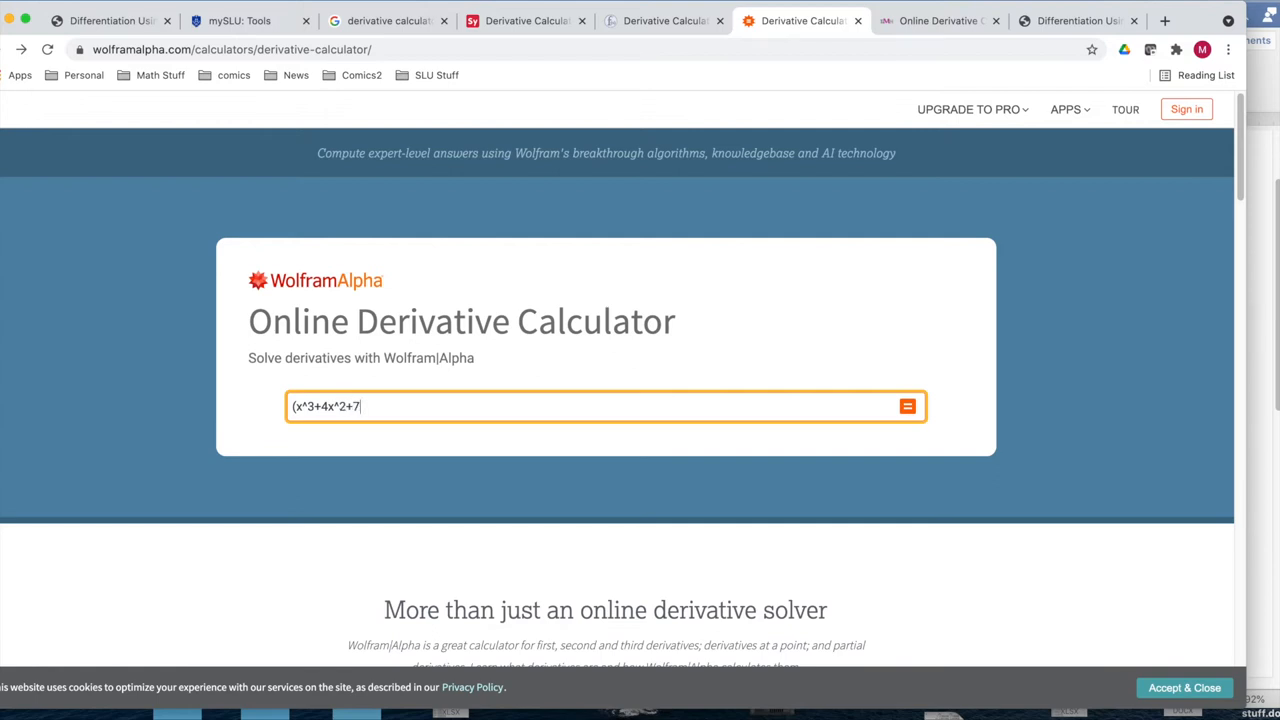
pyautogui.write(')^3')
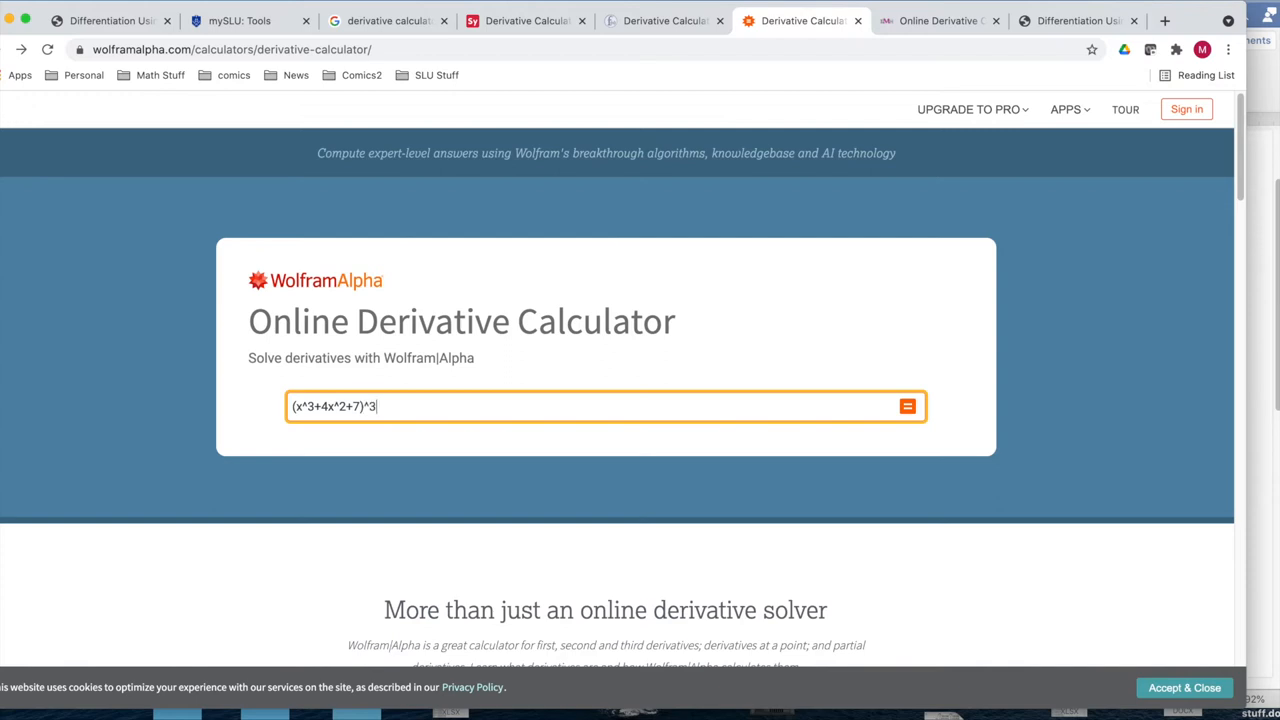
# Complete the function with *1.06^(3x+5)*ln(x^2+8)
pyautogui.write('*1.06')
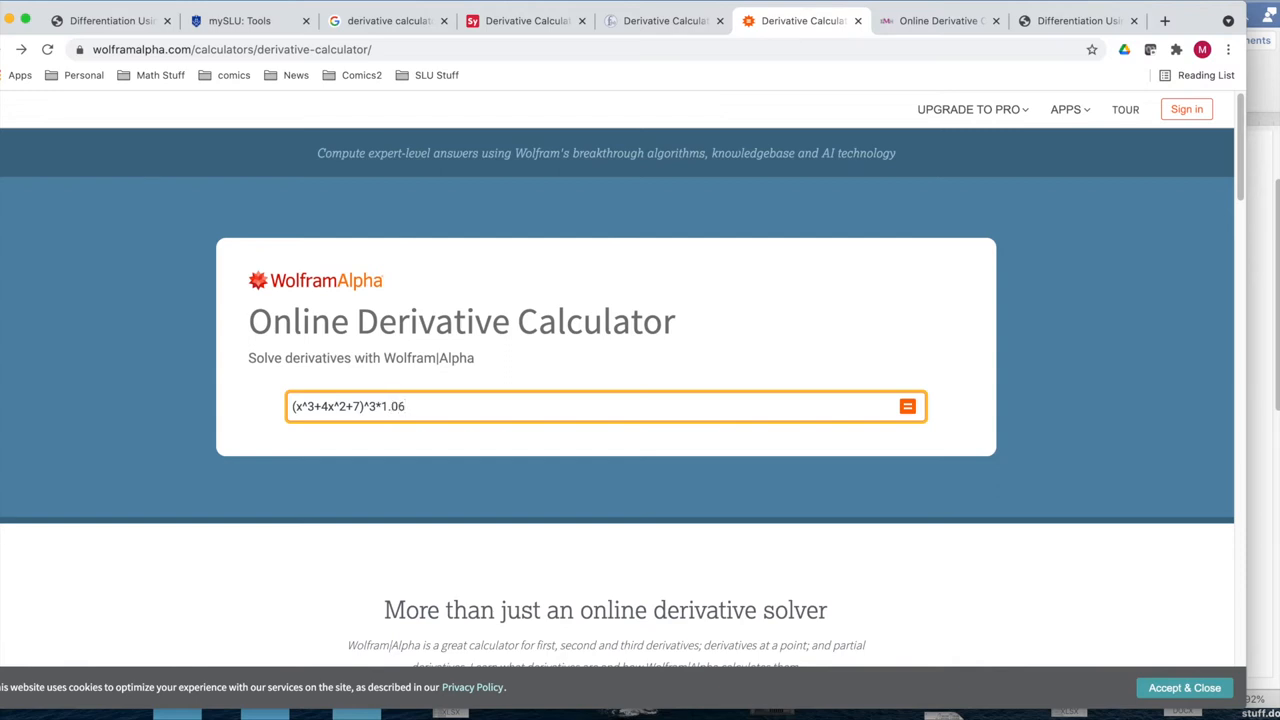
pyautogui.write('^(')
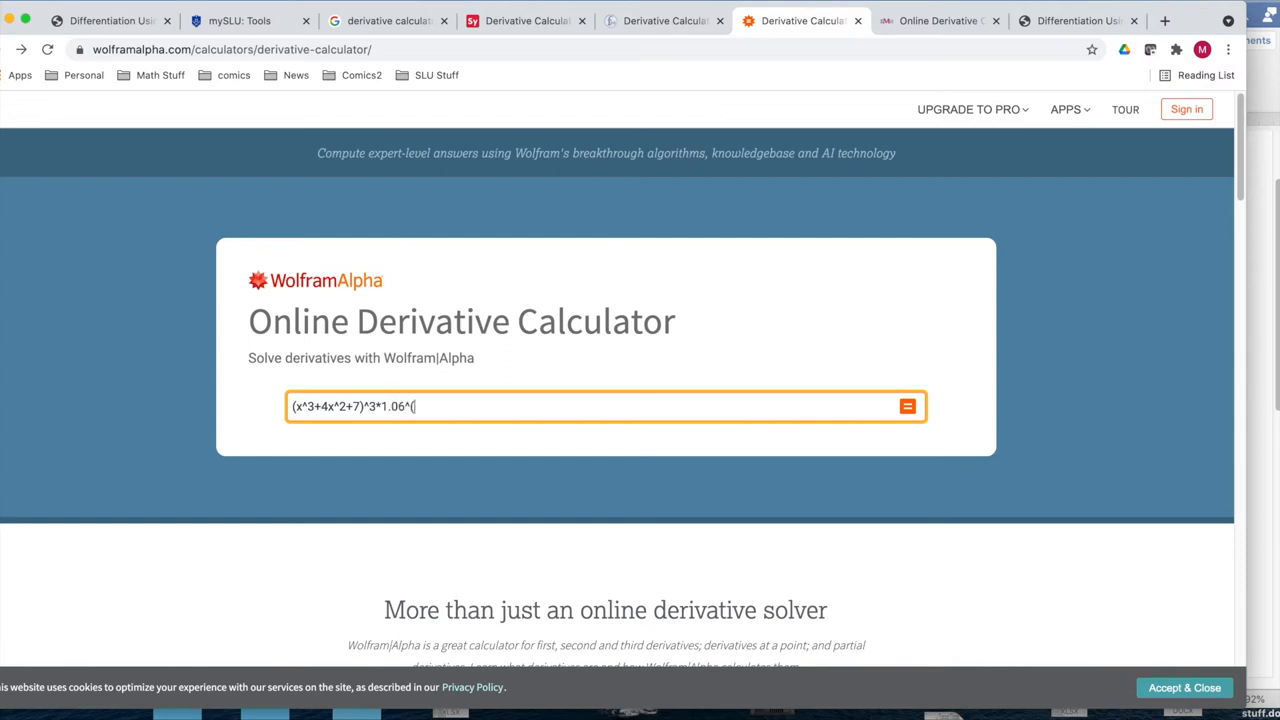
pyautogui.write('3x')
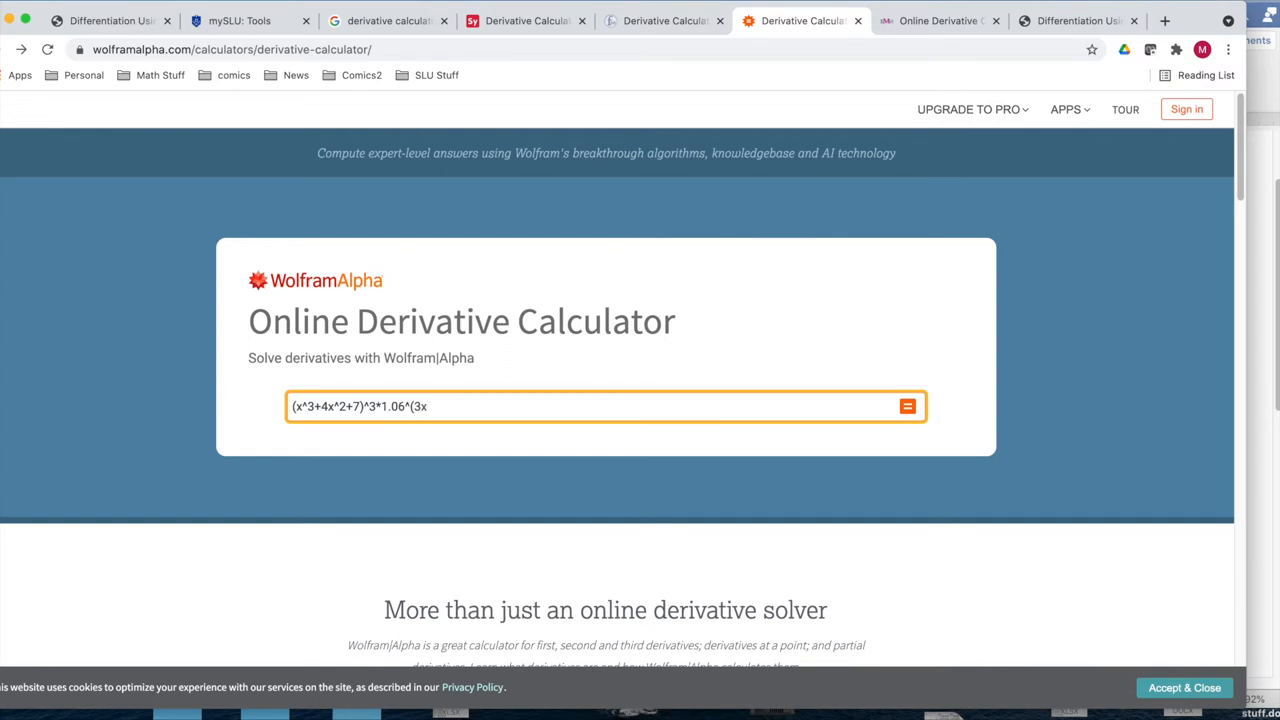
pyautogui.write('+5)')
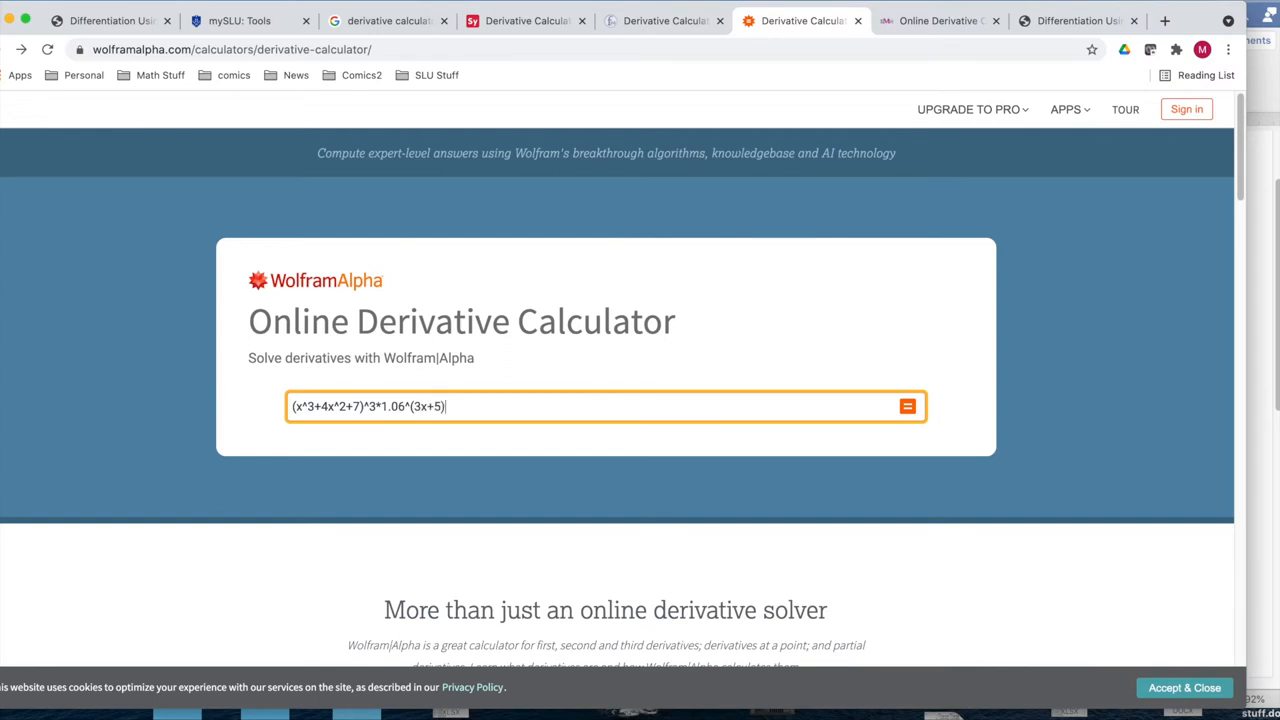
pyautogui.write('*')
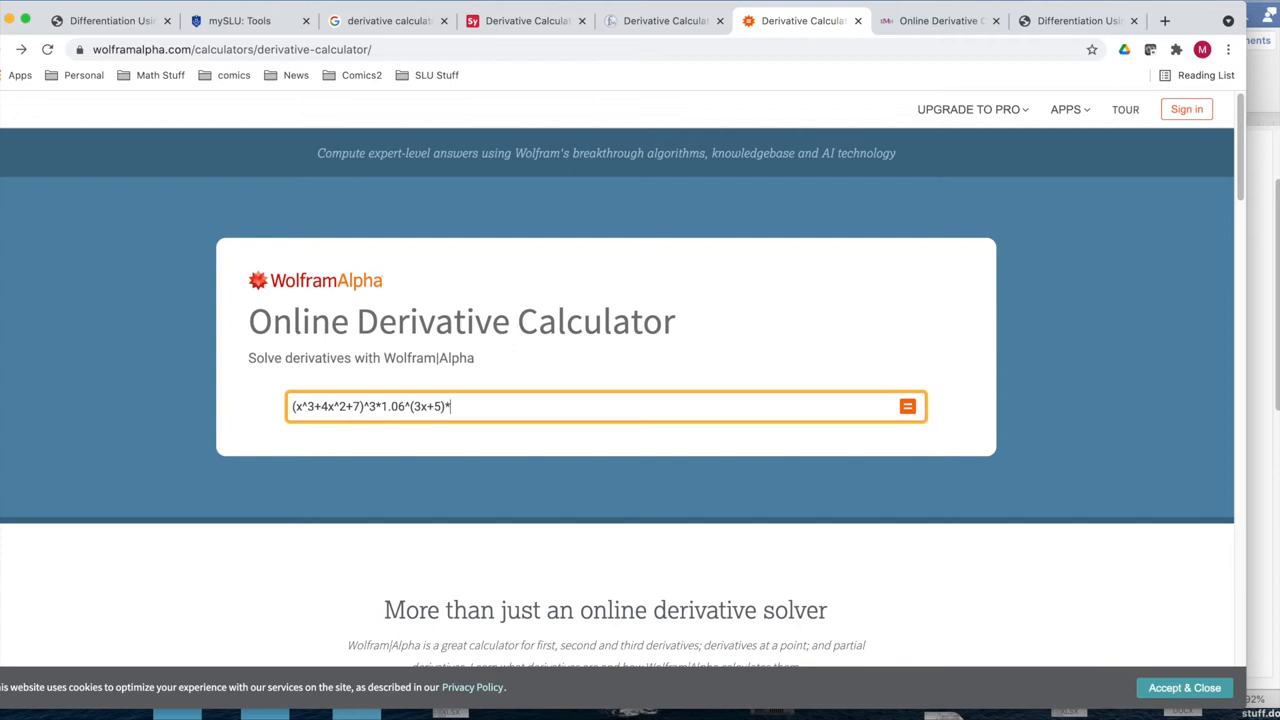
pyautogui.write('ln')
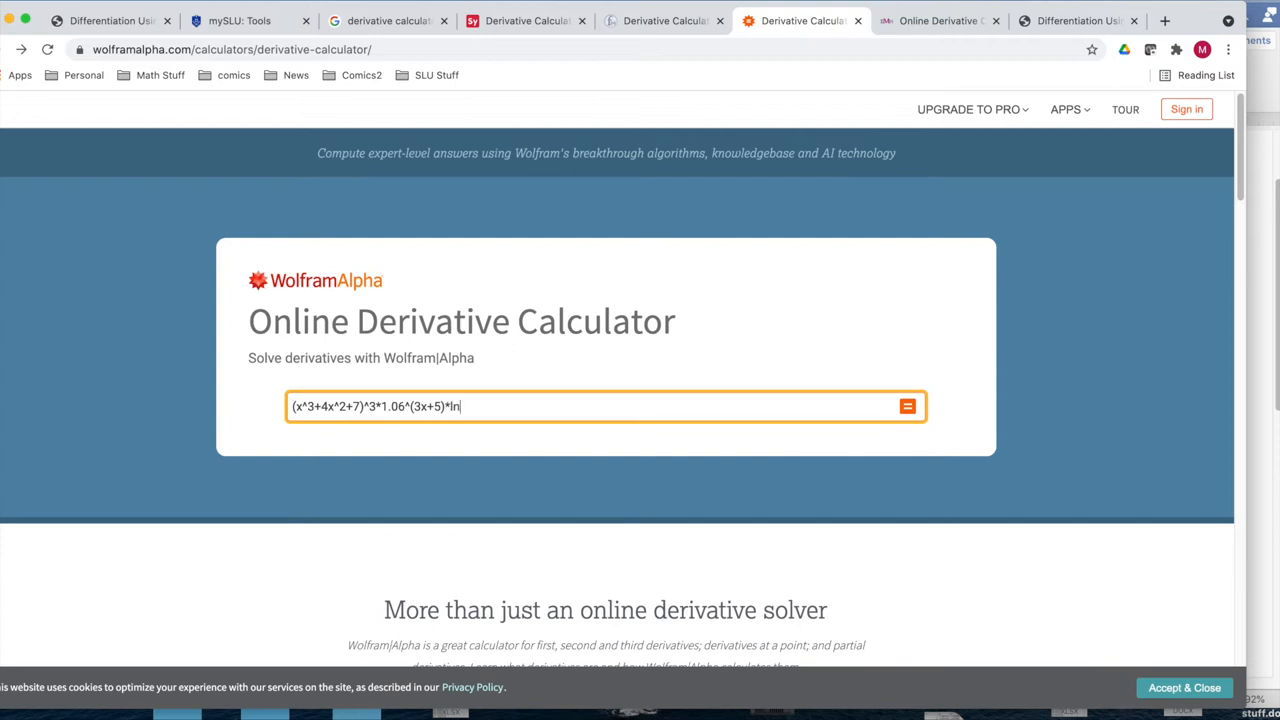
pyautogui.write('(x^2+')
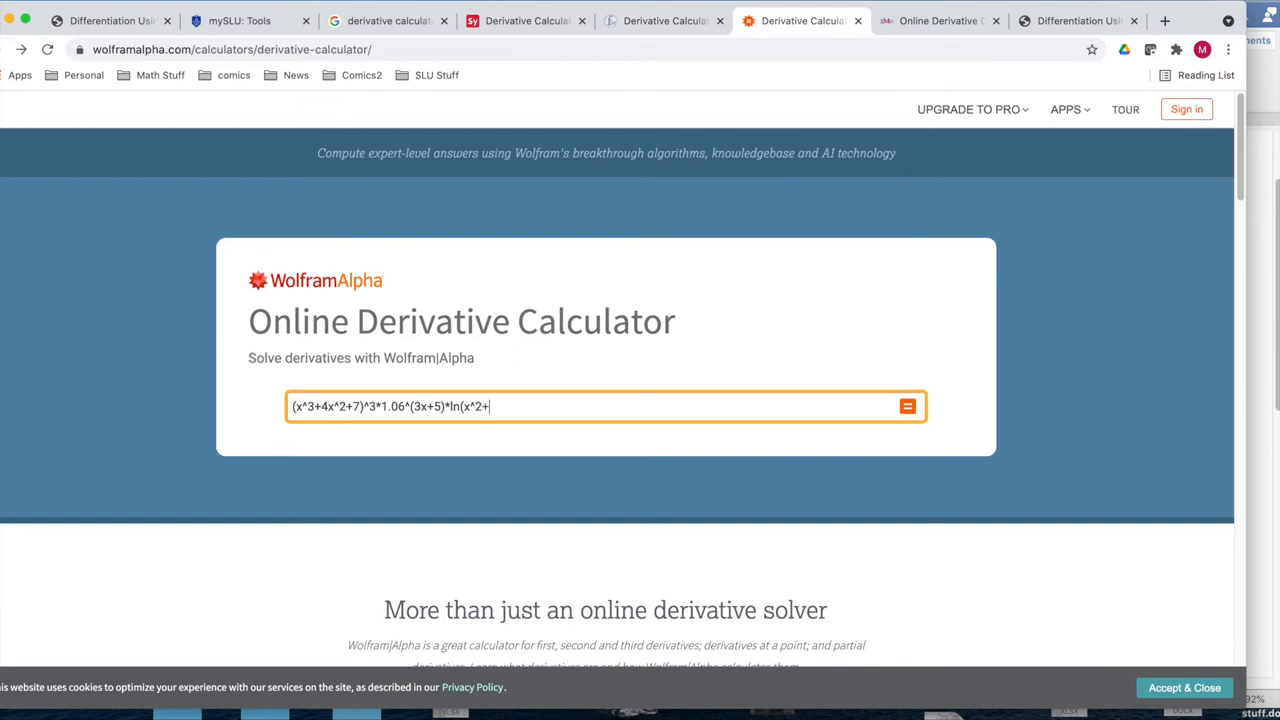
pyautogui.write('8')
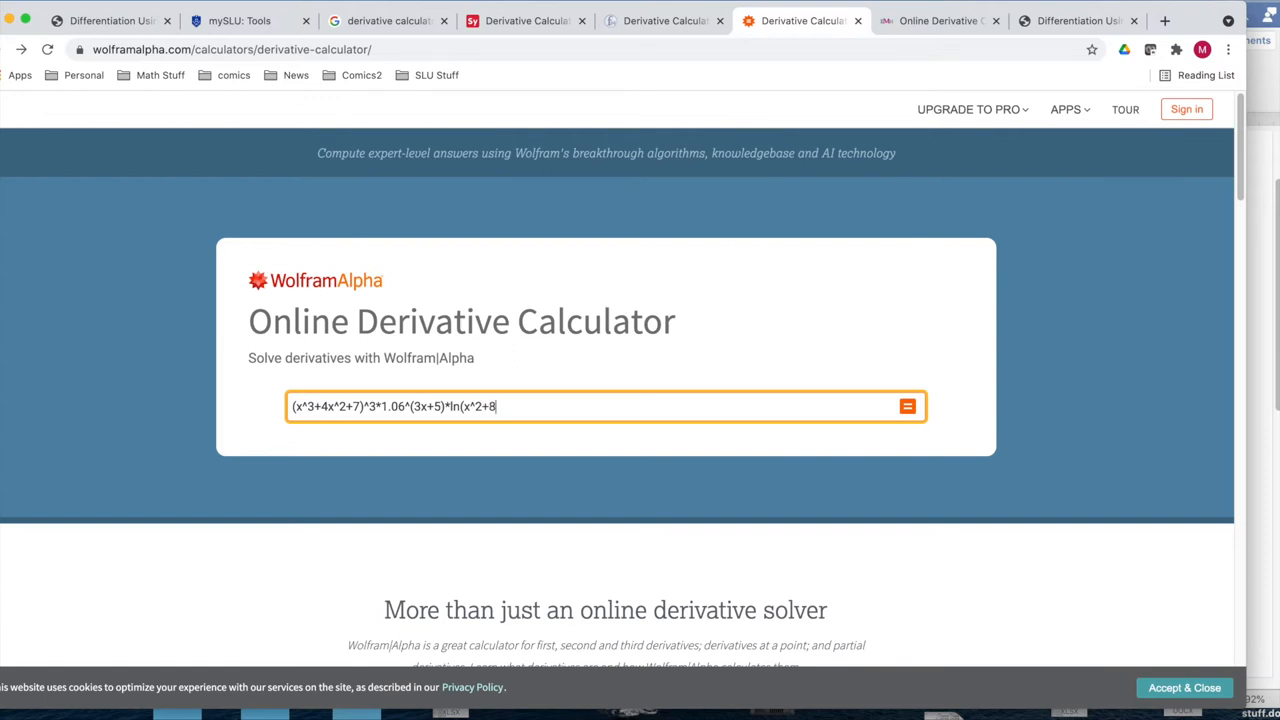
pyautogui.write(')')
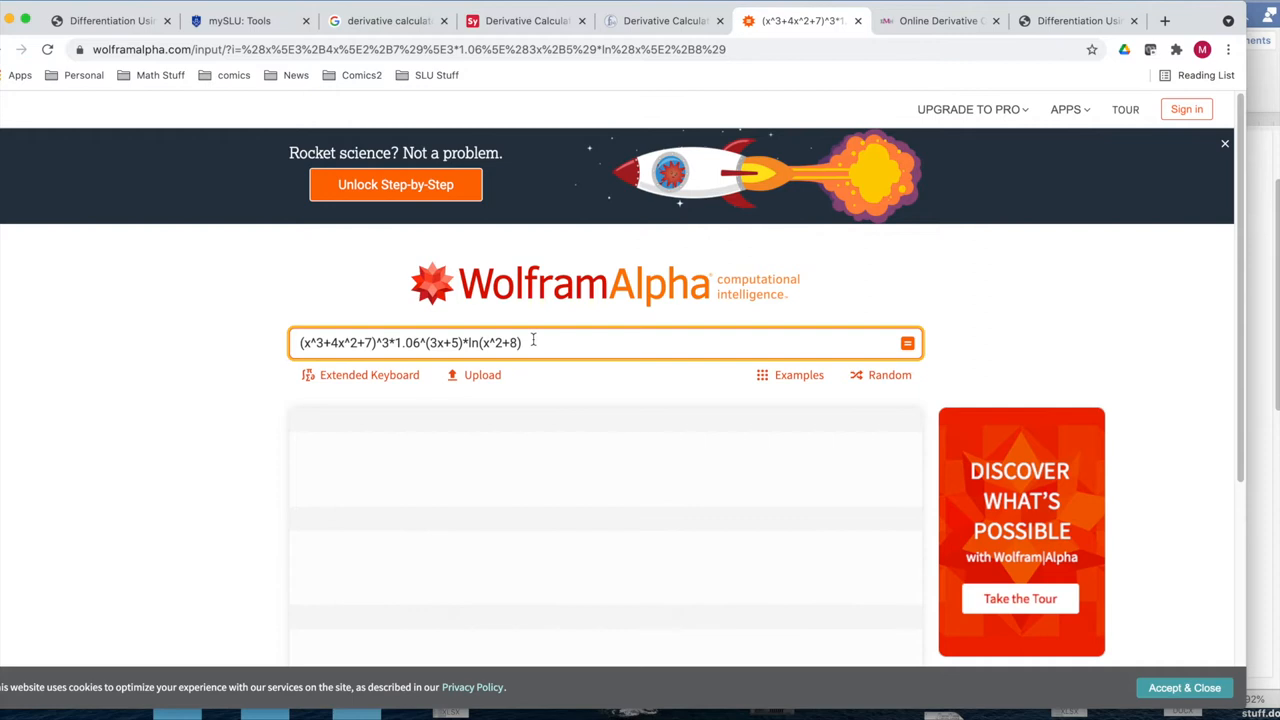
pyautogui.tripleClick(410, 342)
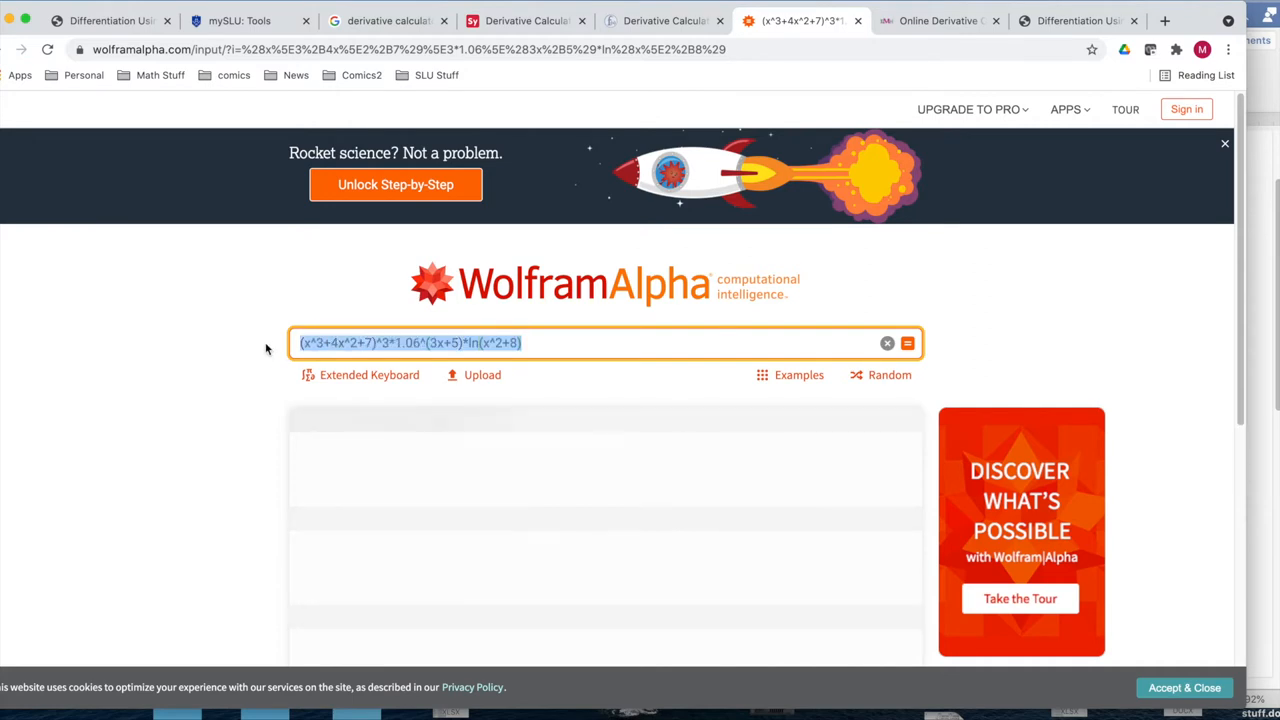
pyautogui.moveTo(1238, 257)
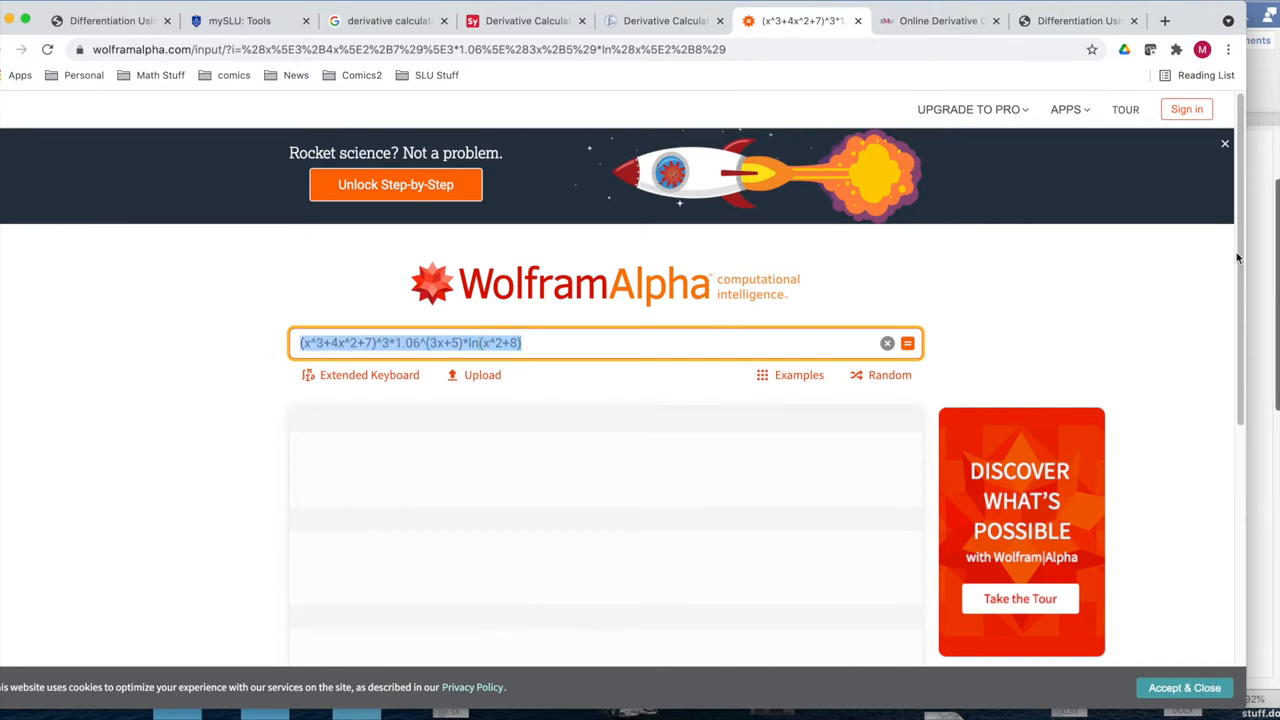
pyautogui.scroll(-3)
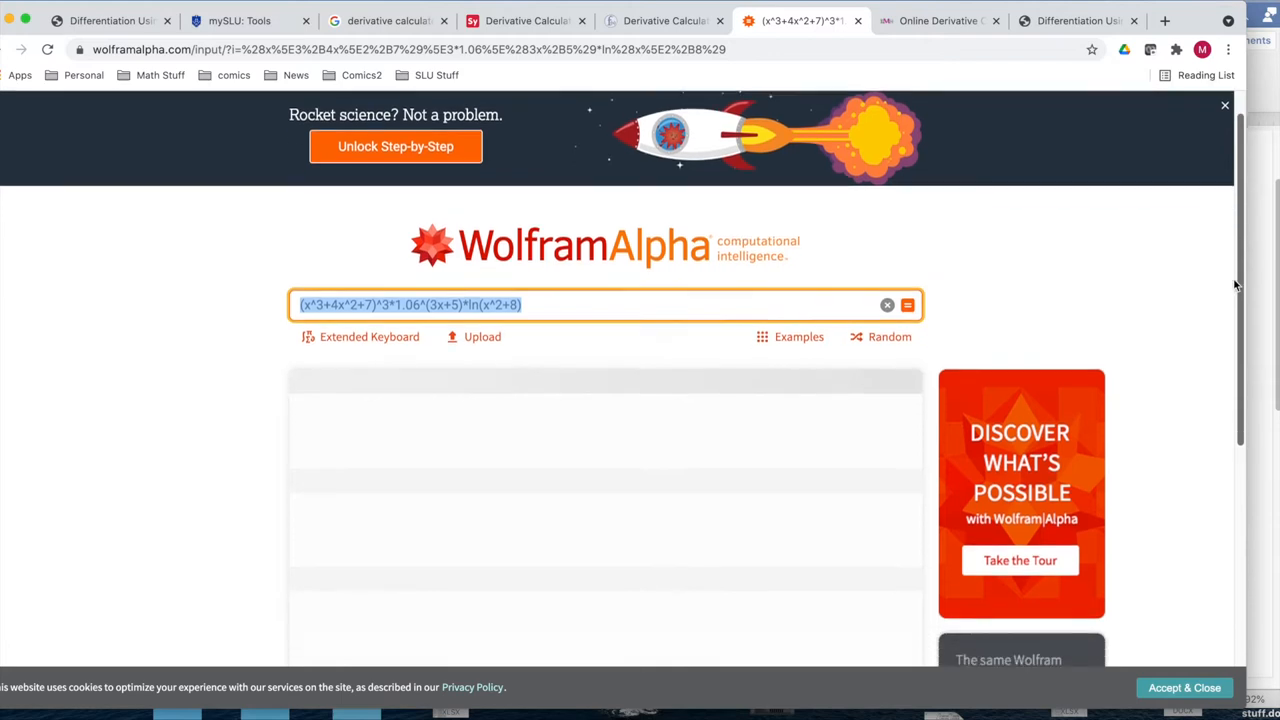
pyautogui.scroll(-3)
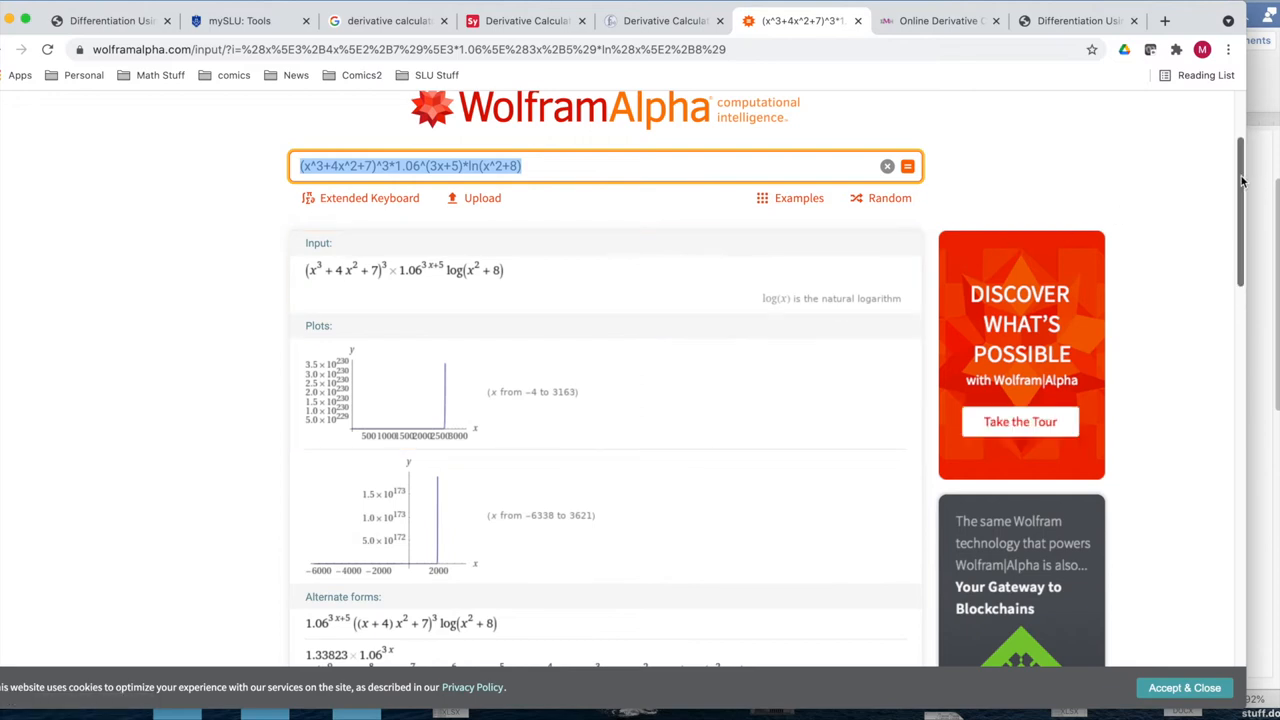
pyautogui.scroll(-3)
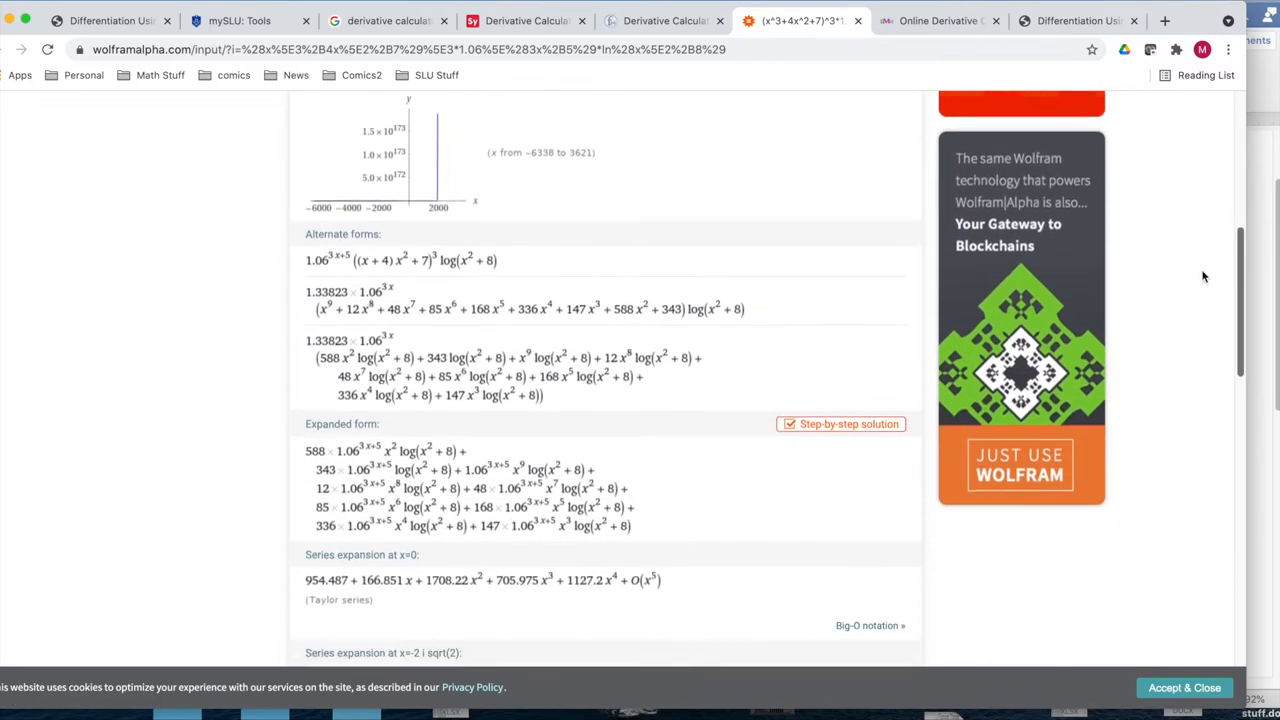
pyautogui.scroll(-3)
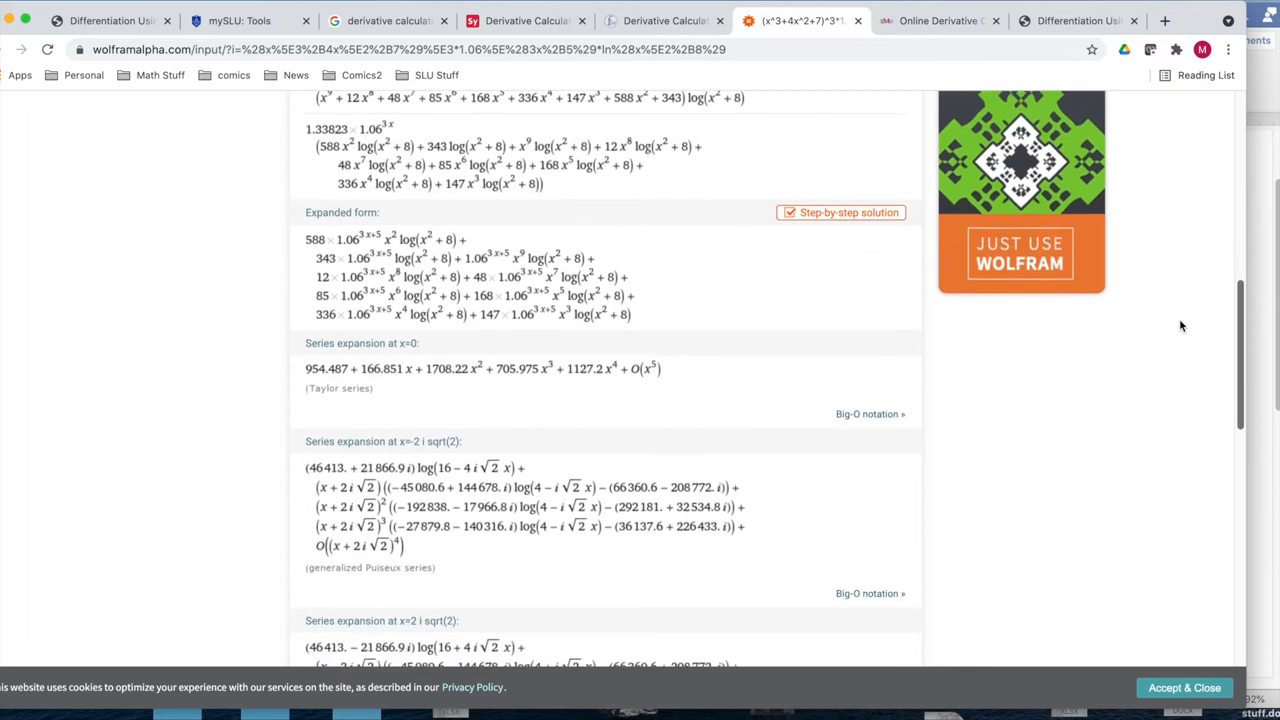
pyautogui.scroll(-3)
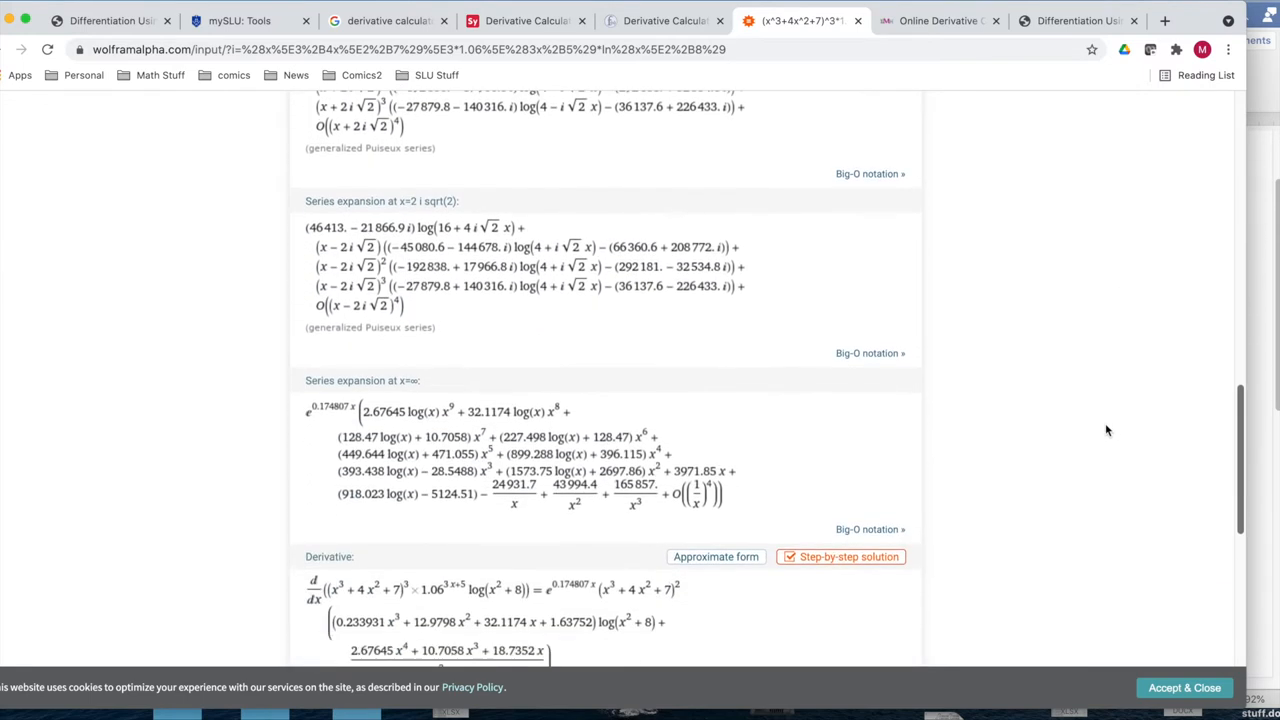
pyautogui.scroll(-3)
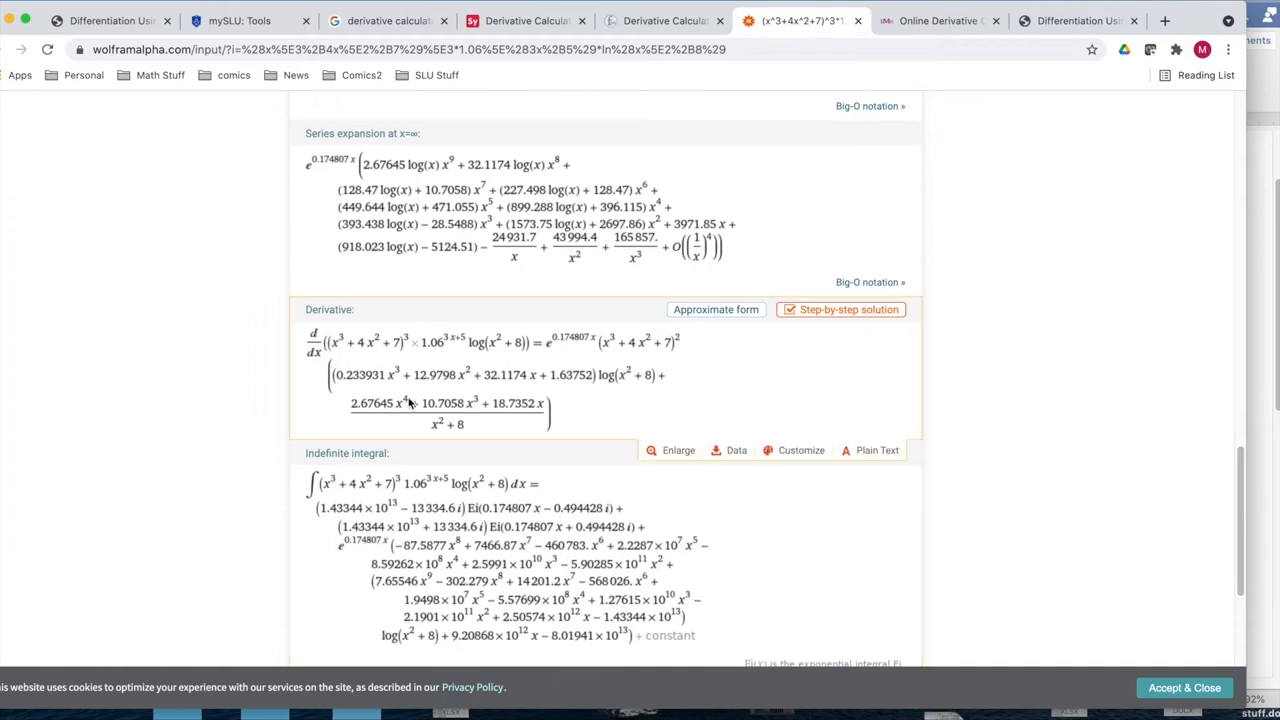
pyautogui.moveTo(940, 475)
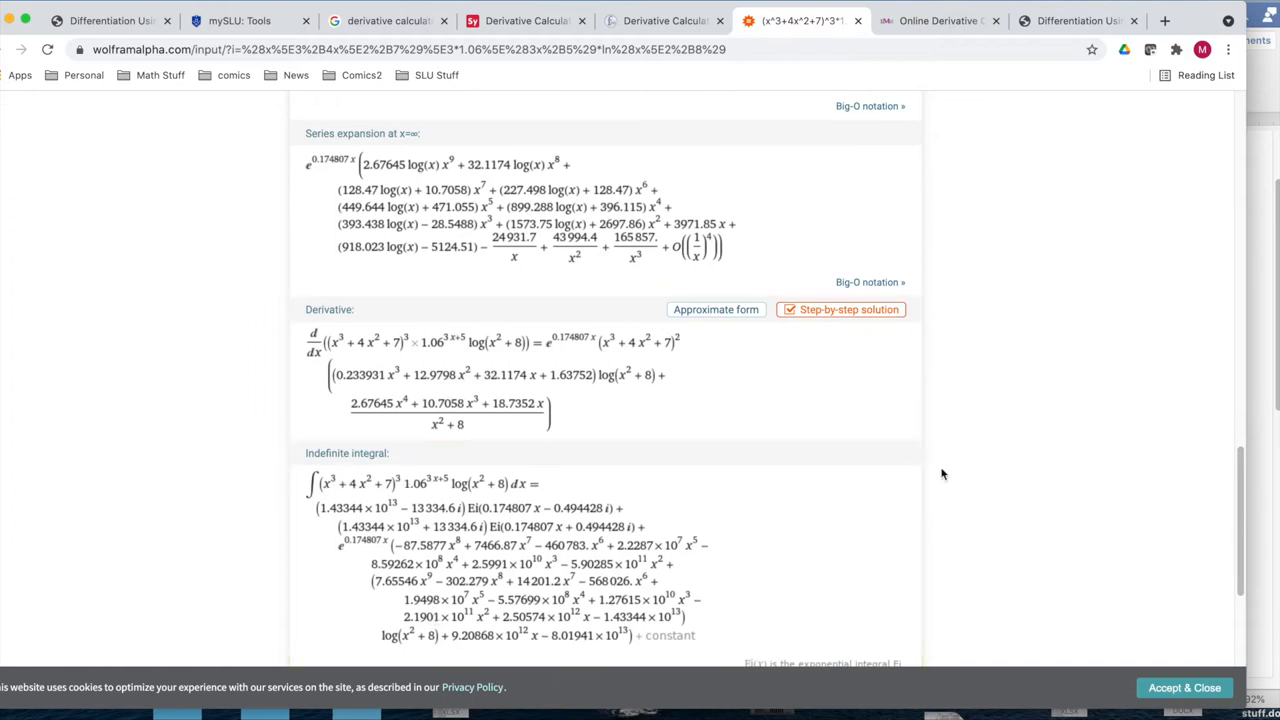
pyautogui.scroll(-3)
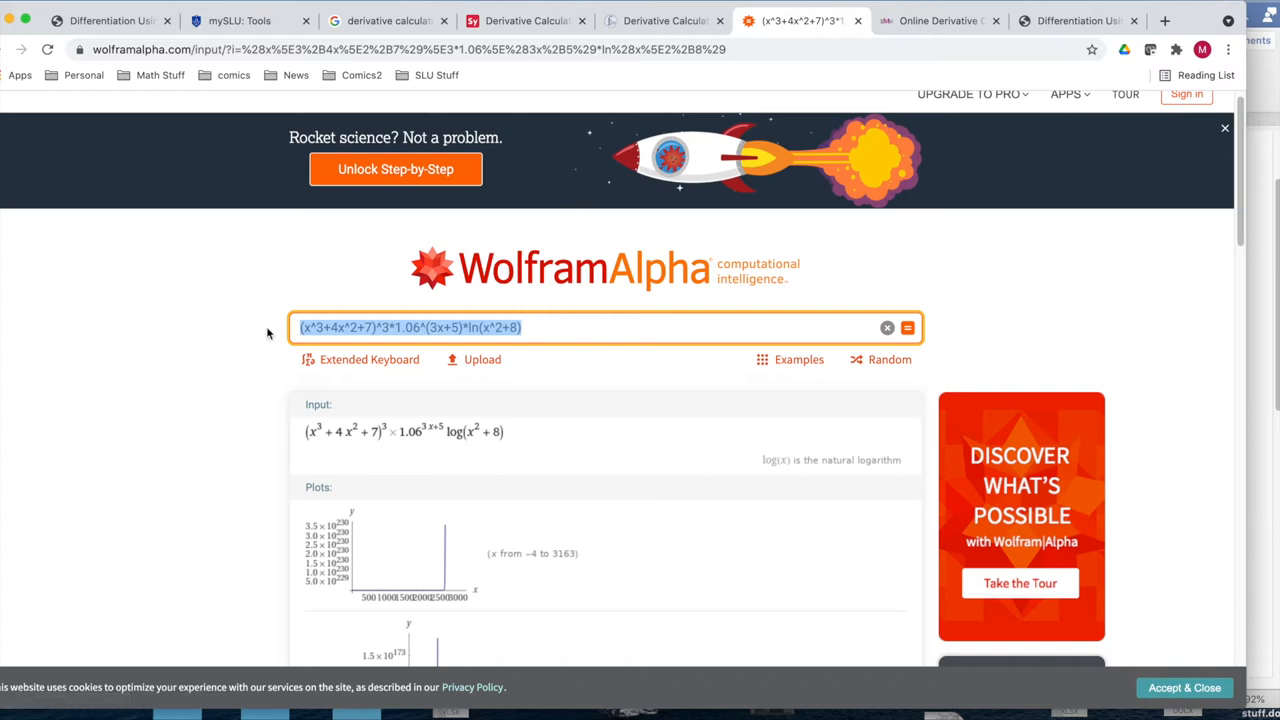
# Prefix the query with 'Derivative of', interpret it as a derivative computation and request step-by-step working
pyautogui.click(308, 327)
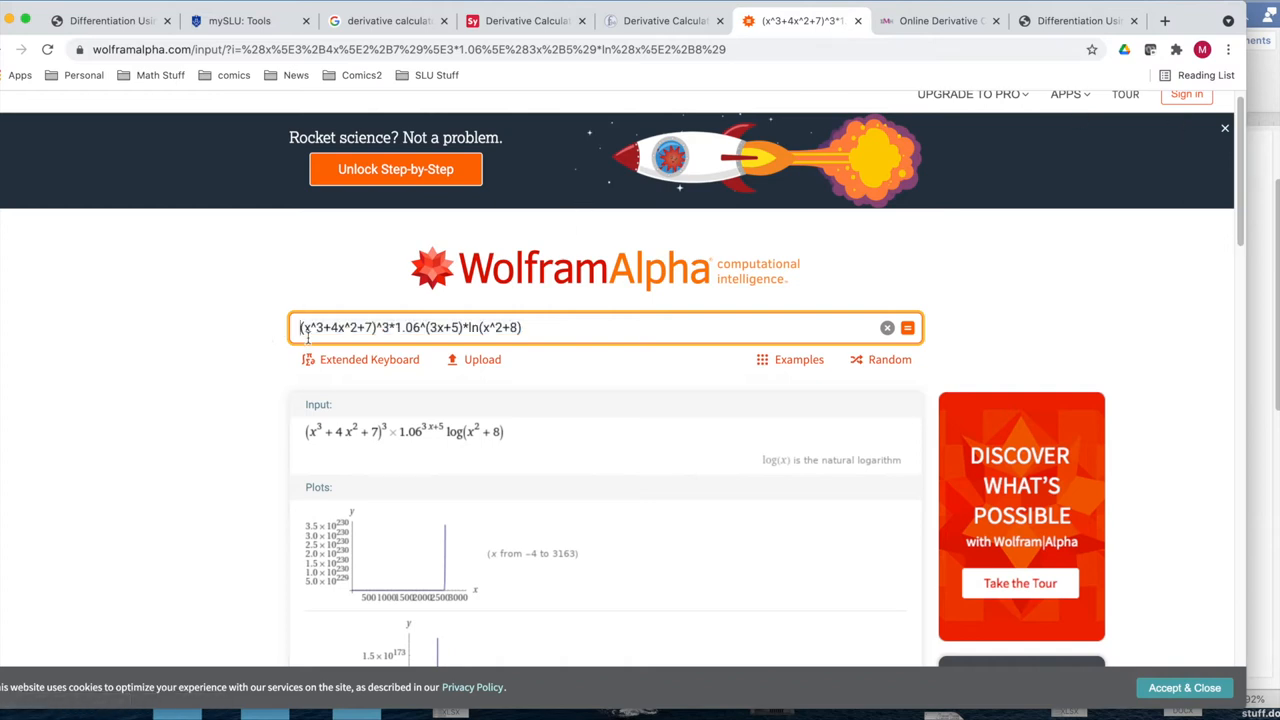
pyautogui.write('Derivativbe')
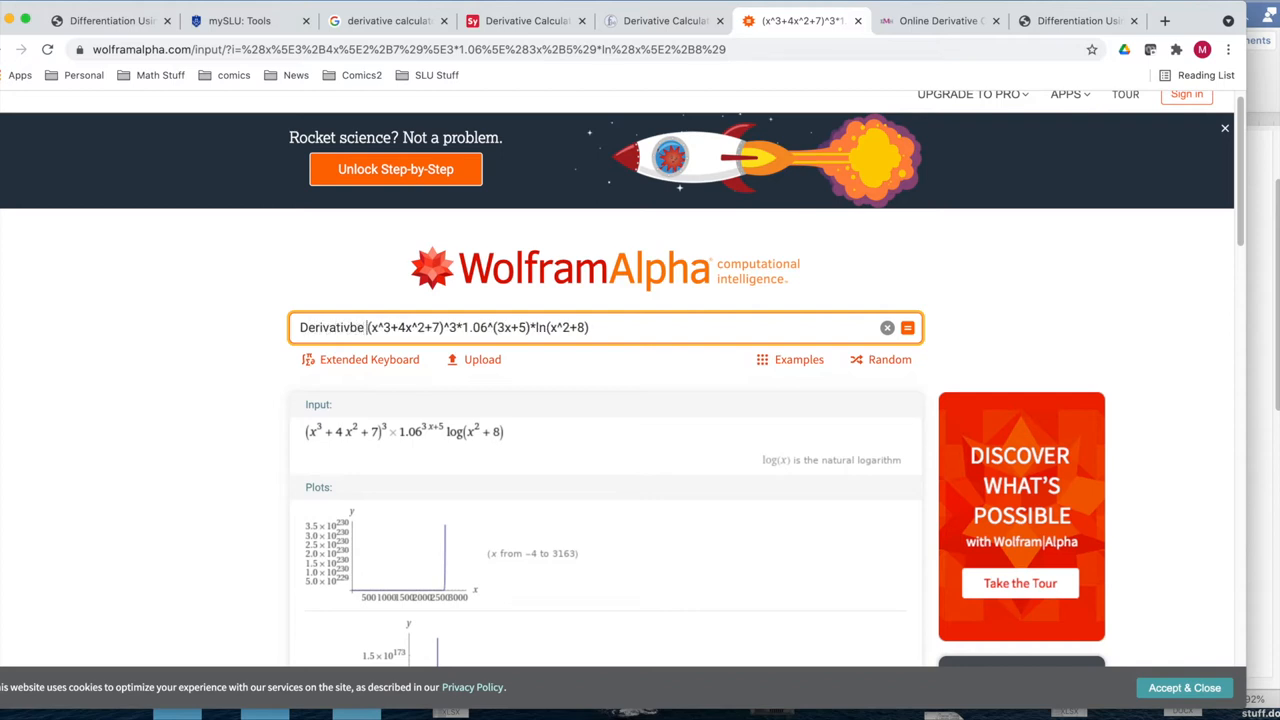
pyautogui.press('BackSpace')
pyautogui.write(' of')
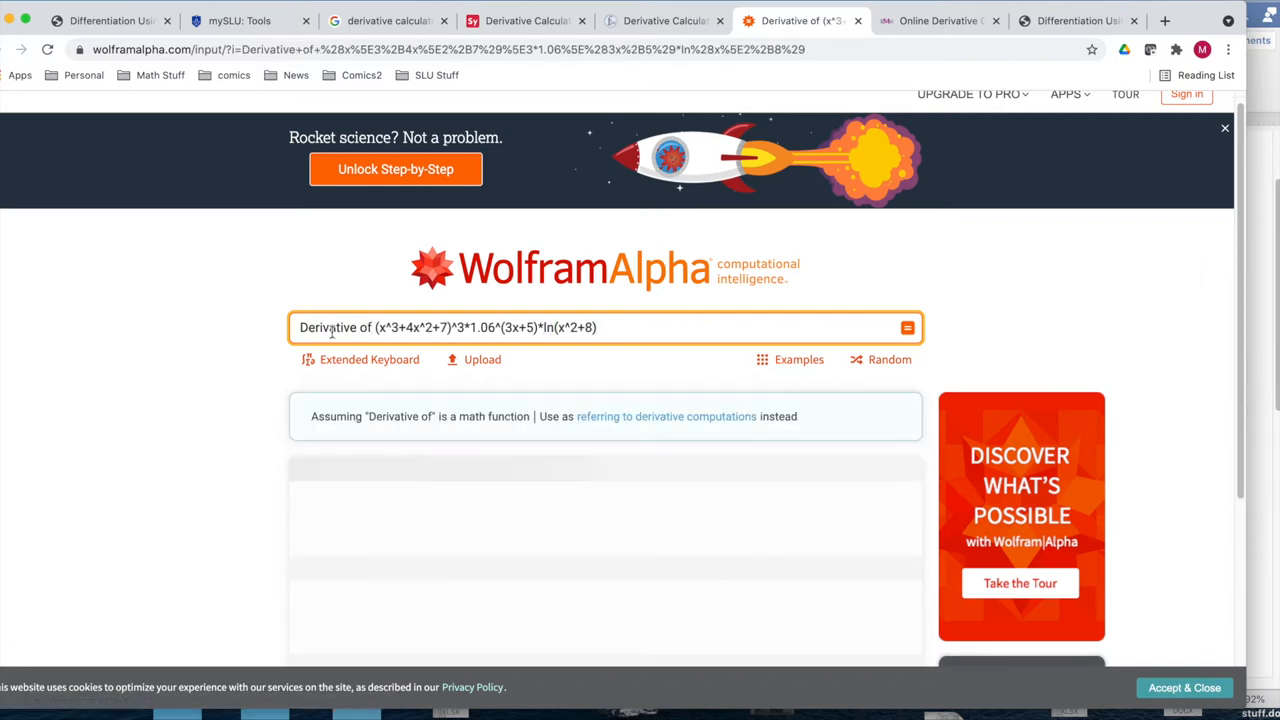
pyautogui.click(665, 416)
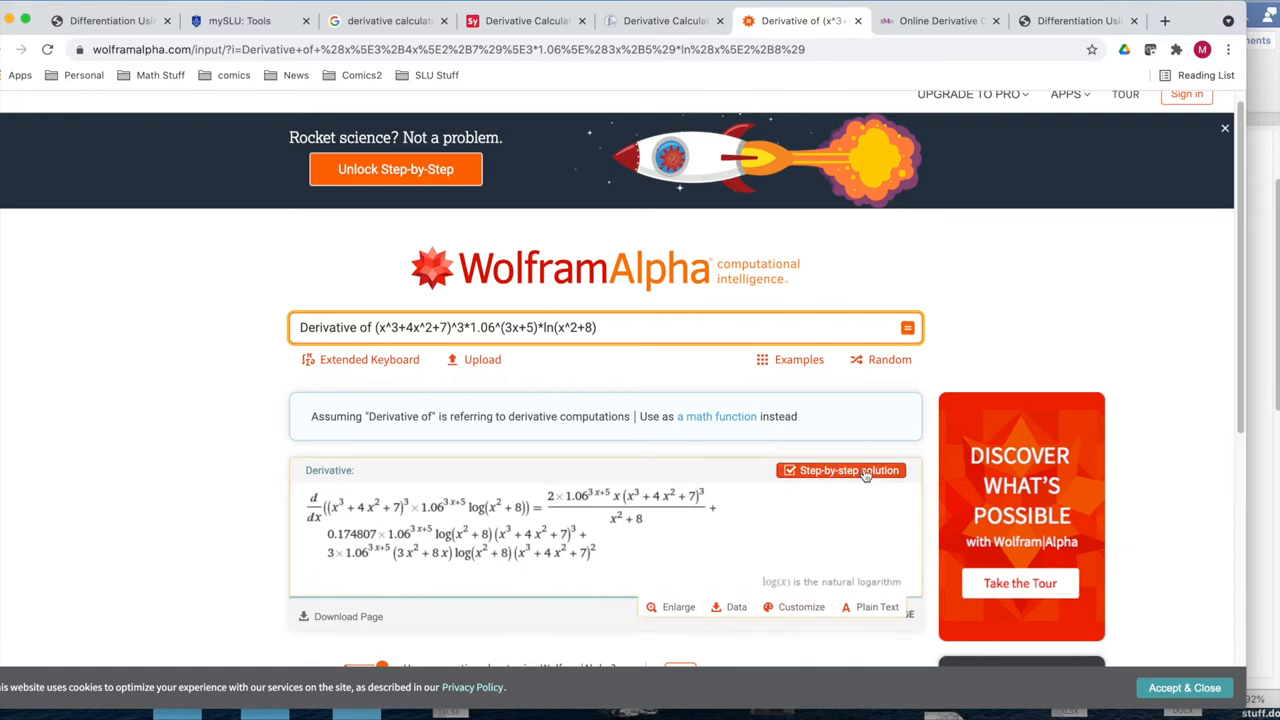
pyautogui.click(848, 470)
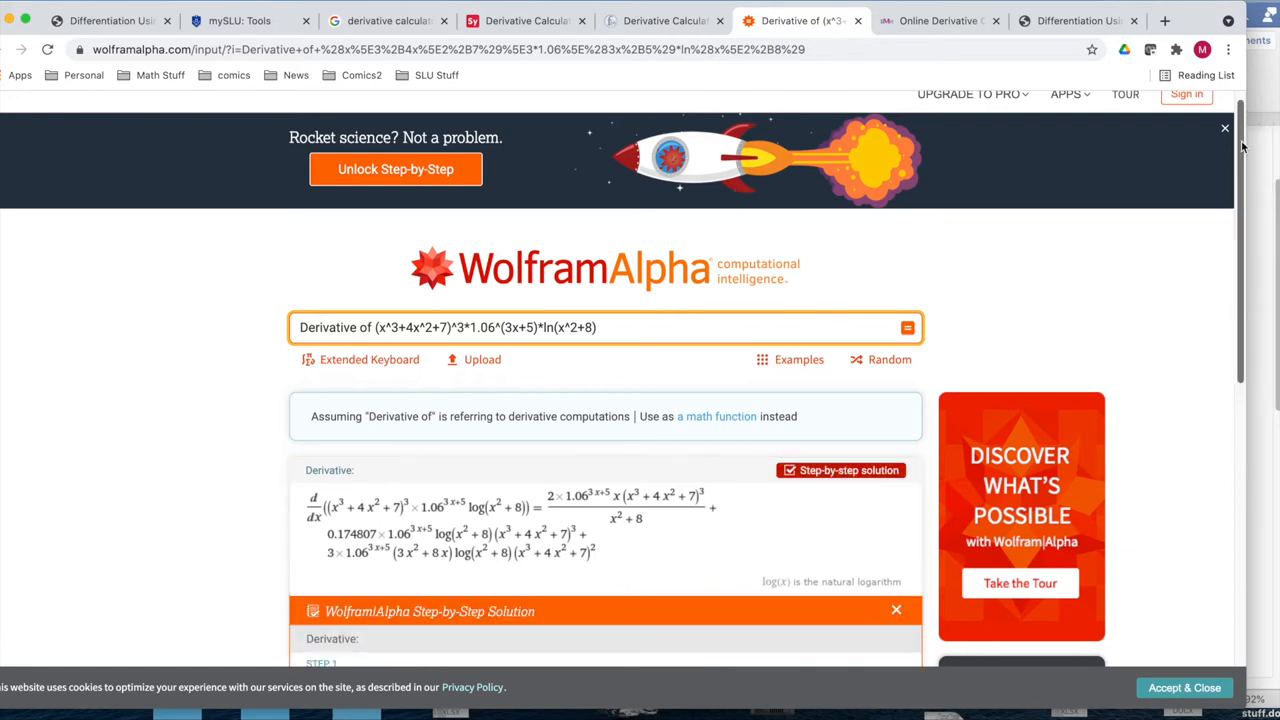
# Review the partially locked step-by-step solution, then close the Wolfram|Alpha tab
pyautogui.scroll(-3)
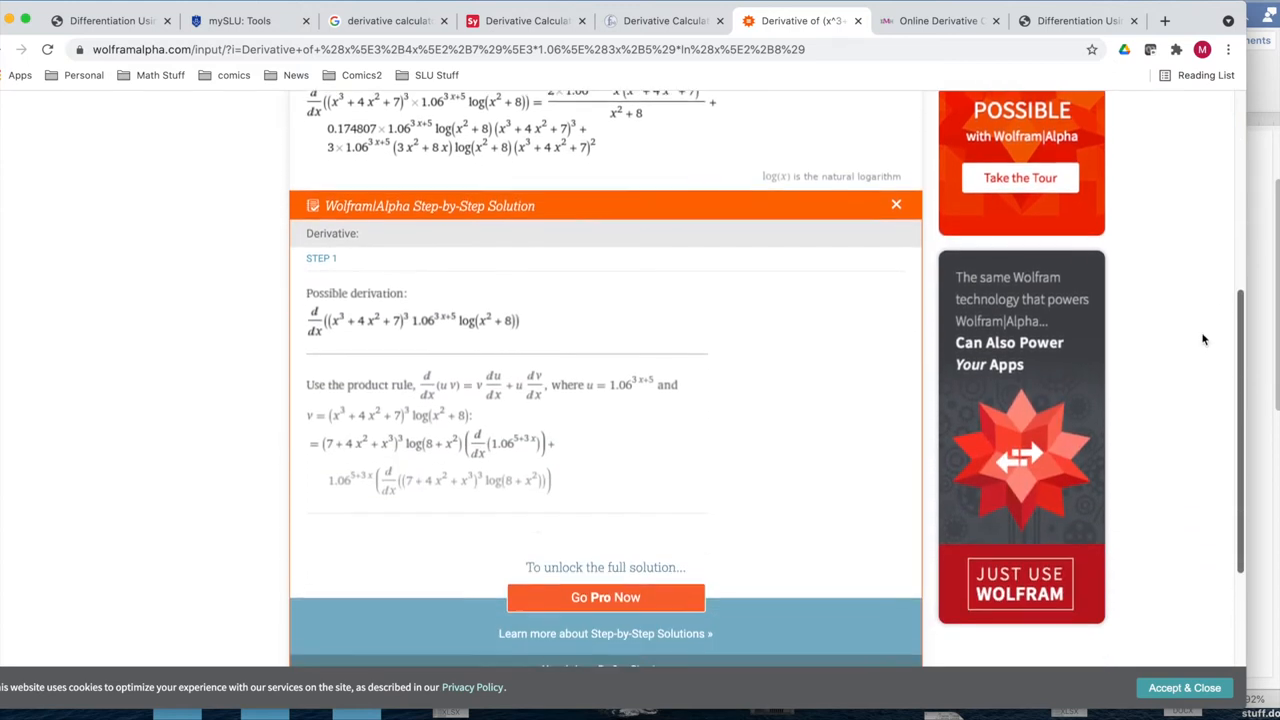
pyautogui.scroll(-3)
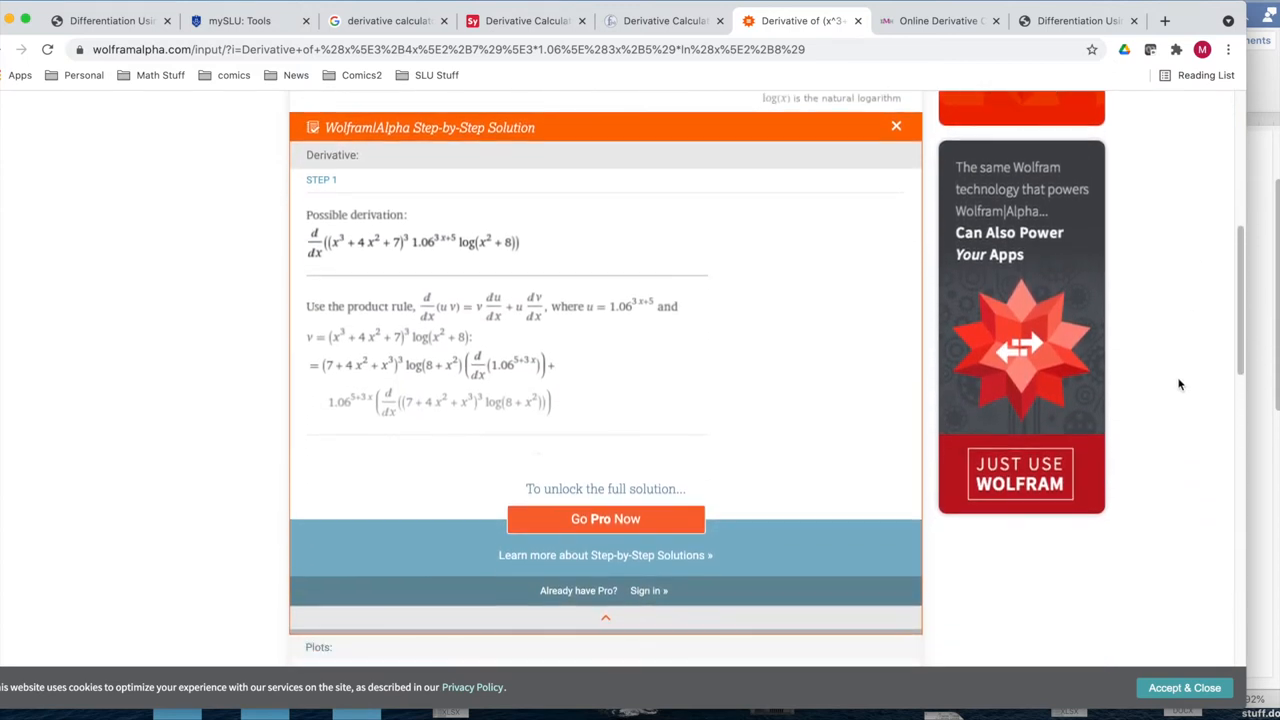
pyautogui.moveTo(1154, 307)
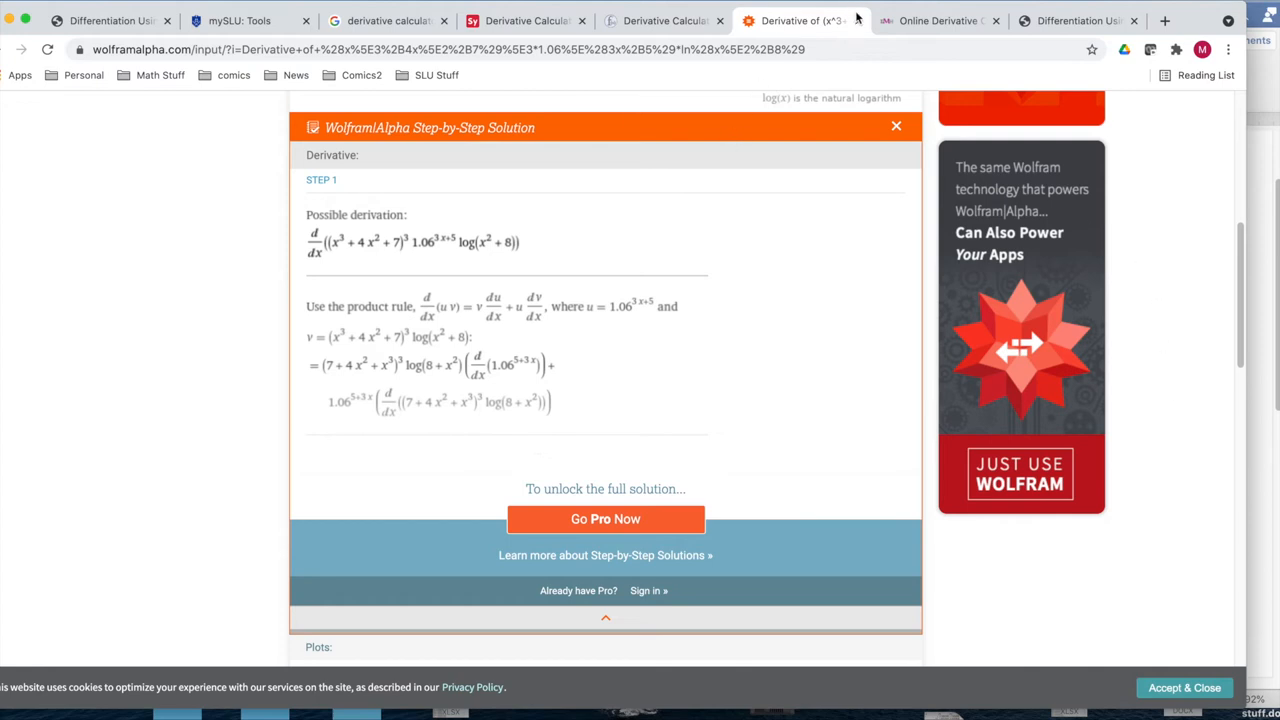
pyautogui.click(800, 20)
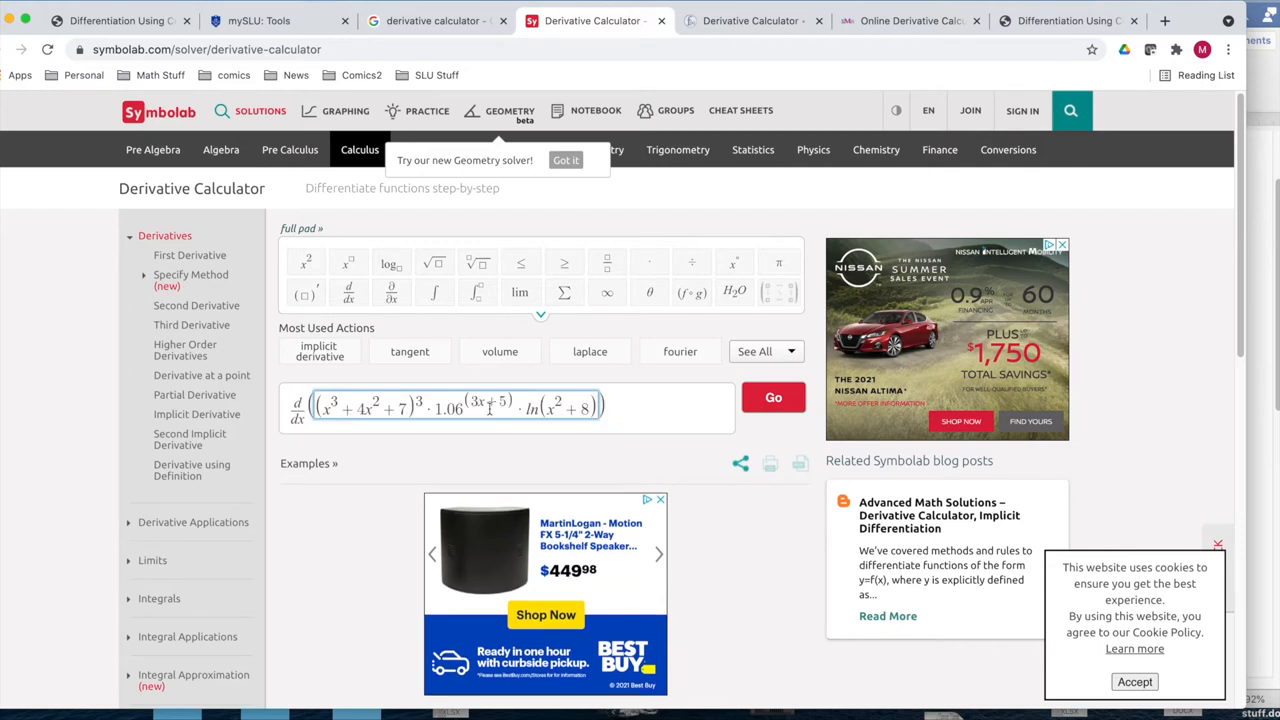
# Solve the derivative in Symbolab, view its product-rule steps, then close the Symbolab tab
pyautogui.click(773, 397)
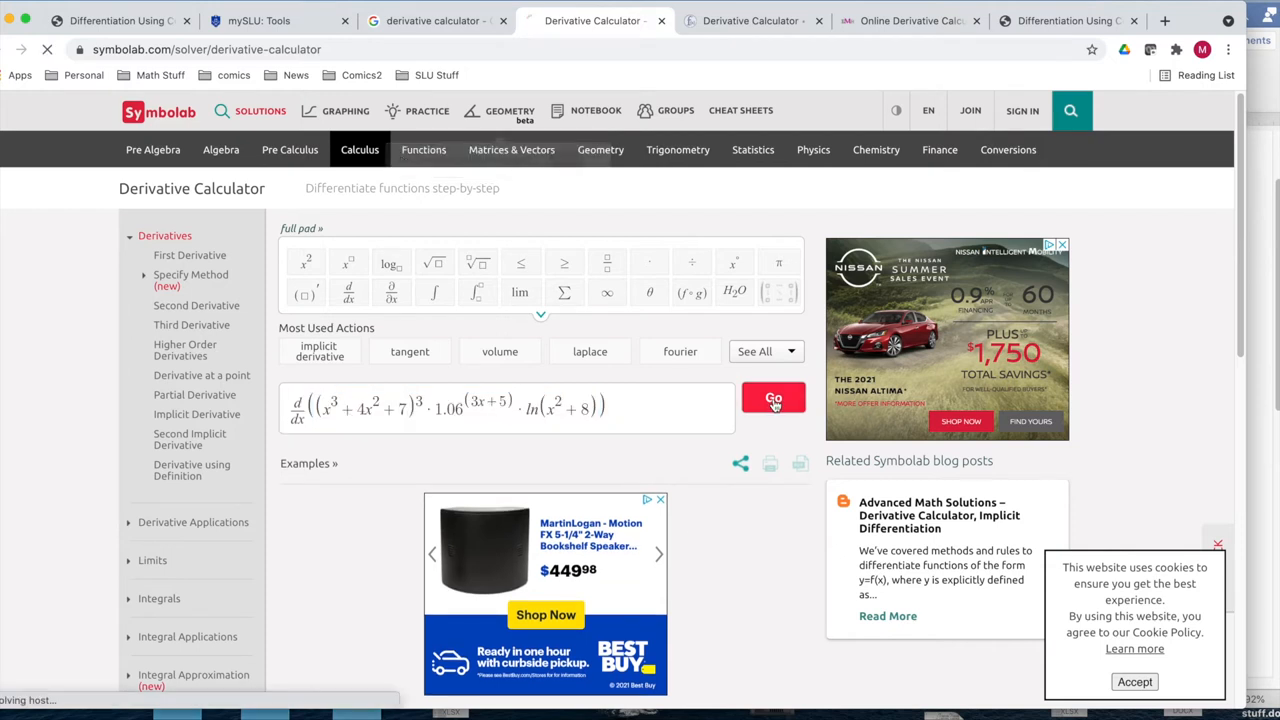
pyautogui.click(773, 399)
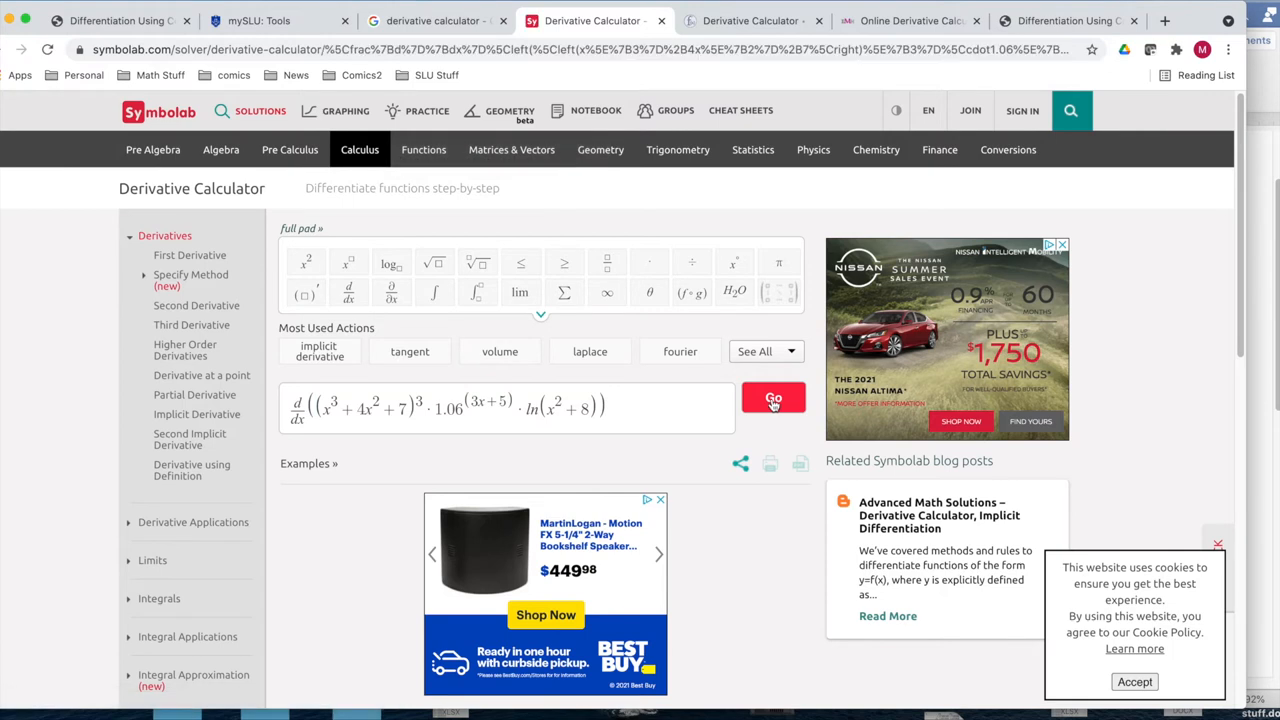
pyautogui.click(773, 398)
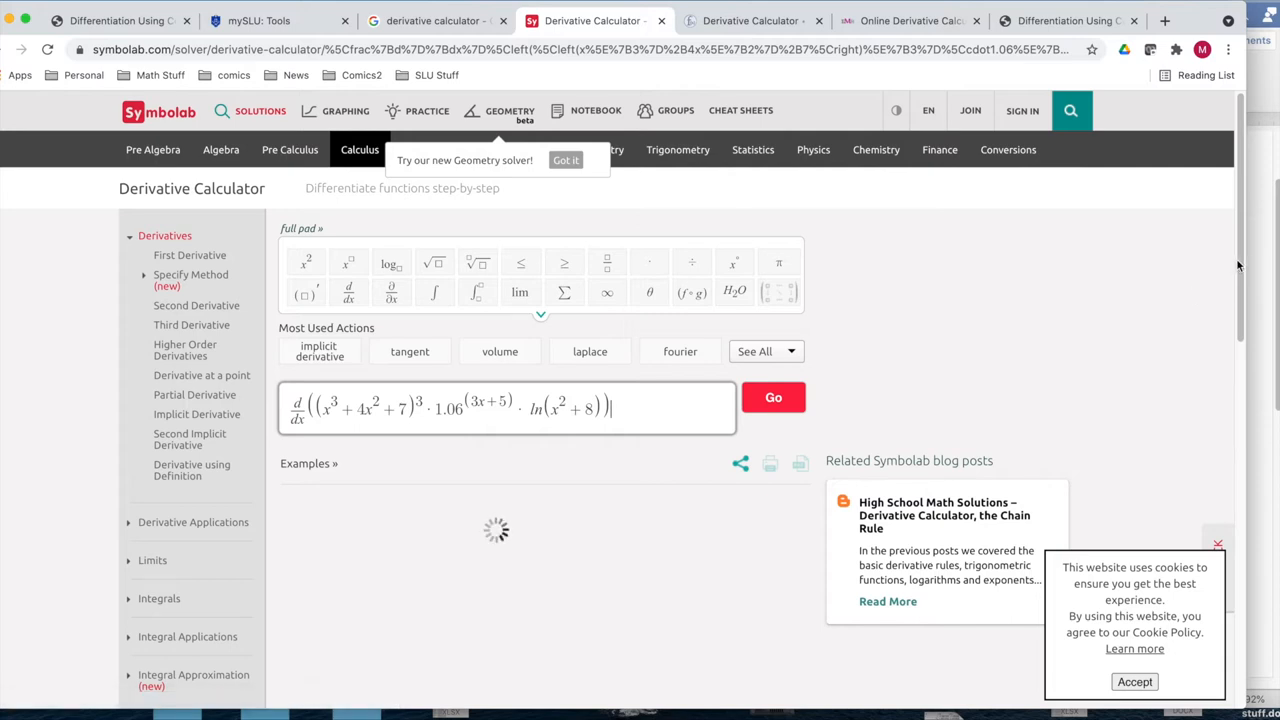
pyautogui.scroll(-3)
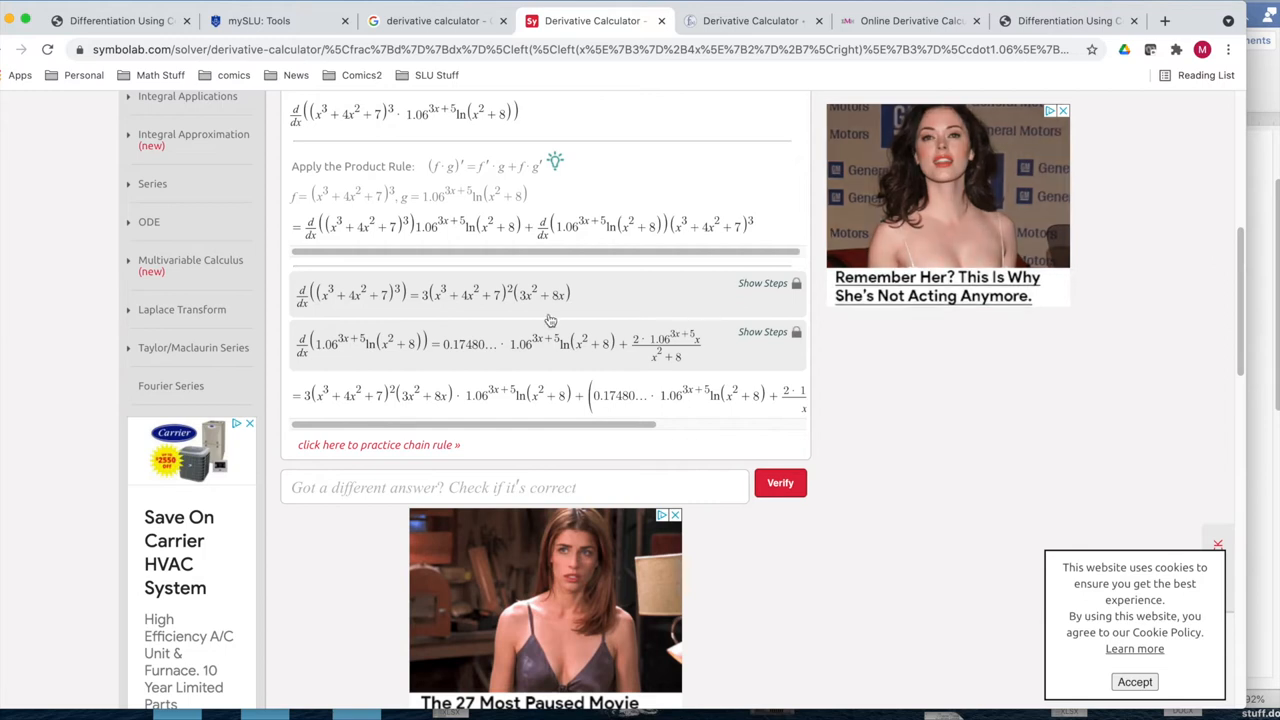
pyautogui.moveTo(764, 355)
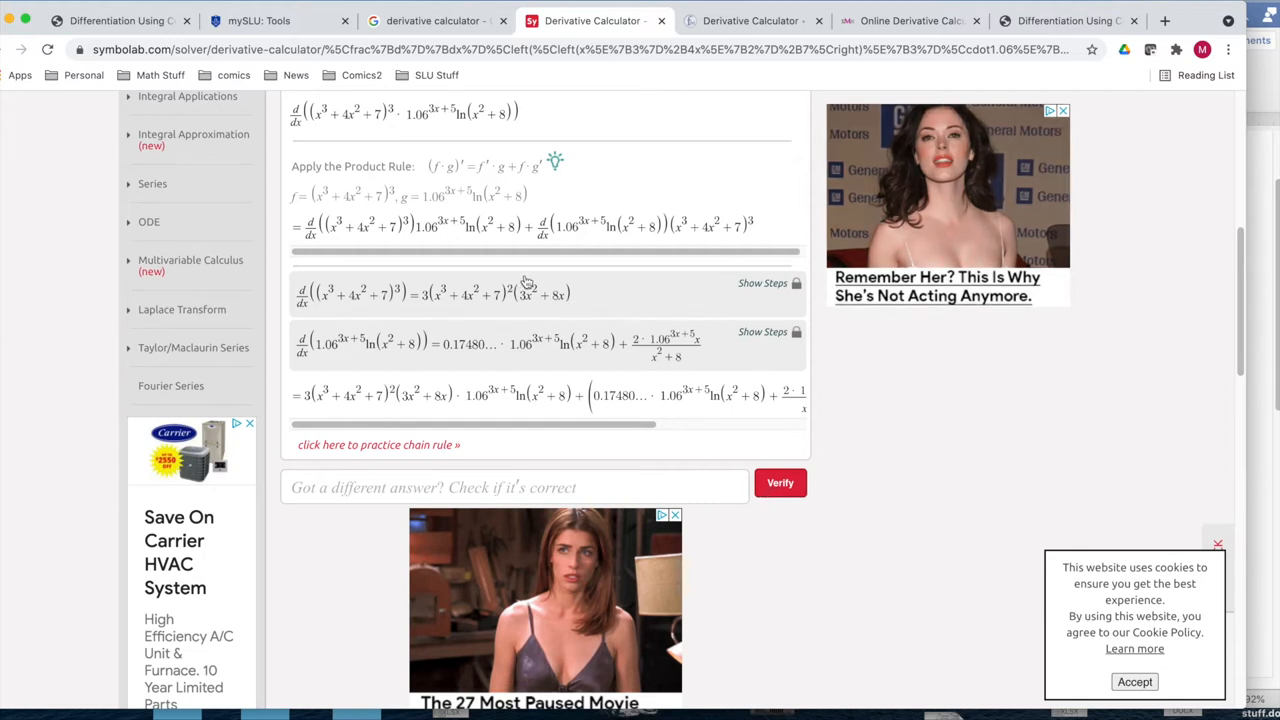
pyautogui.moveTo(657, 18)
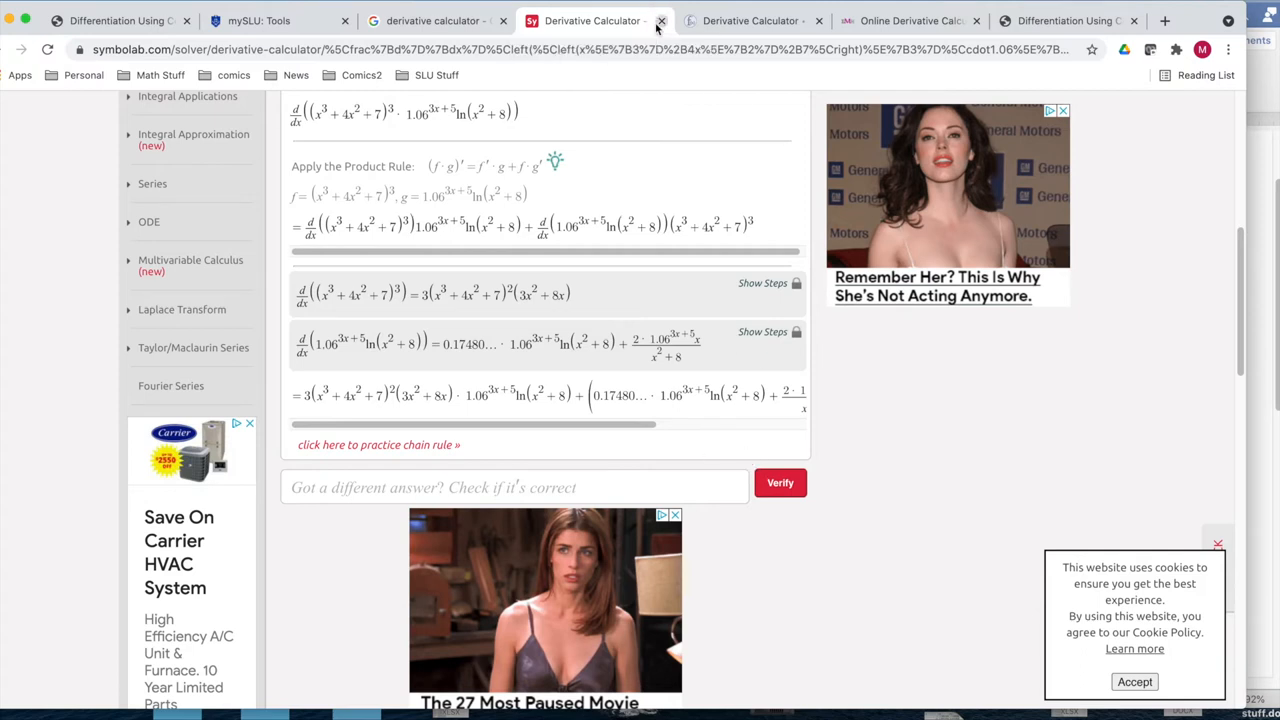
pyautogui.click(745, 20)
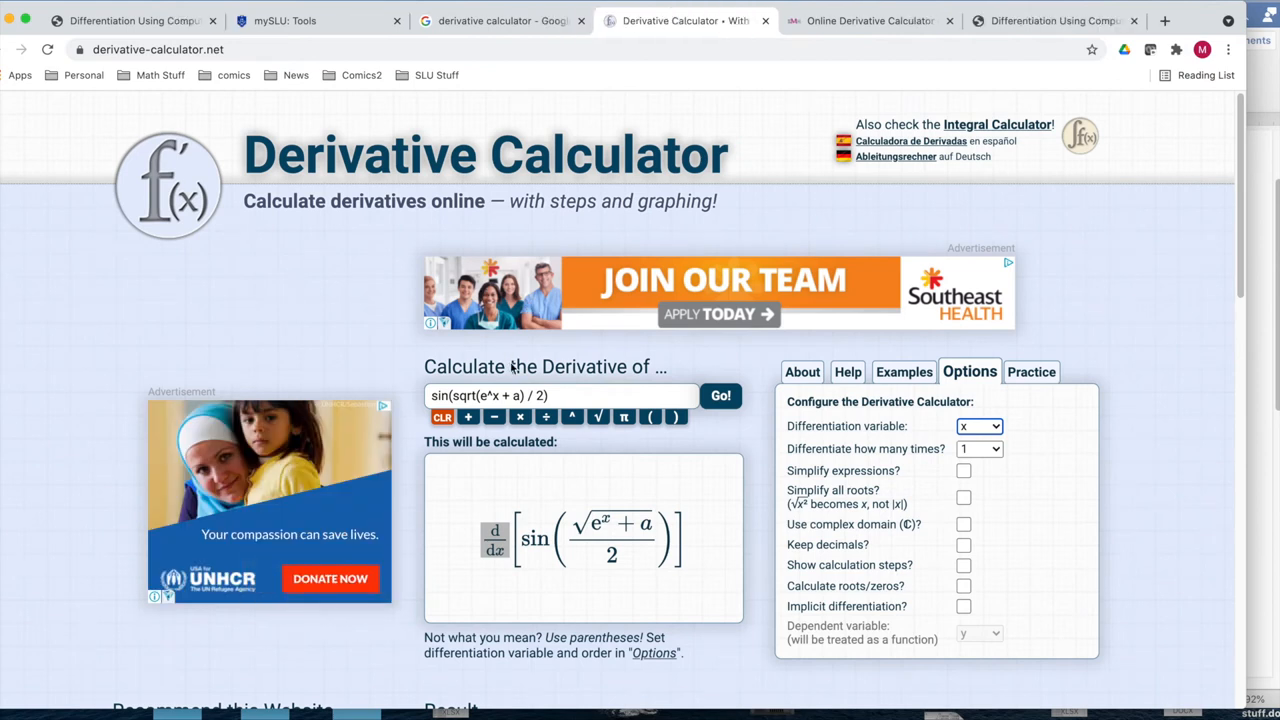
# Compute the first derivative of (x^3+4x^2+7)^3*1.06^(3x+5)*ln(x^2+8) on Derivative-Calculator.net
pyautogui.write('(x^3+4x^2+7)^3*1.06^(3x+5)*ln(x^2+8)')
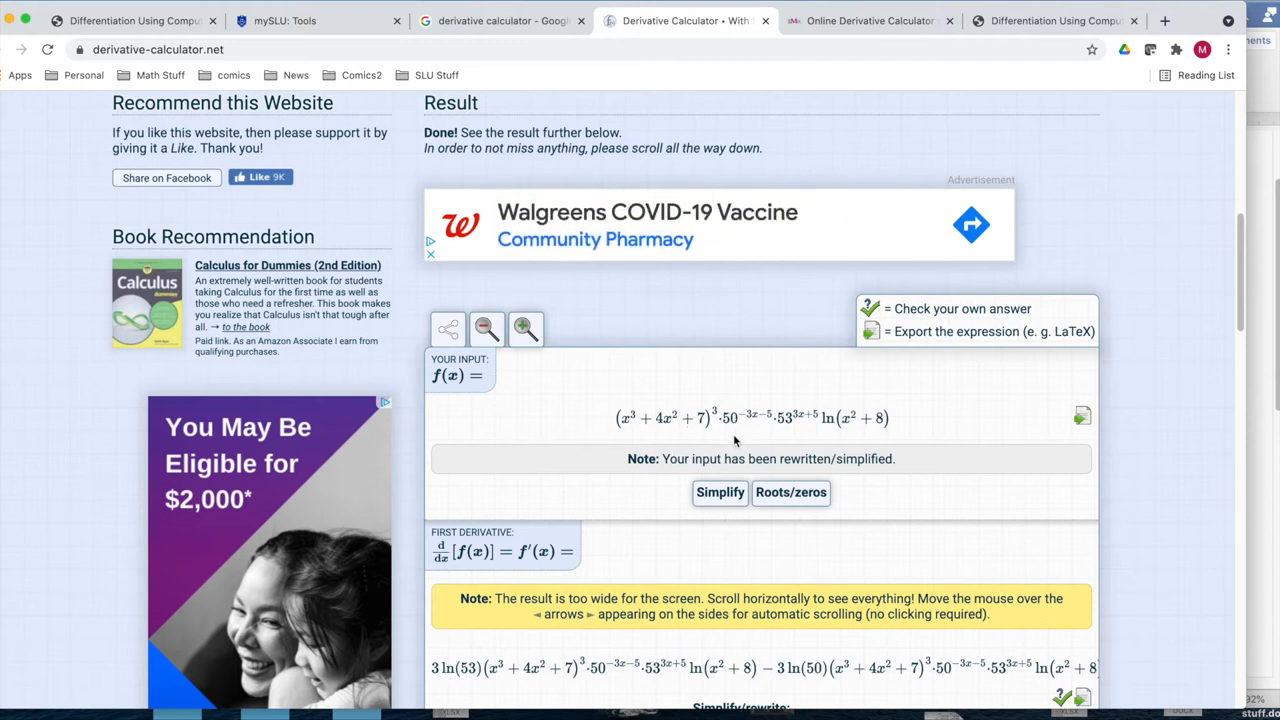
pyautogui.moveTo(1017, 402)
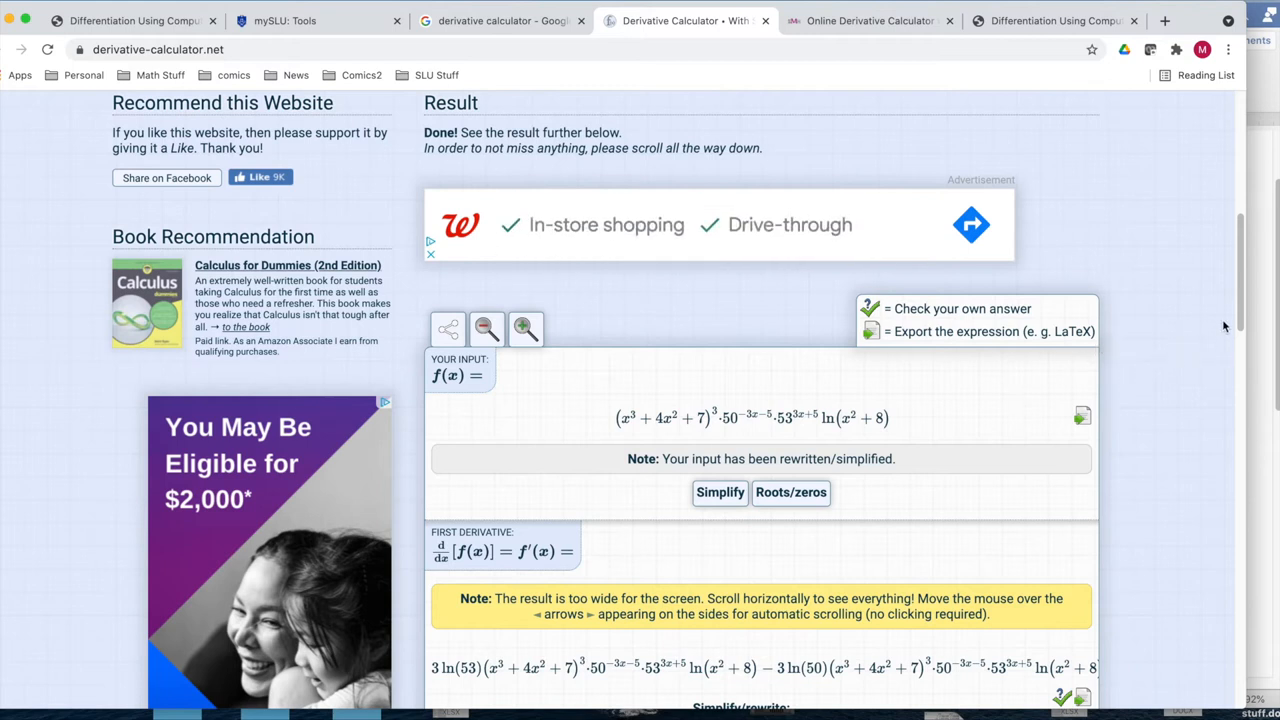
pyautogui.moveTo(740, 448)
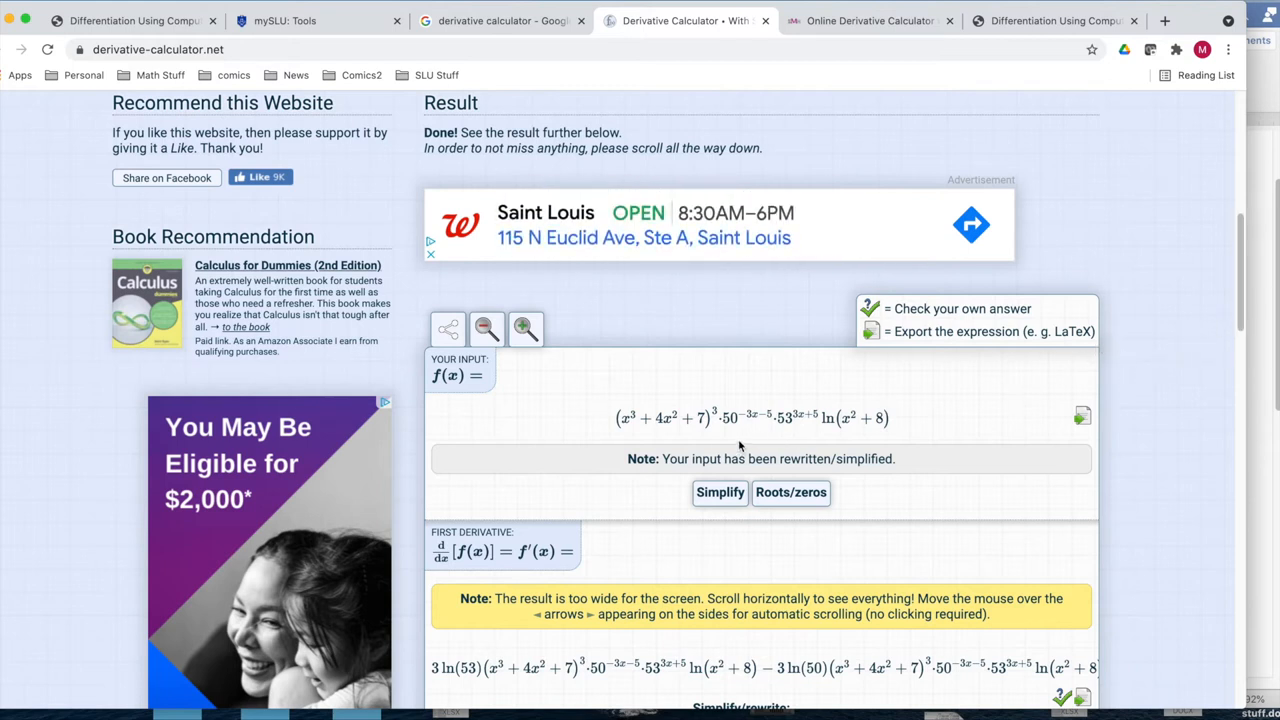
pyautogui.moveTo(800, 423)
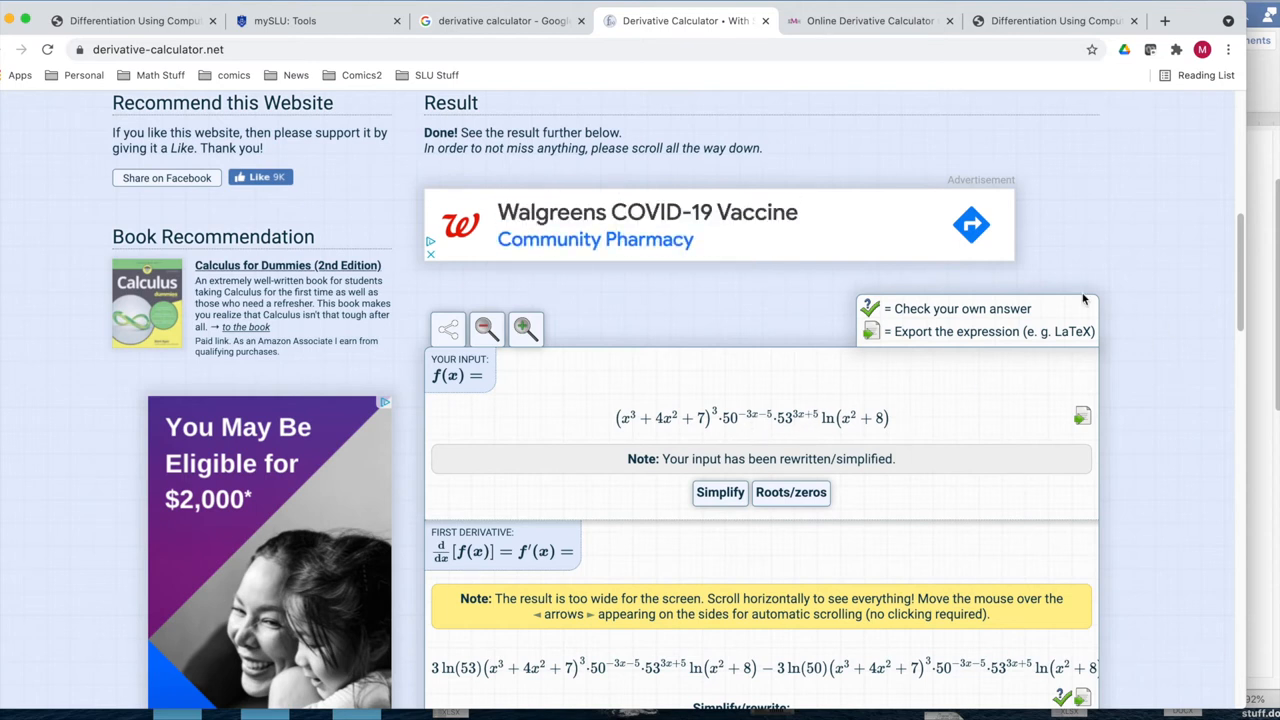
pyautogui.scroll(-3)
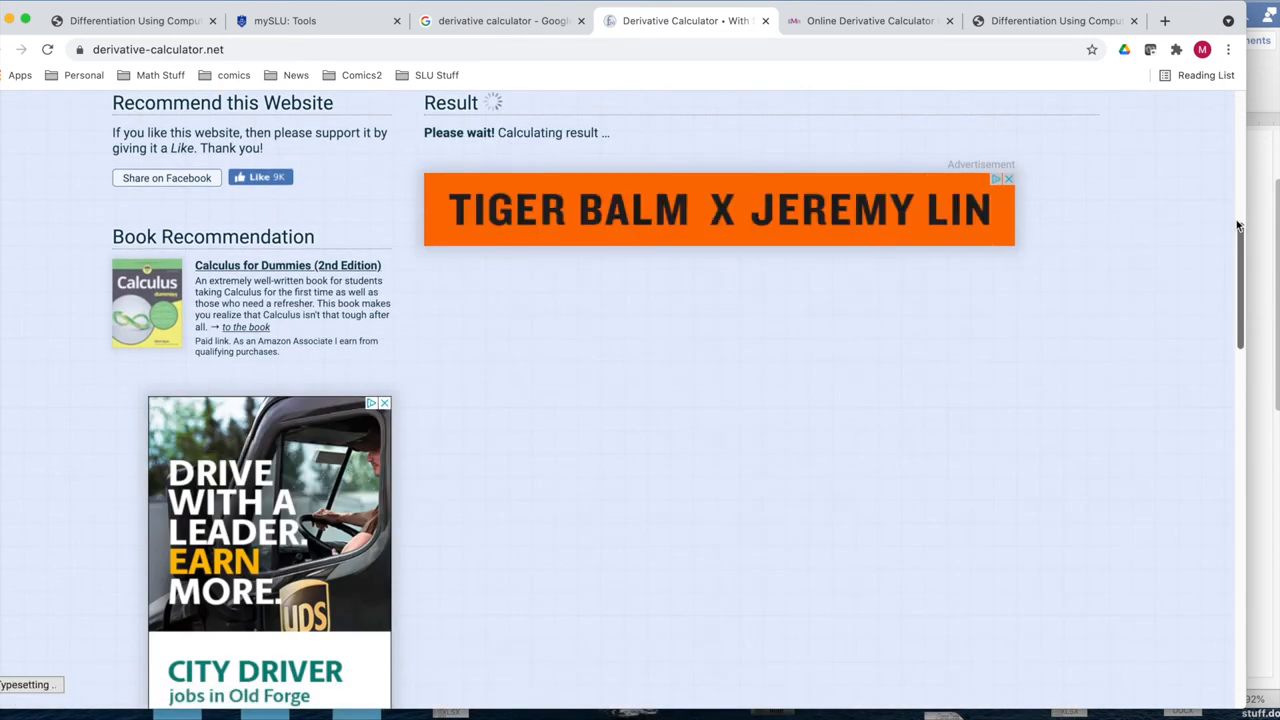
# Inspect the product and power rules used in the steps, then enter (x^3+4x^2+7)^3/(x^2+8)
pyautogui.scroll(-3)
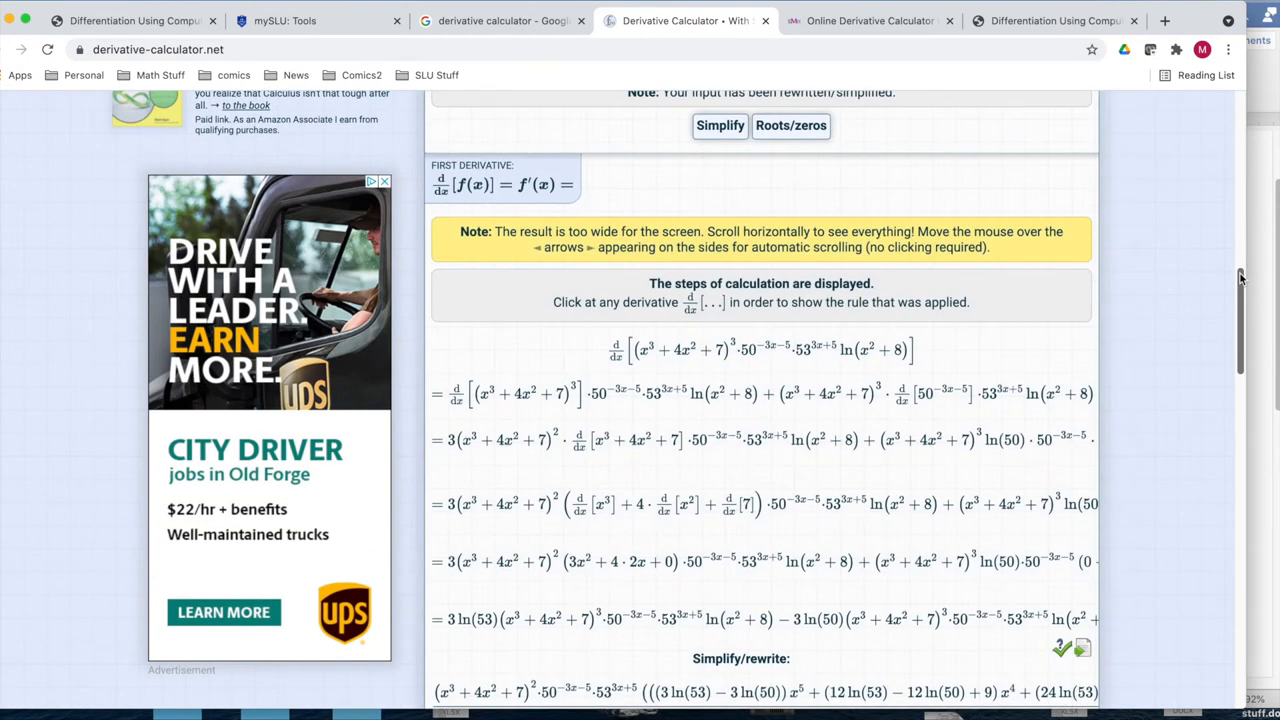
pyautogui.scroll(-3)
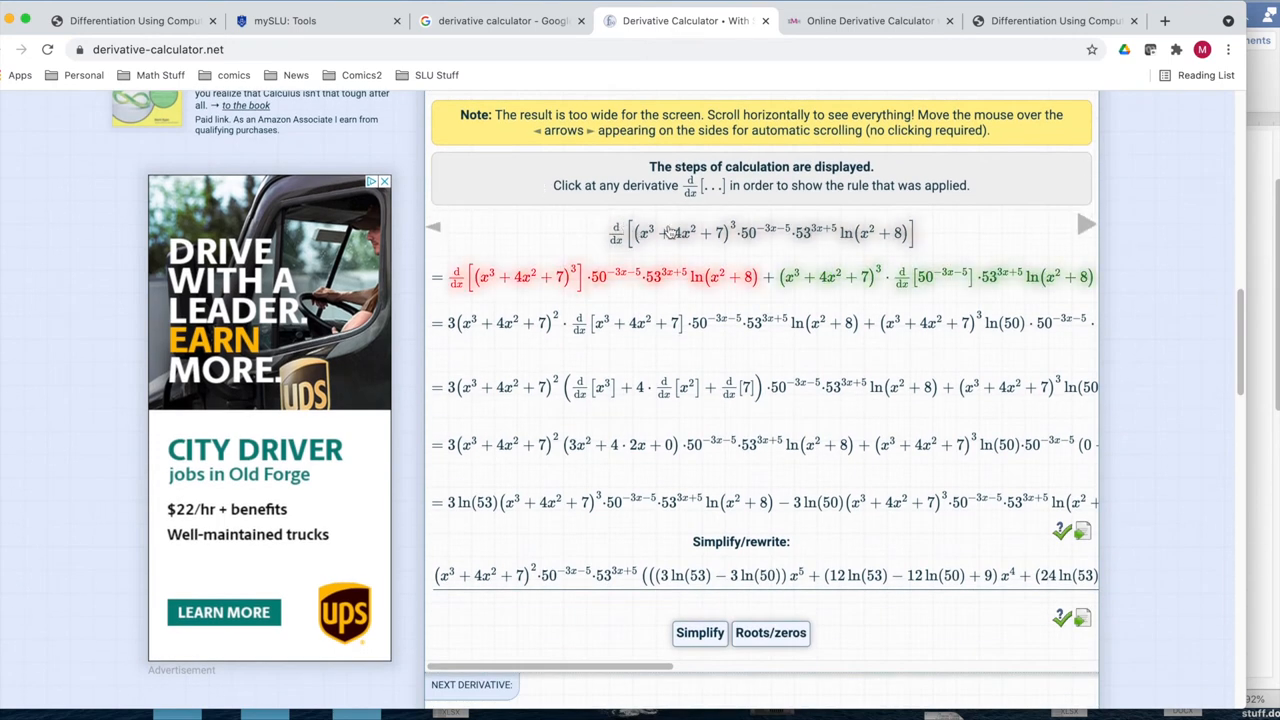
pyautogui.moveTo(668, 232)
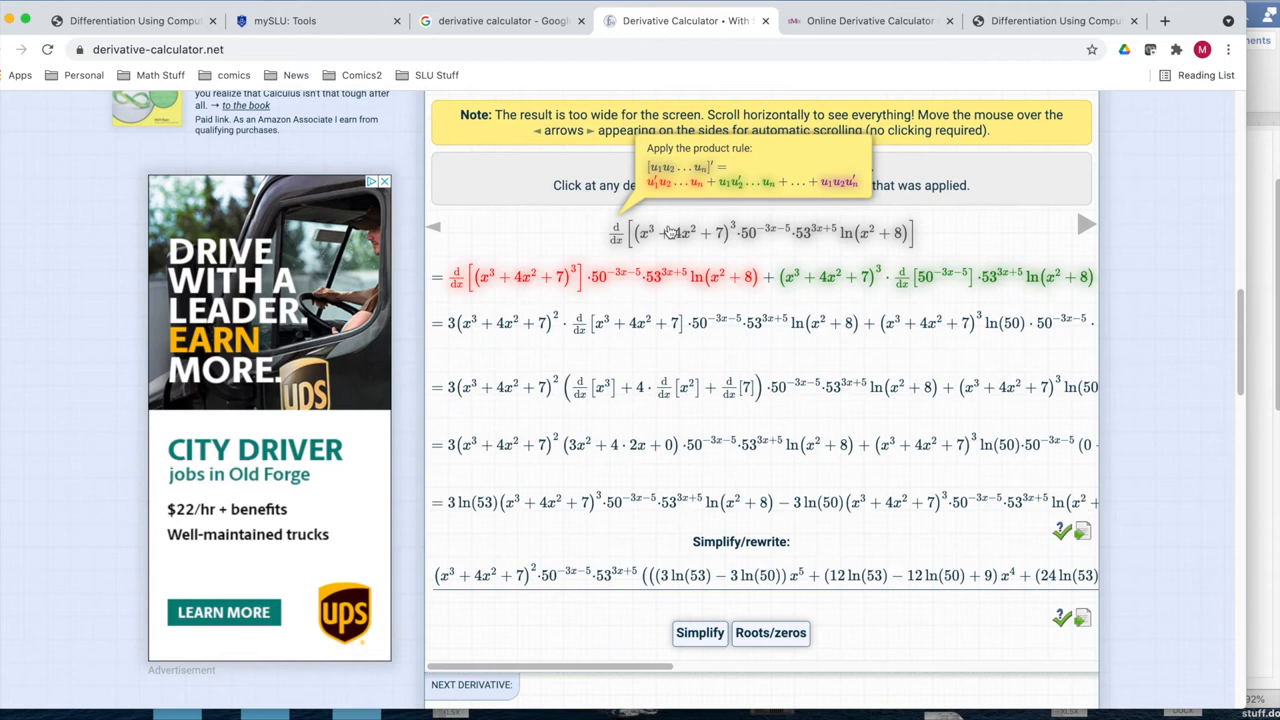
pyautogui.moveTo(672, 235)
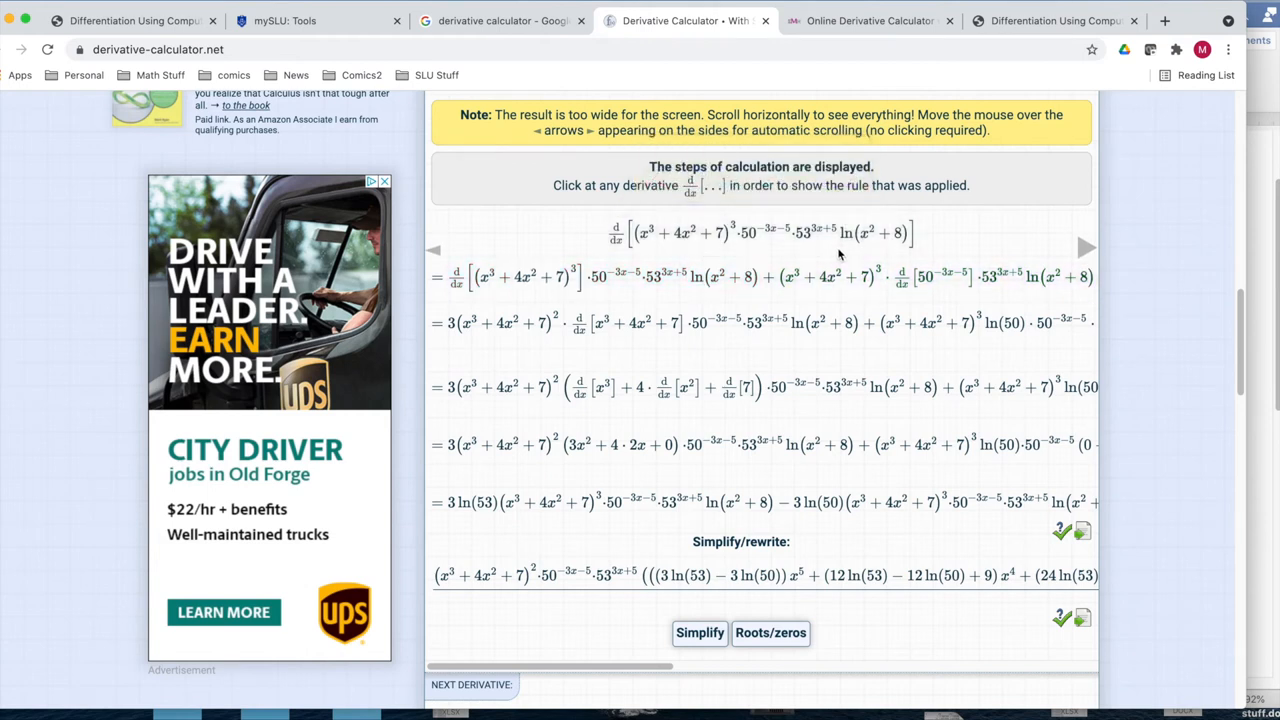
pyautogui.click(948, 278)
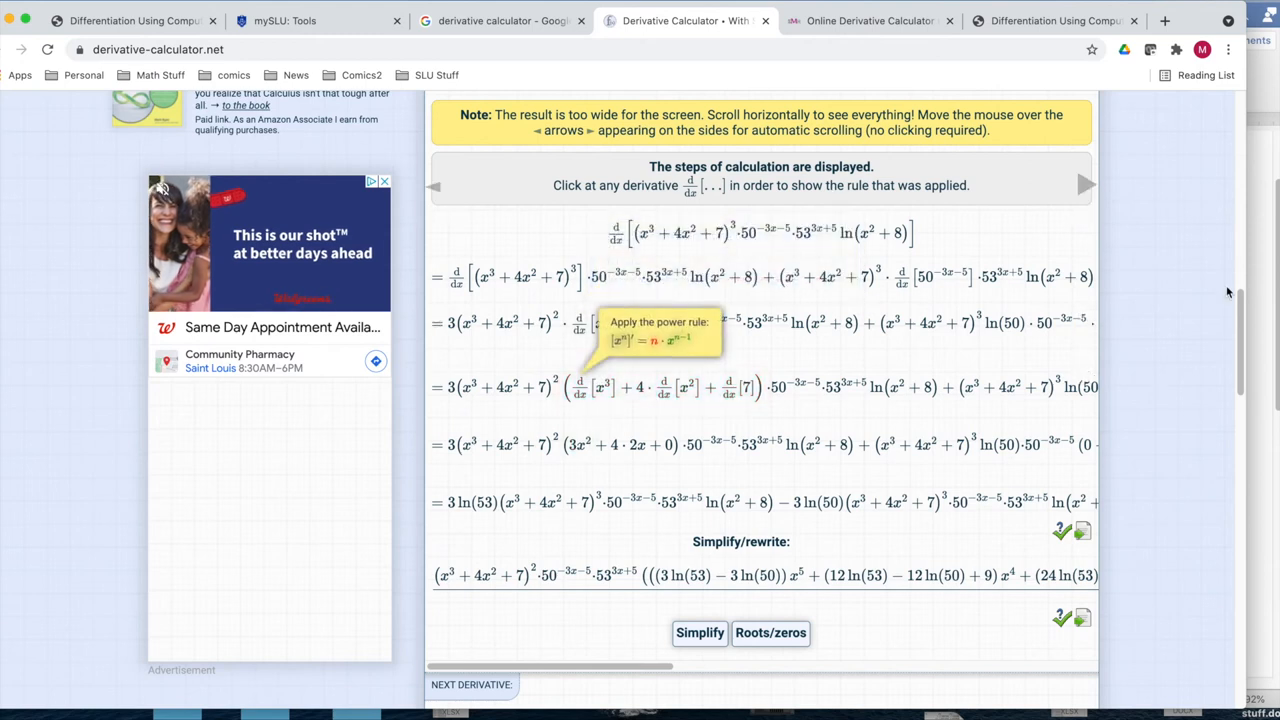
pyautogui.scroll(3)
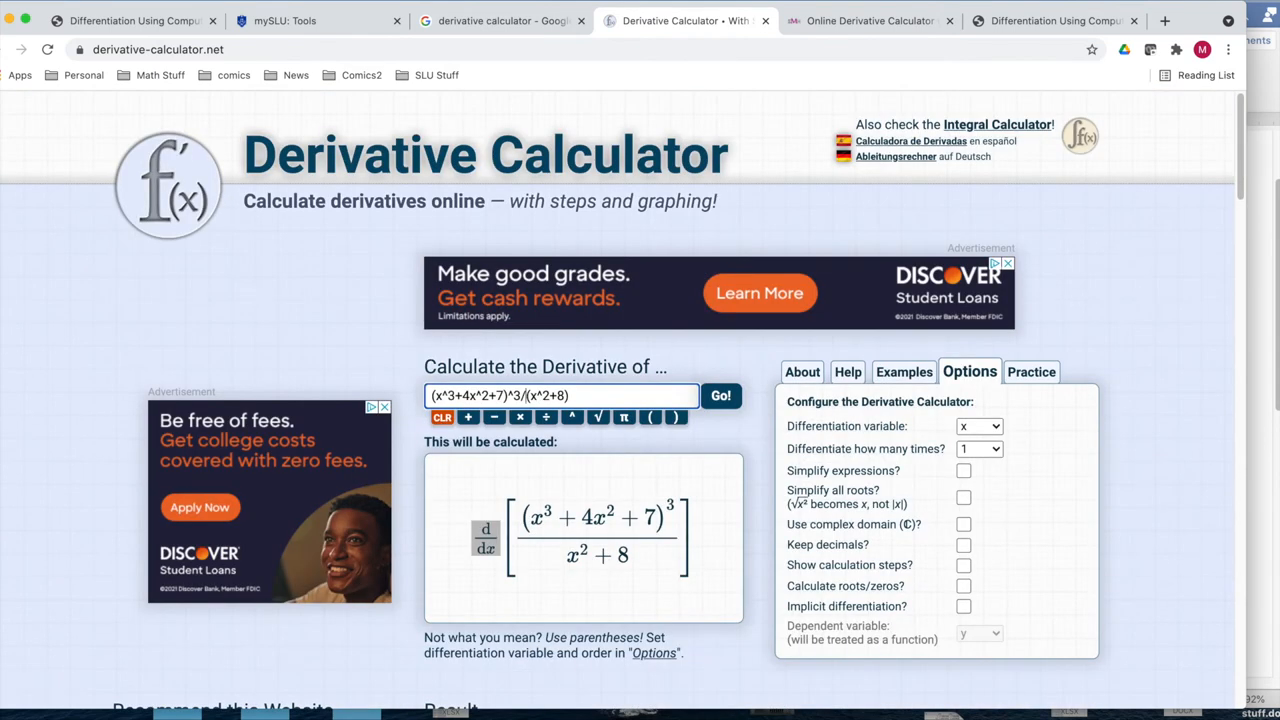
# Compute the quotient's first derivative and request its step-by-step calculation
pyautogui.click(720, 396)
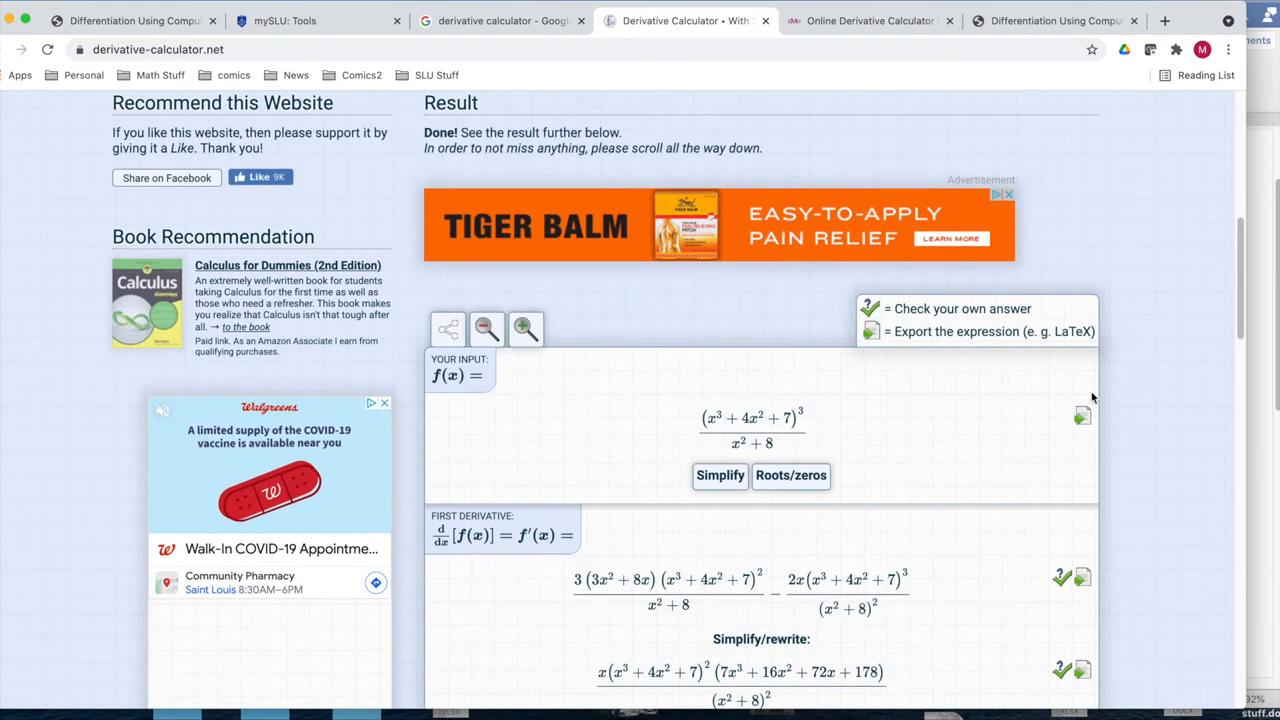
pyautogui.scroll(-3)
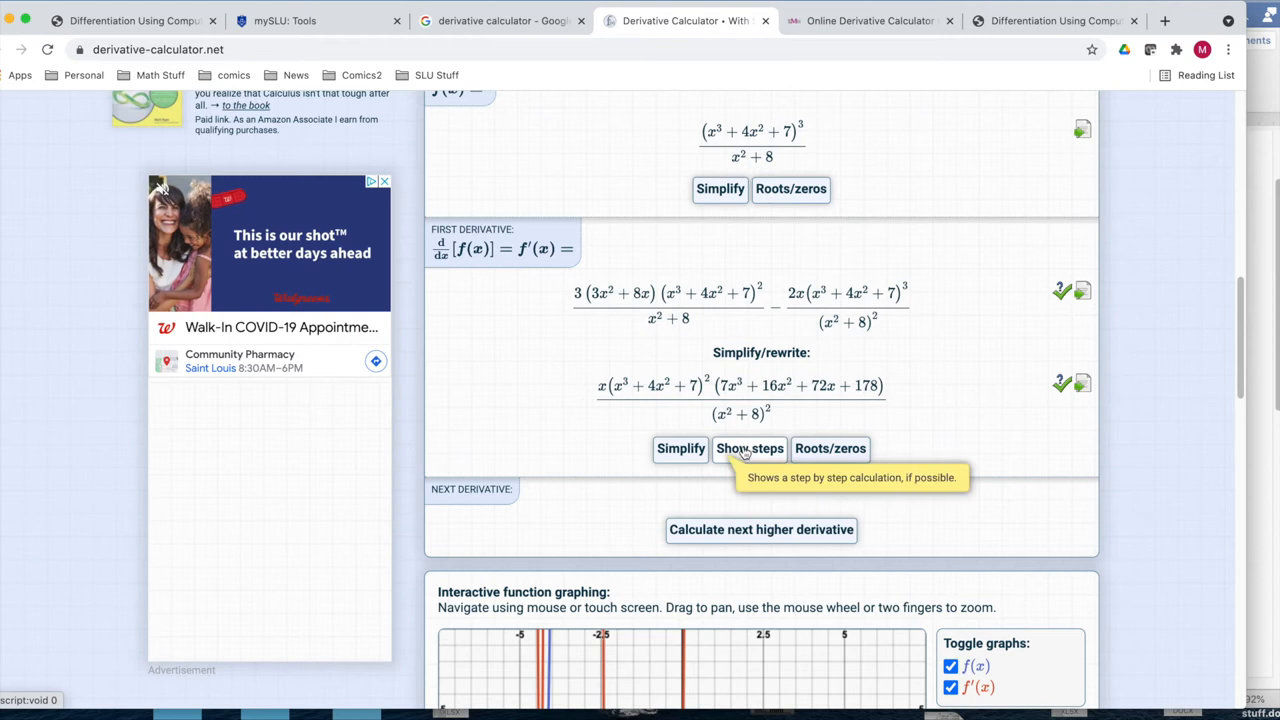
pyautogui.click(749, 448)
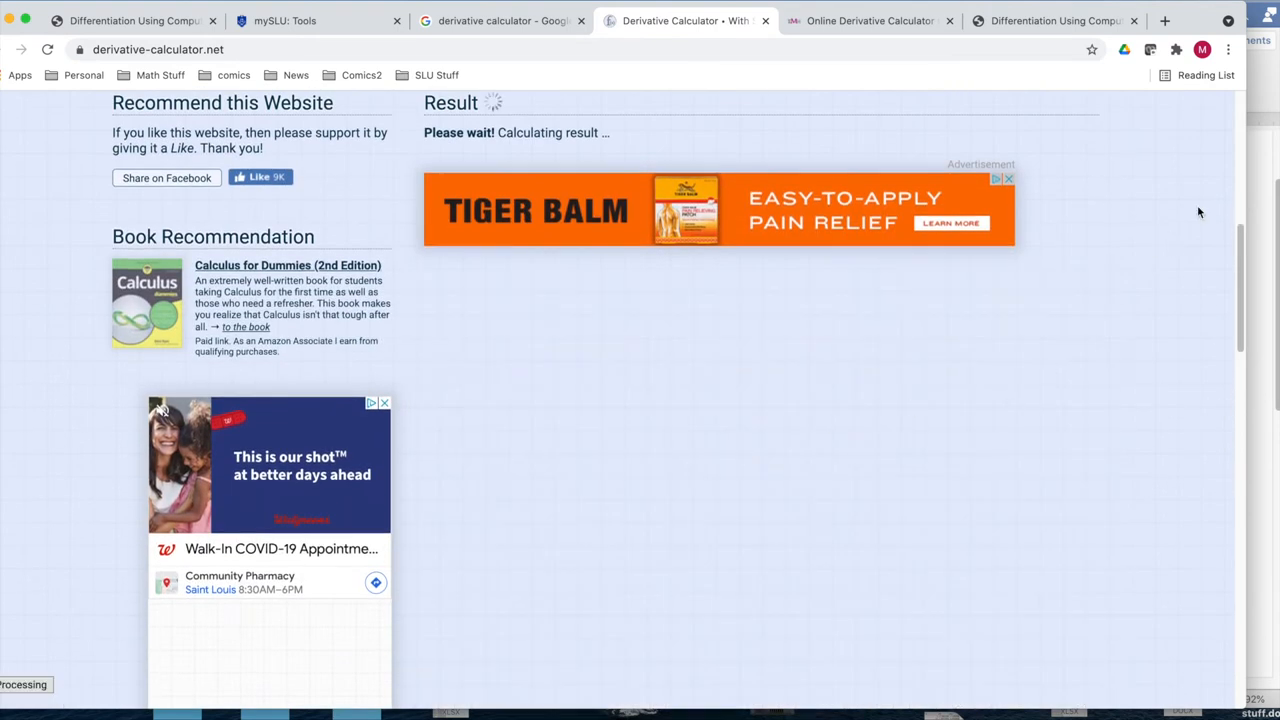
# Scroll through the full quotient-rule derivation, alternative result and simplified form, then return to the top
pyautogui.scroll(-3)
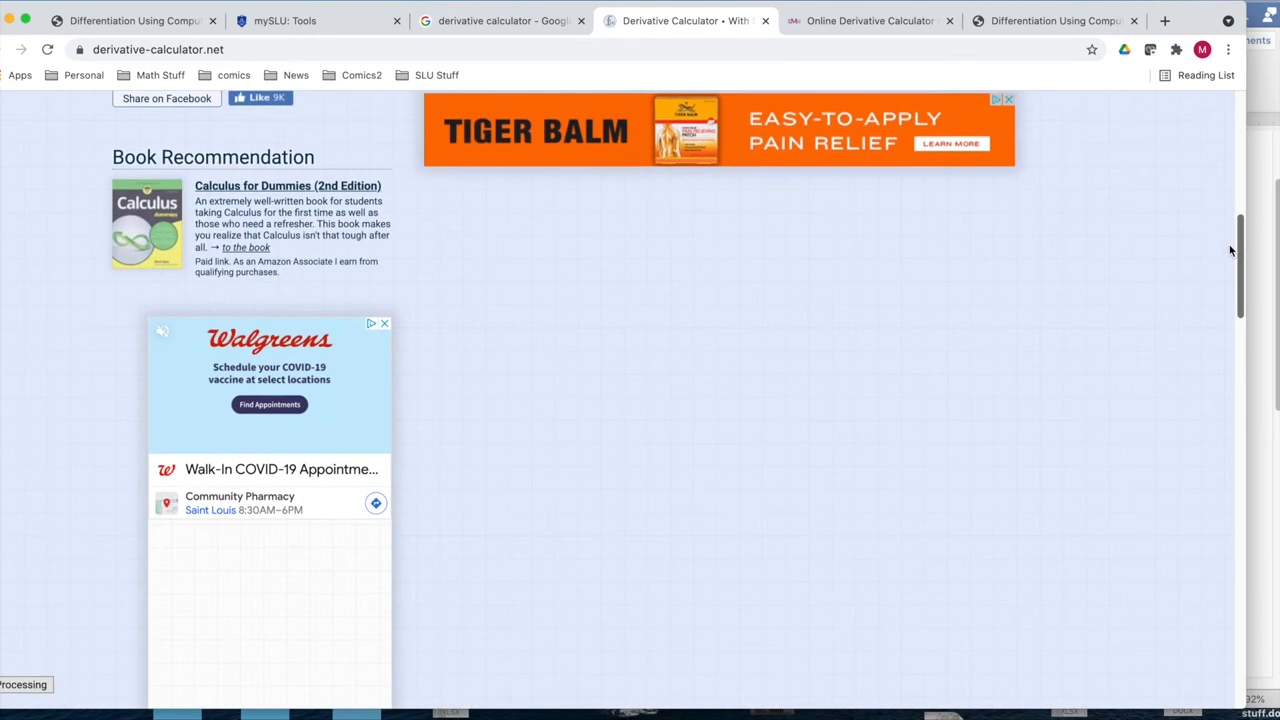
pyautogui.scroll(-3)
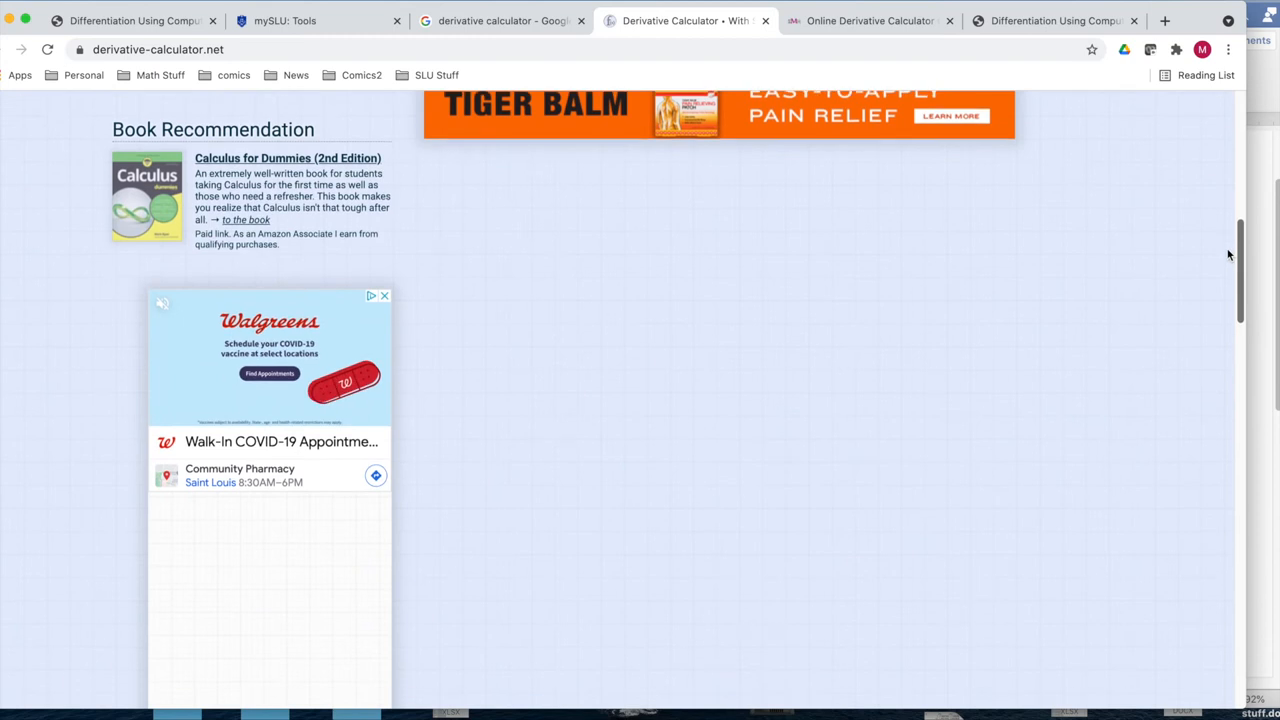
pyautogui.scroll(-3)
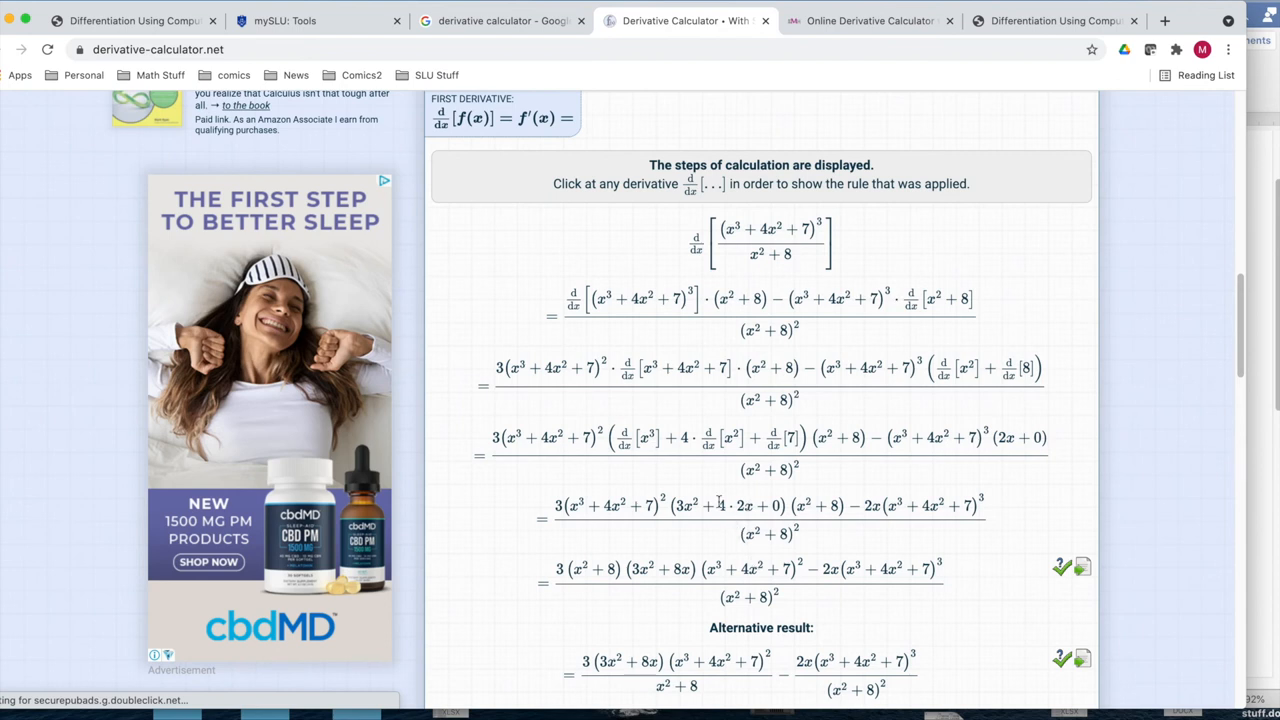
pyautogui.moveTo(820, 508)
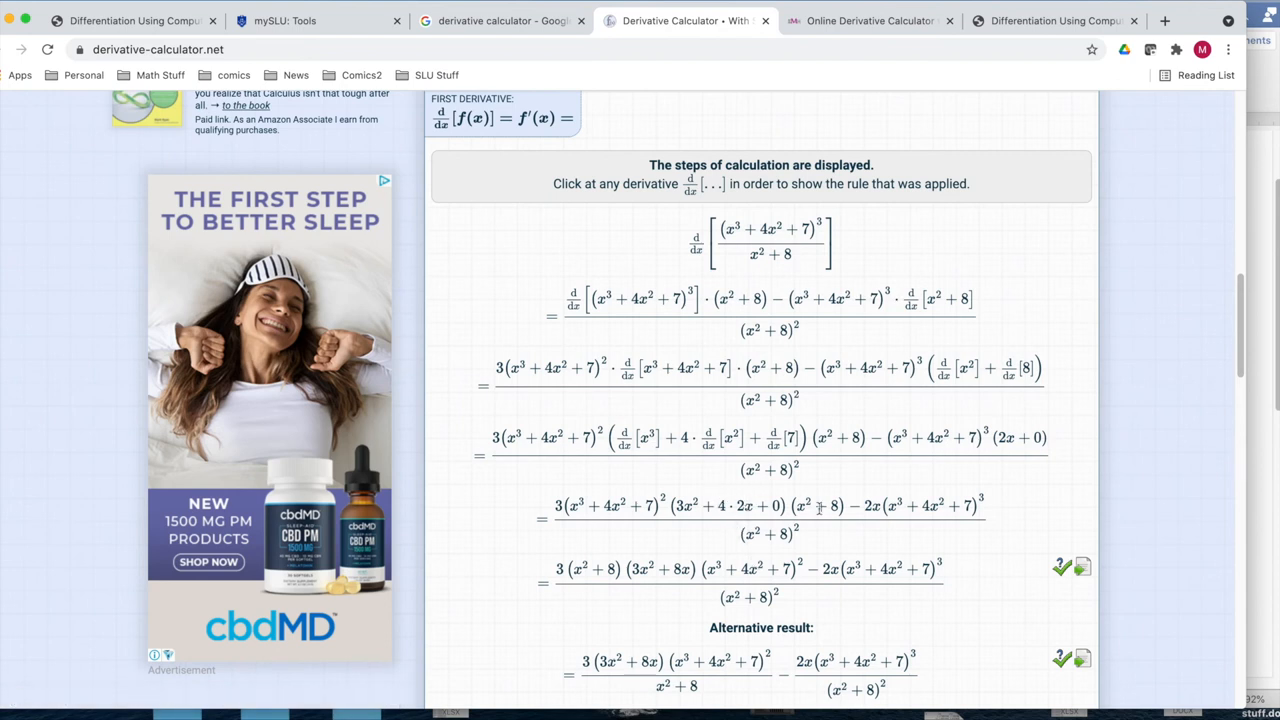
pyautogui.moveTo(1175, 457)
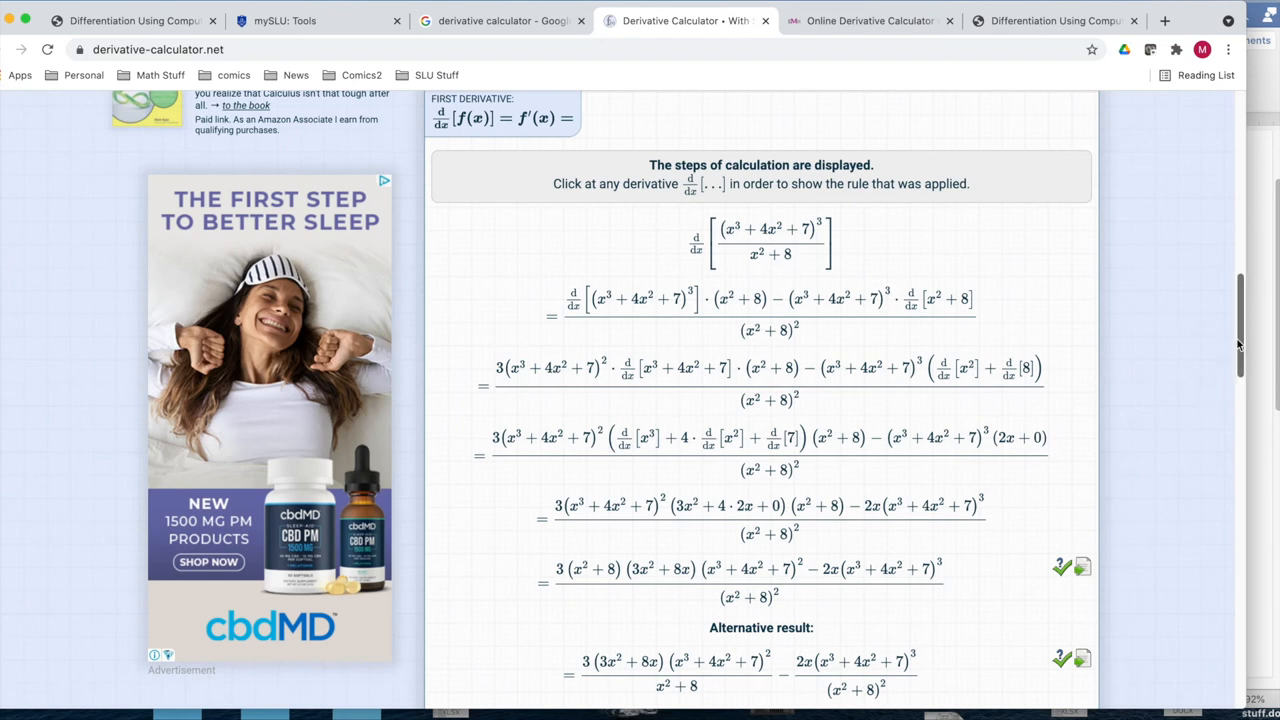
pyautogui.scroll(-3)
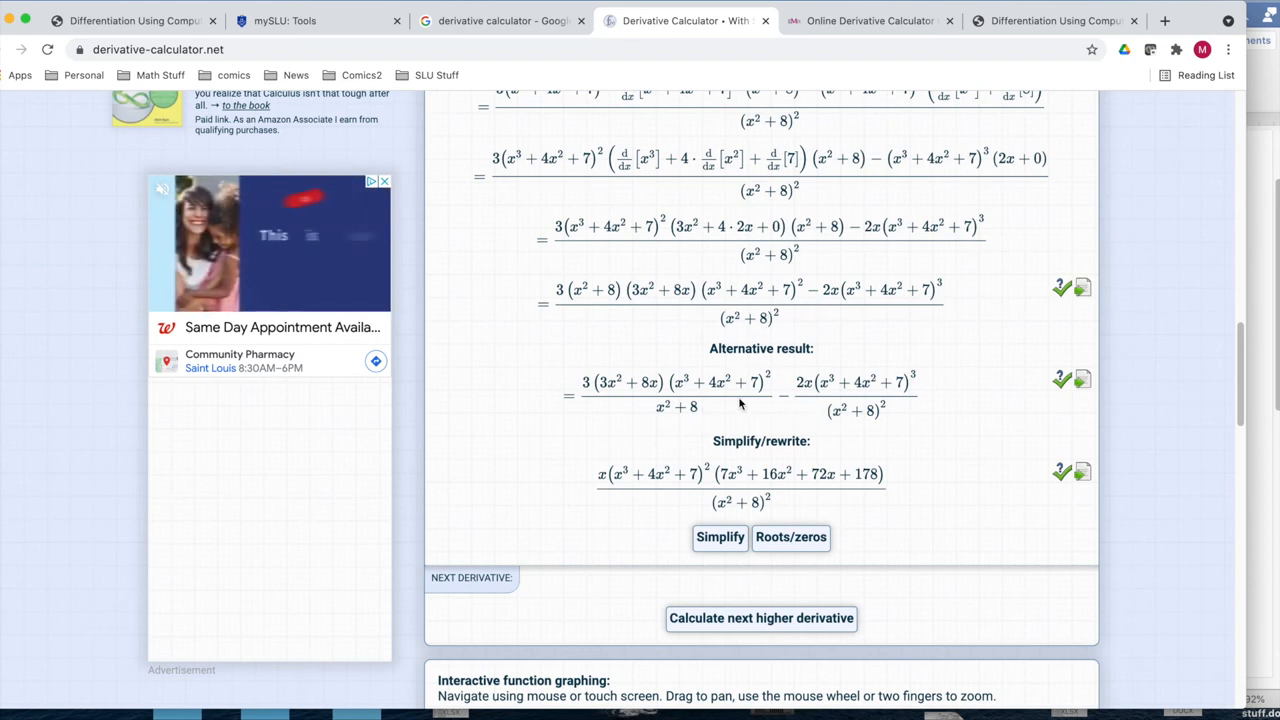
pyautogui.scroll(3)
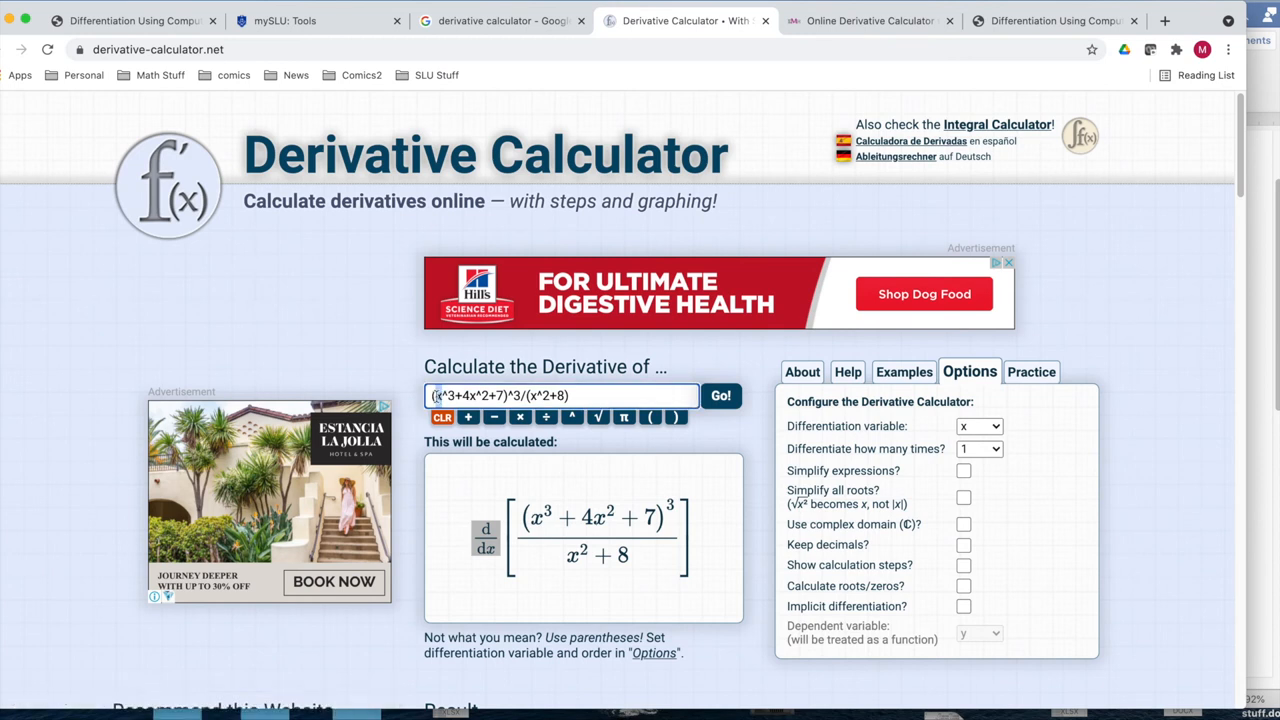
# Replace x with 'quantity', attempt the derivative, and cancel on the missing-variable-x warning
pyautogui.write('quantity')
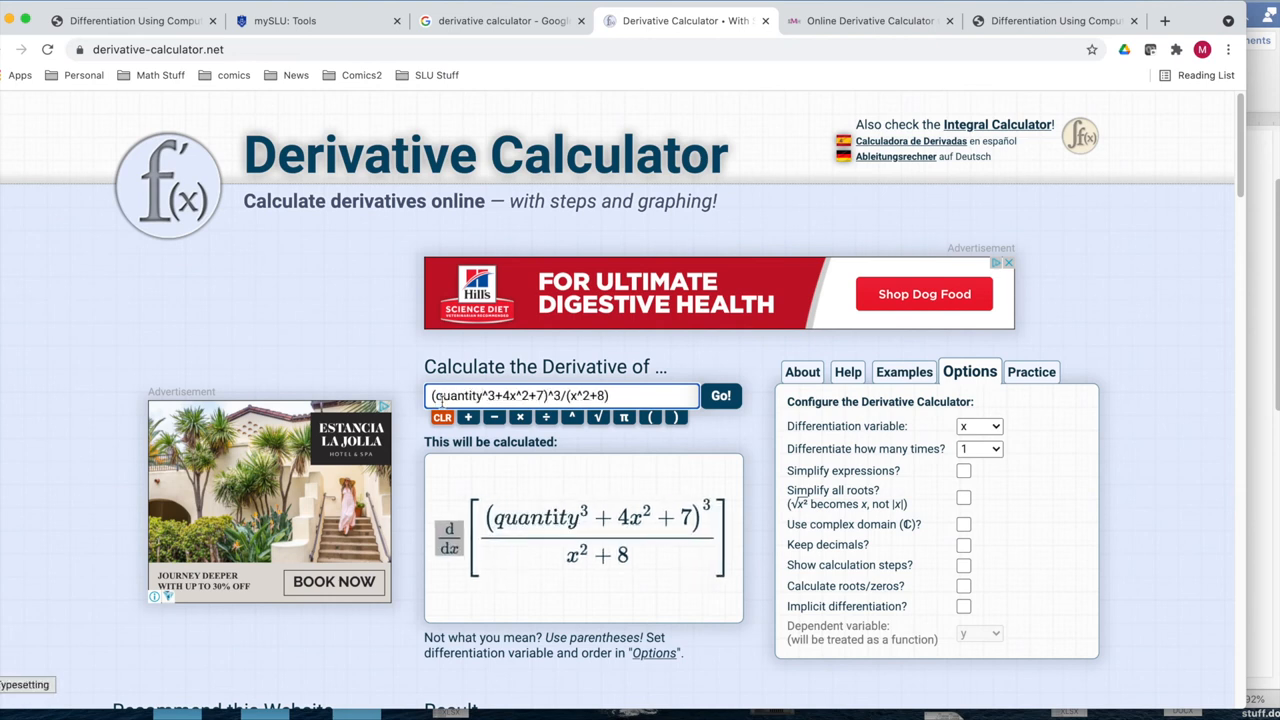
pyautogui.click(465, 395)
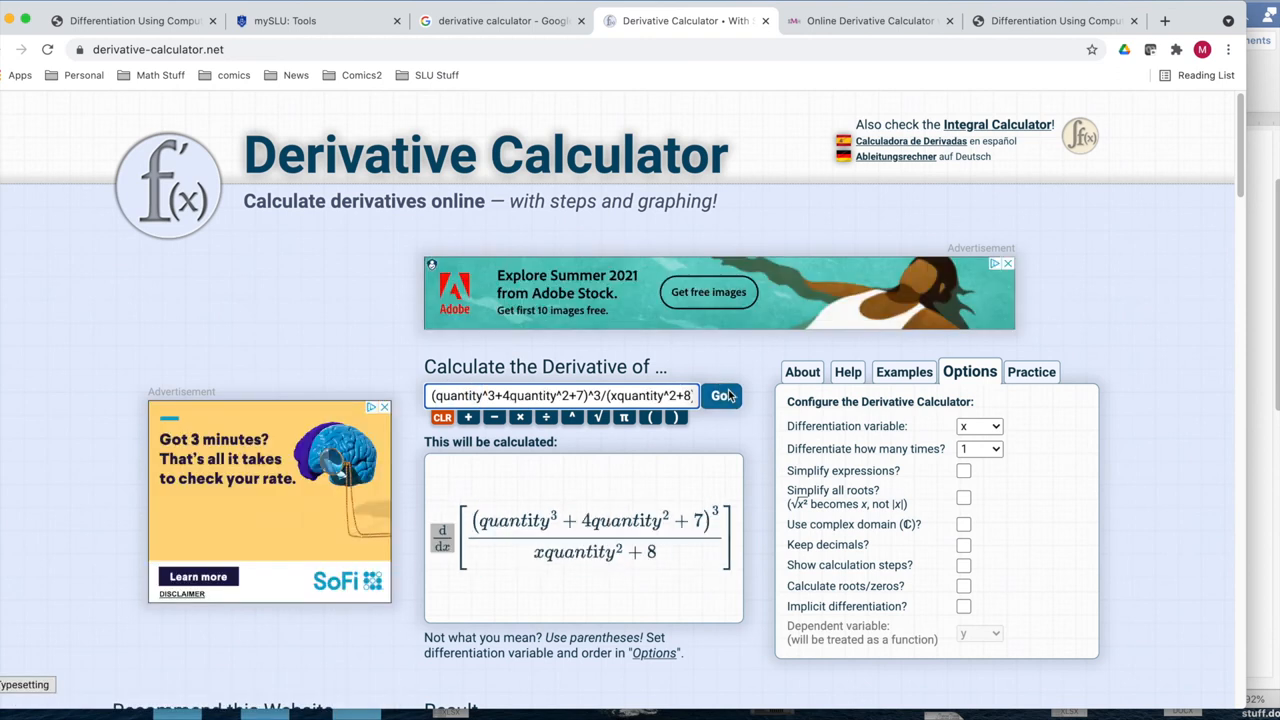
pyautogui.click(720, 395)
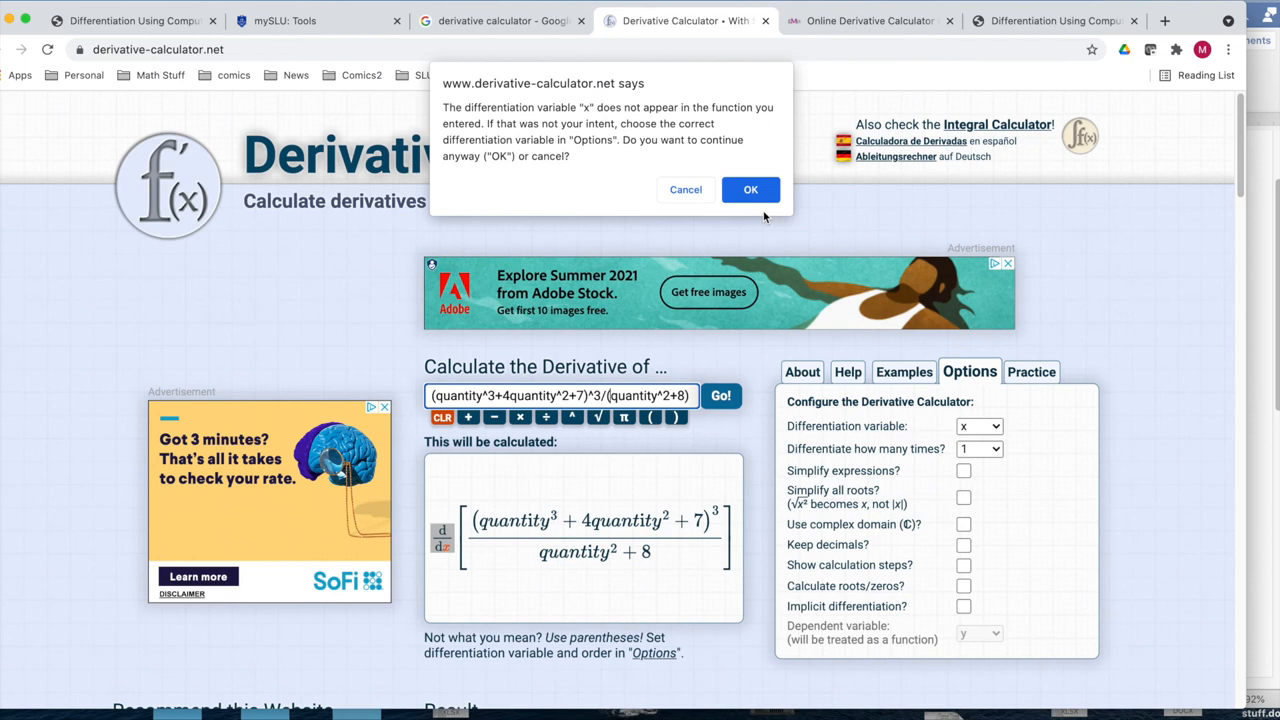
pyautogui.moveTo(663, 161)
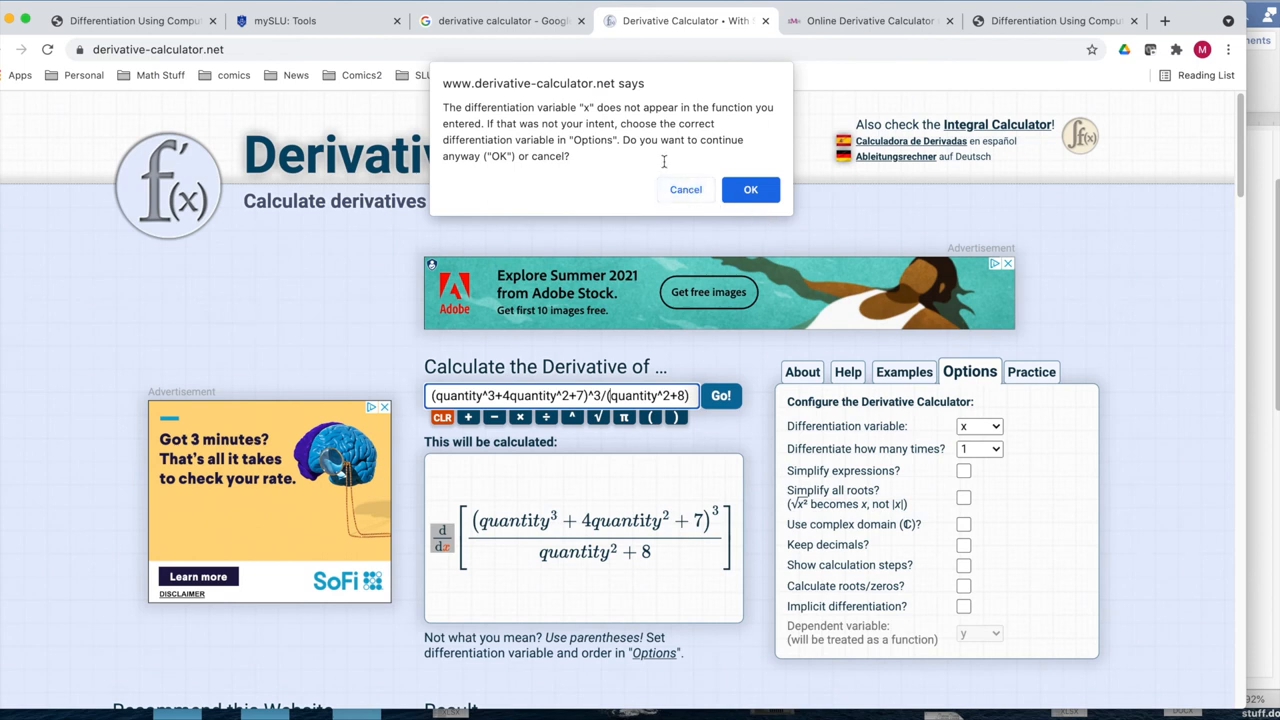
pyautogui.click(750, 189)
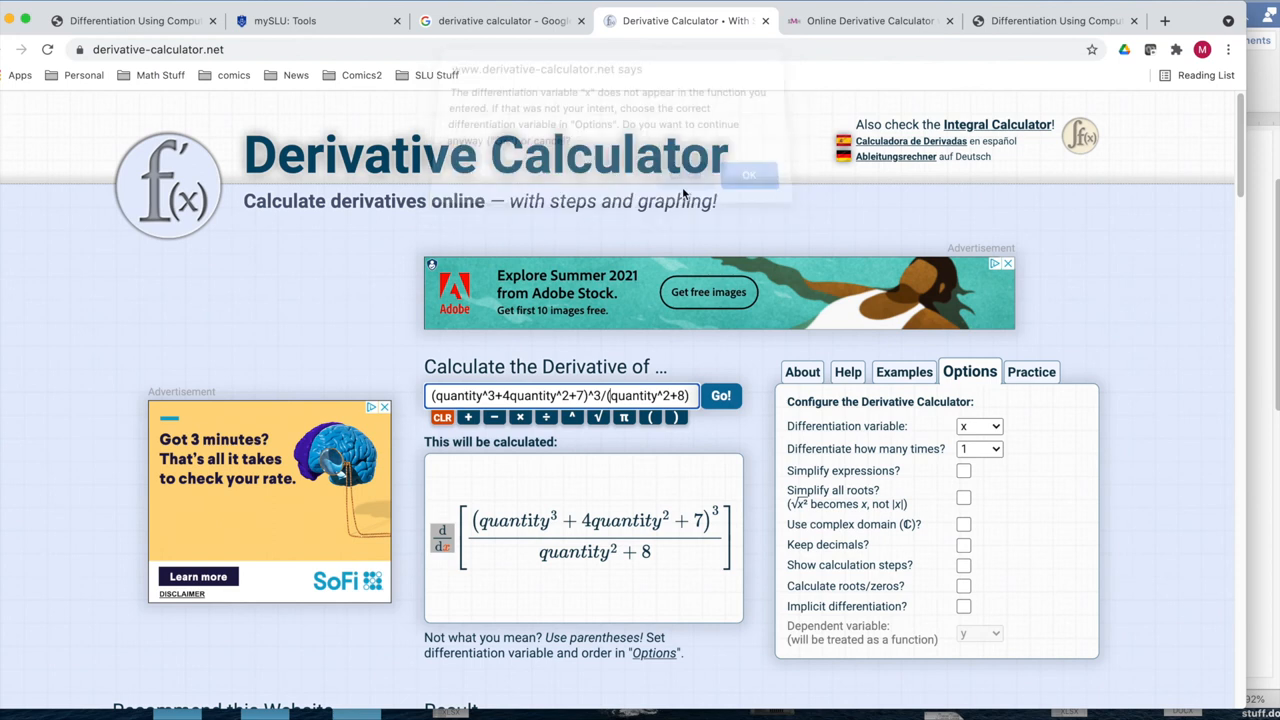
pyautogui.click(749, 175)
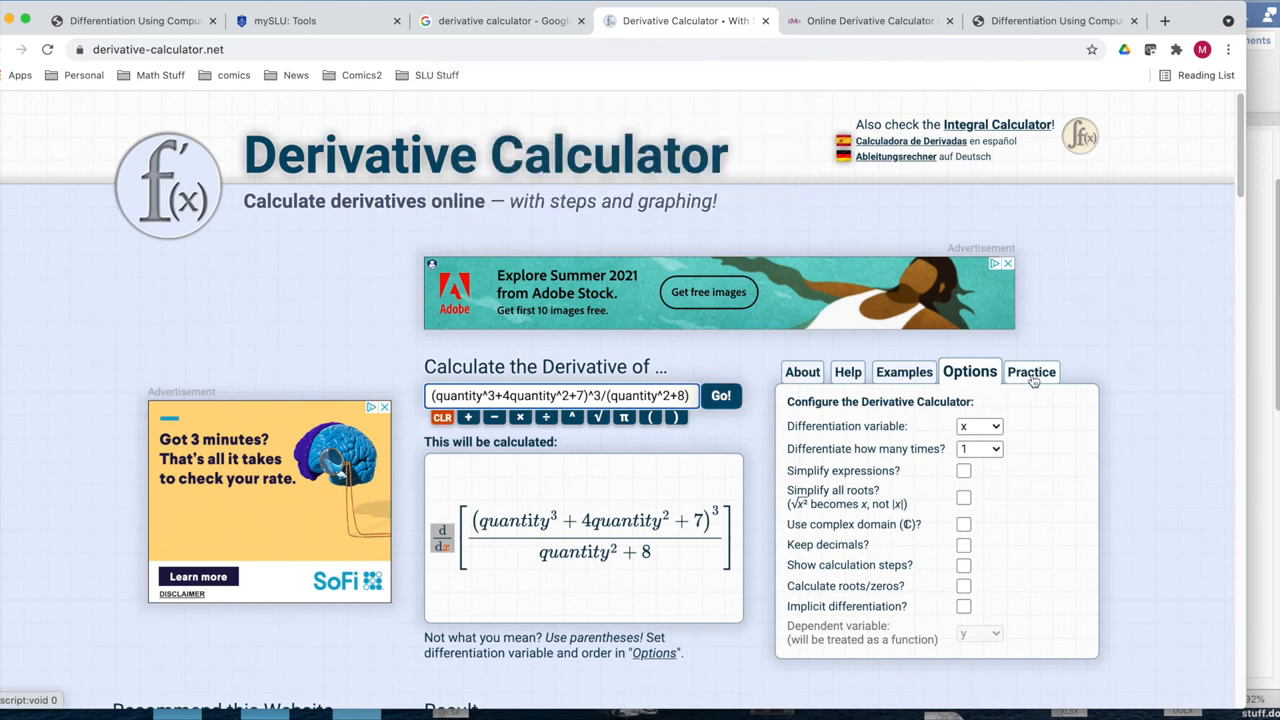
# Set the differentiation variable to q and compute the derivative of the quantity function
pyautogui.click(979, 426)
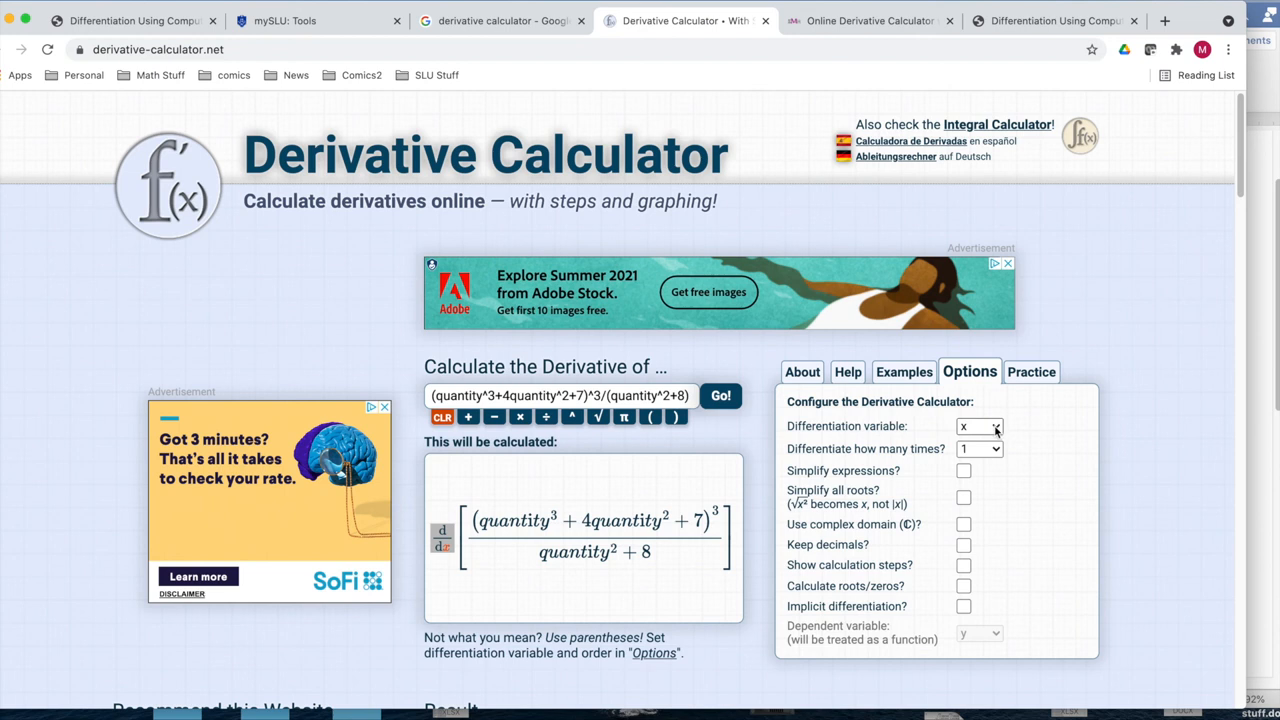
pyautogui.click(978, 427)
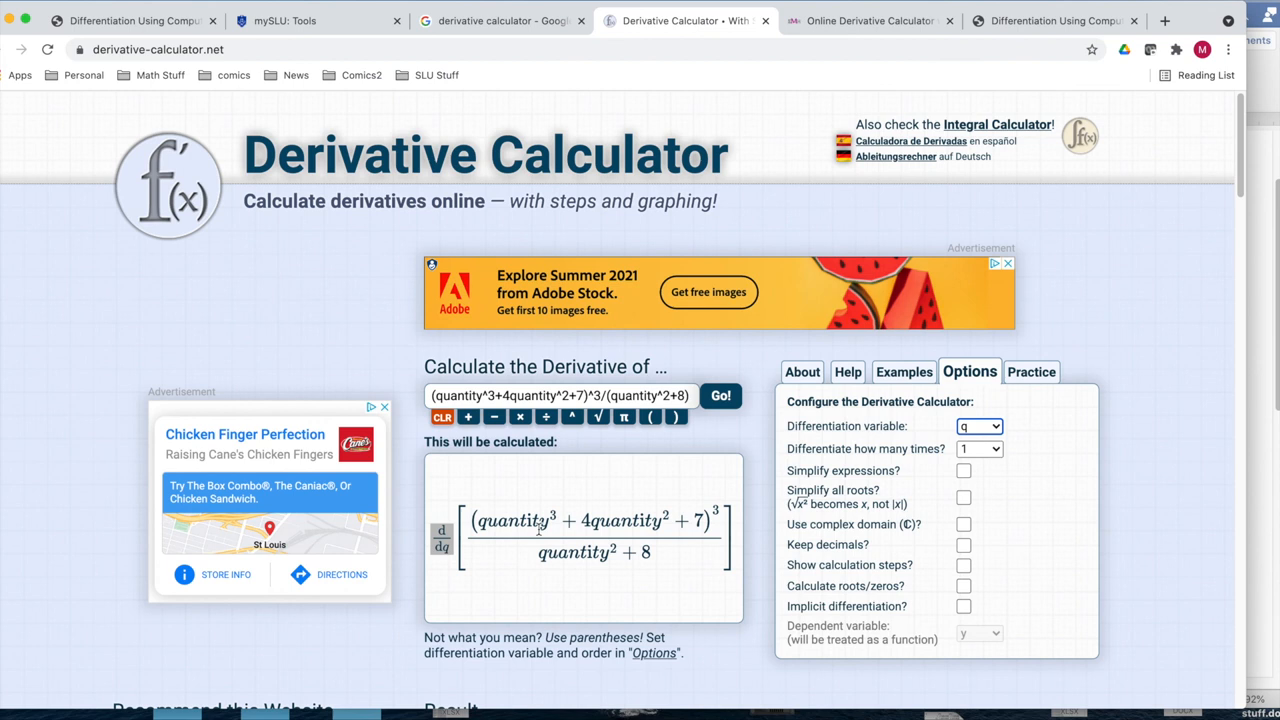
pyautogui.moveTo(735, 387)
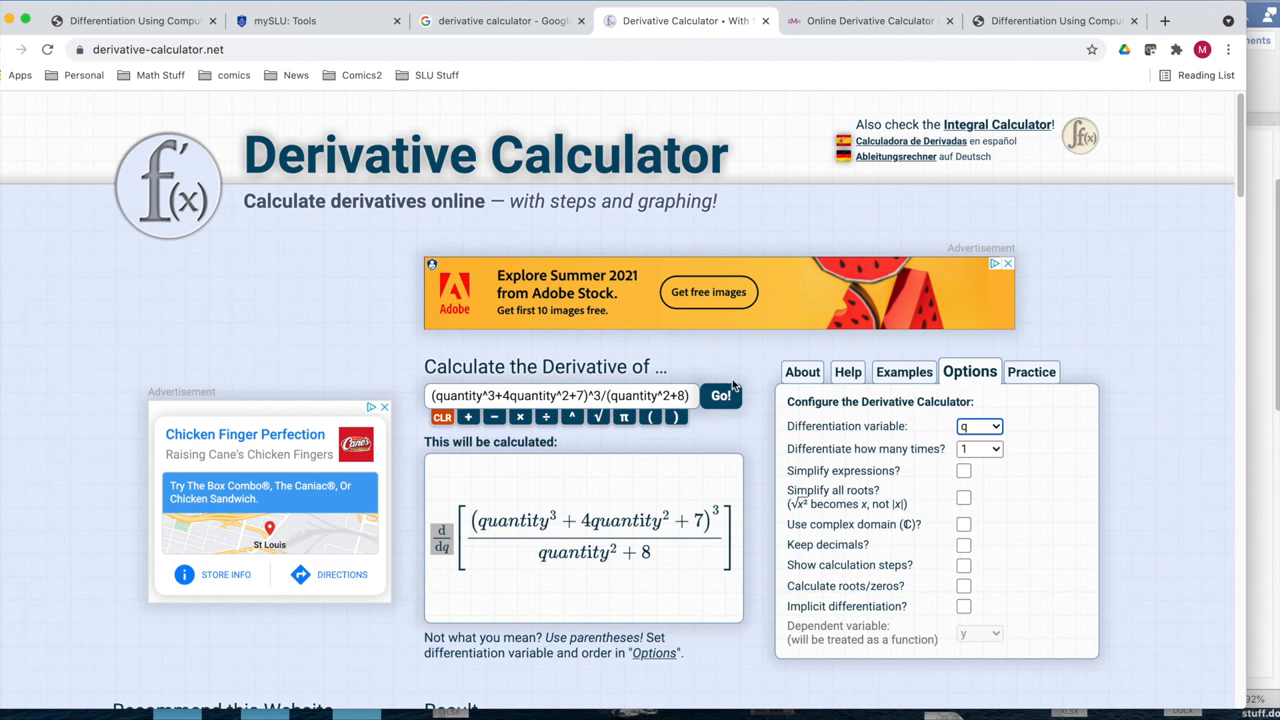
pyautogui.scroll(-3)
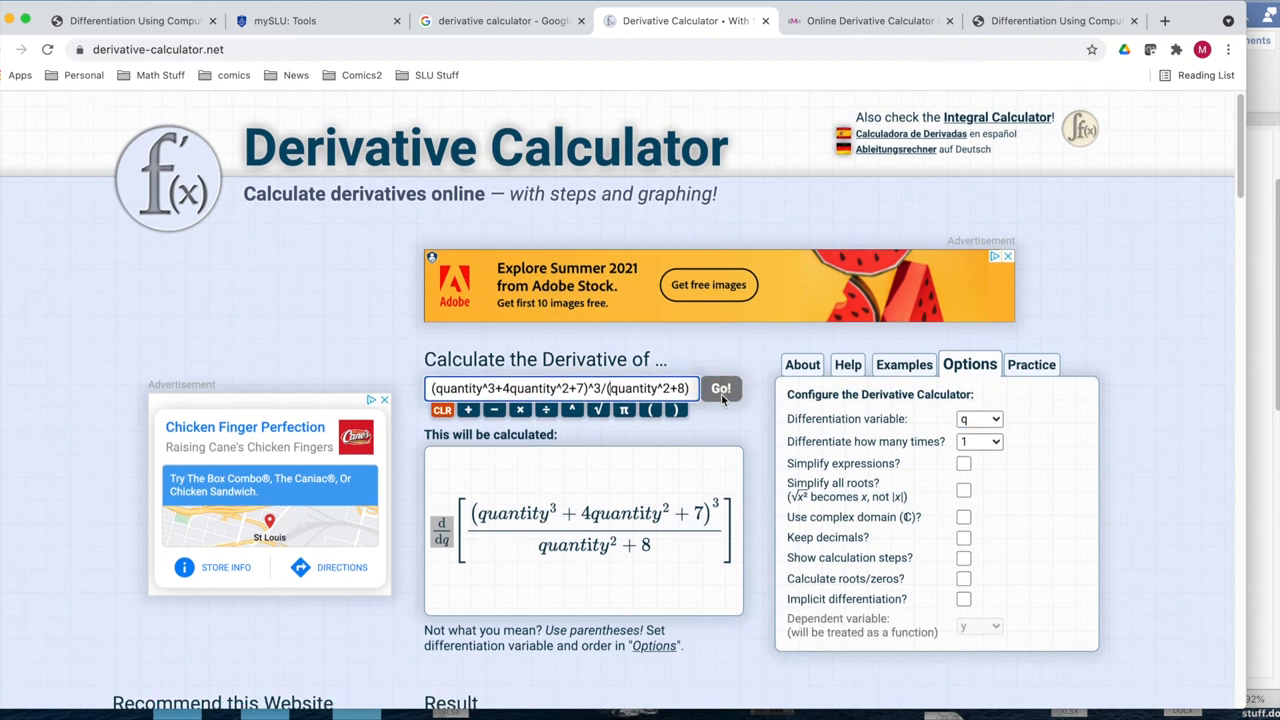
pyautogui.click(720, 388)
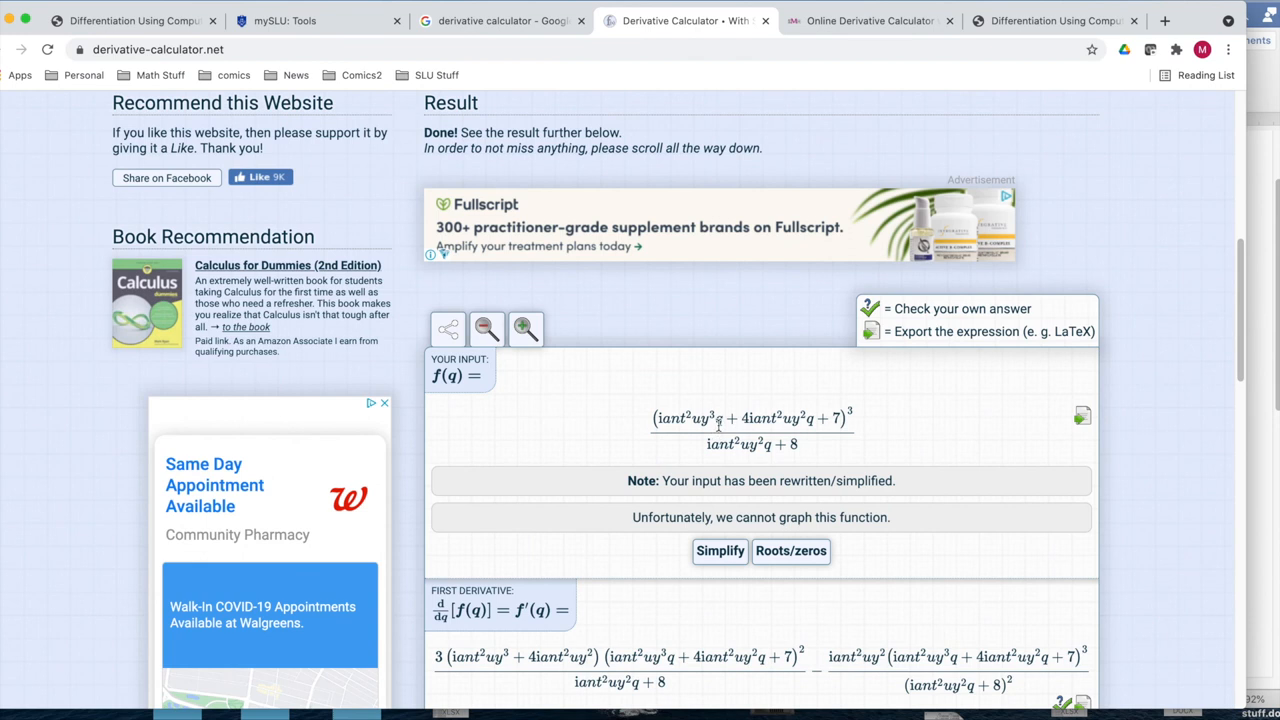
pyautogui.moveTo(729, 439)
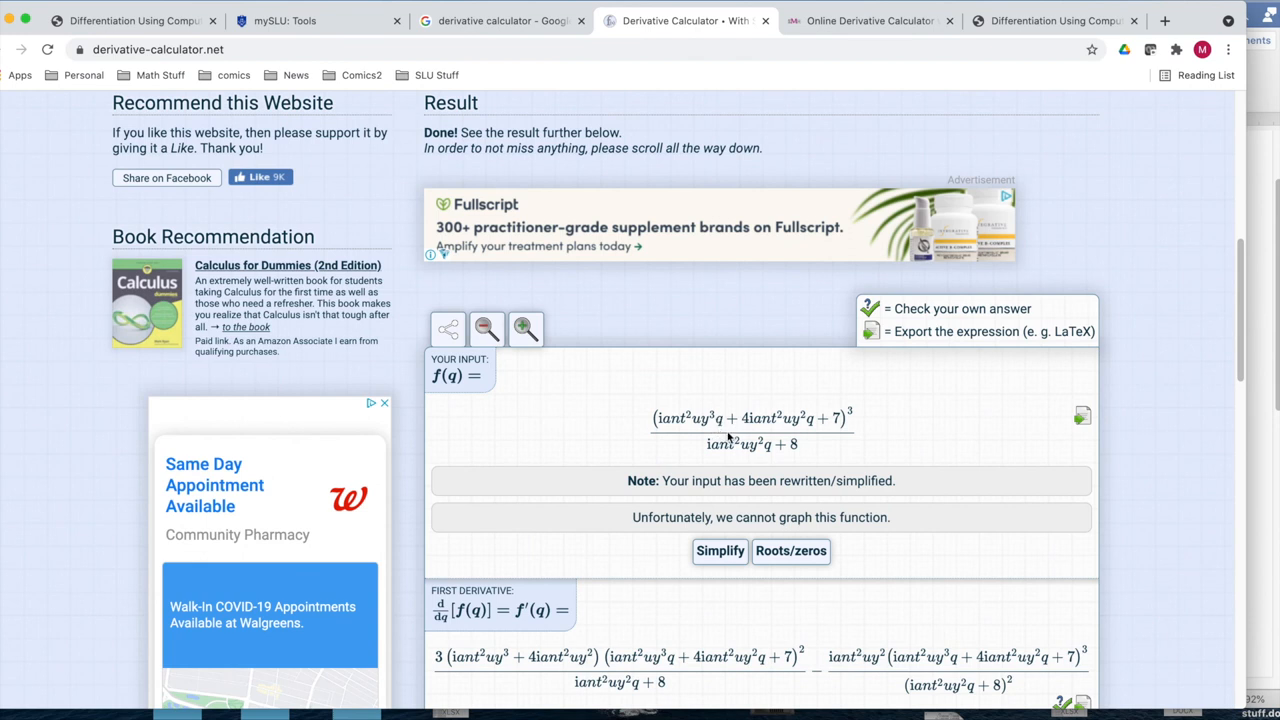
pyautogui.moveTo(810, 443)
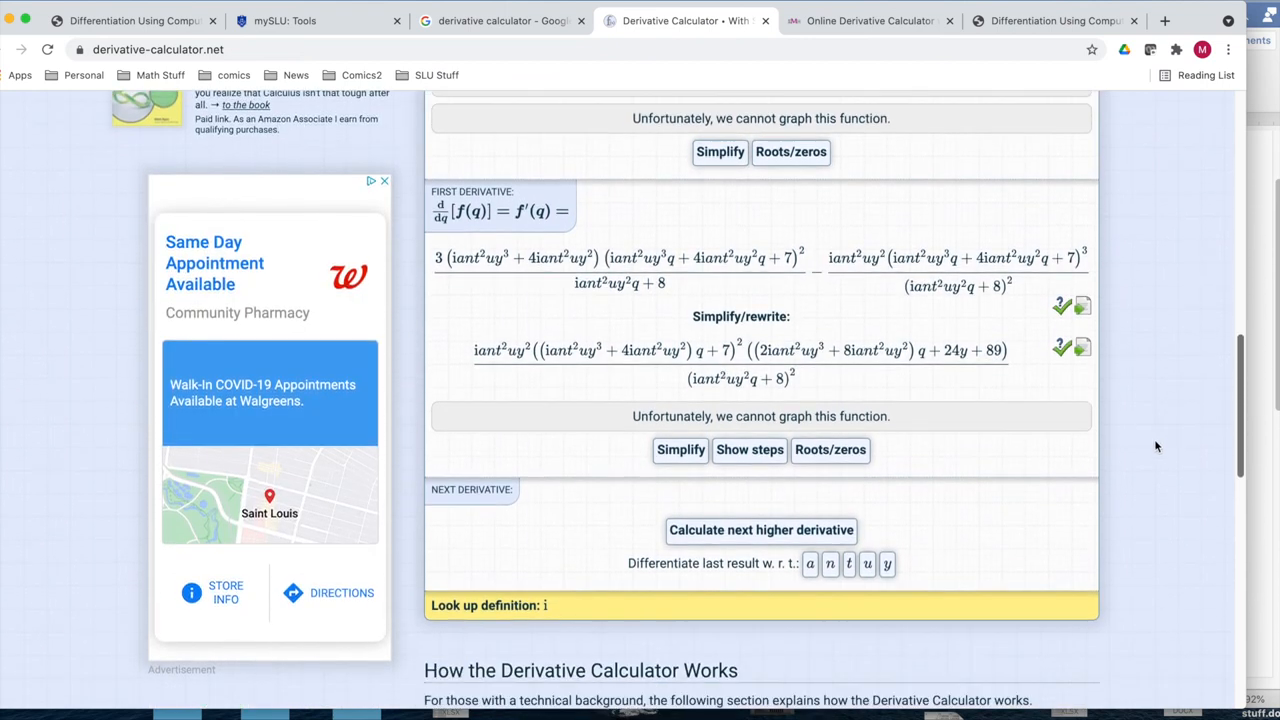
pyautogui.scroll(3)
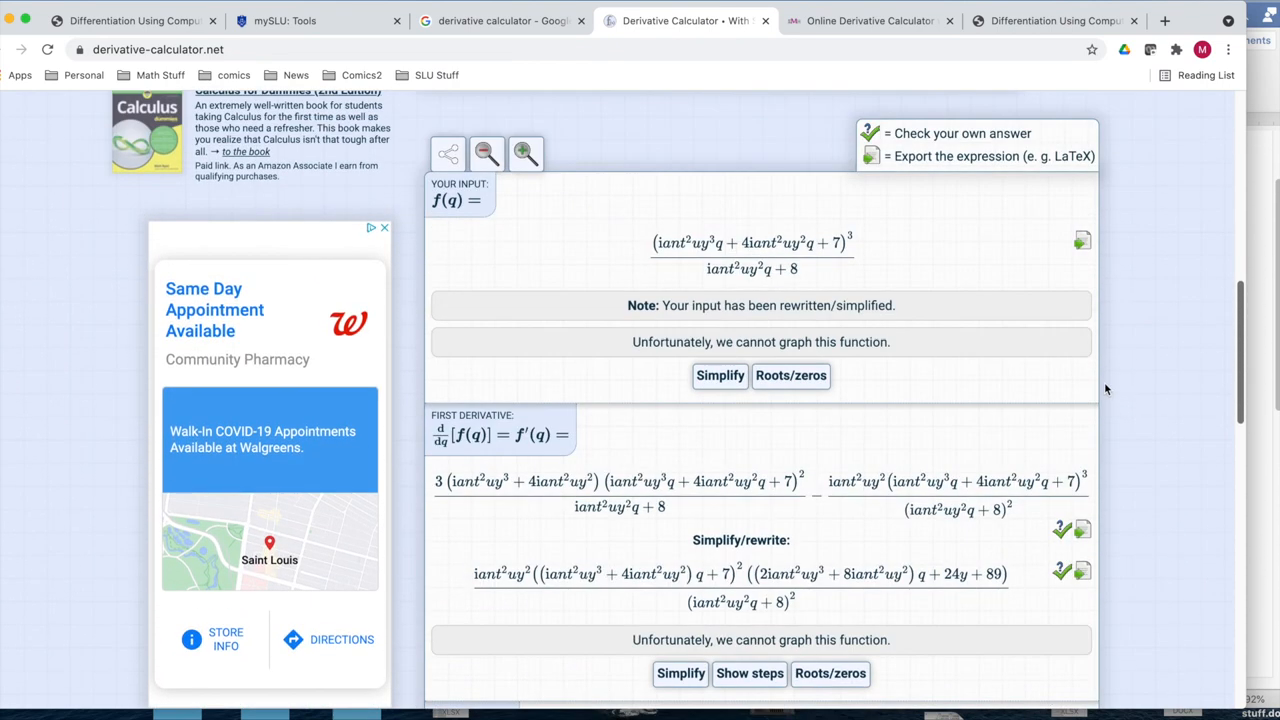